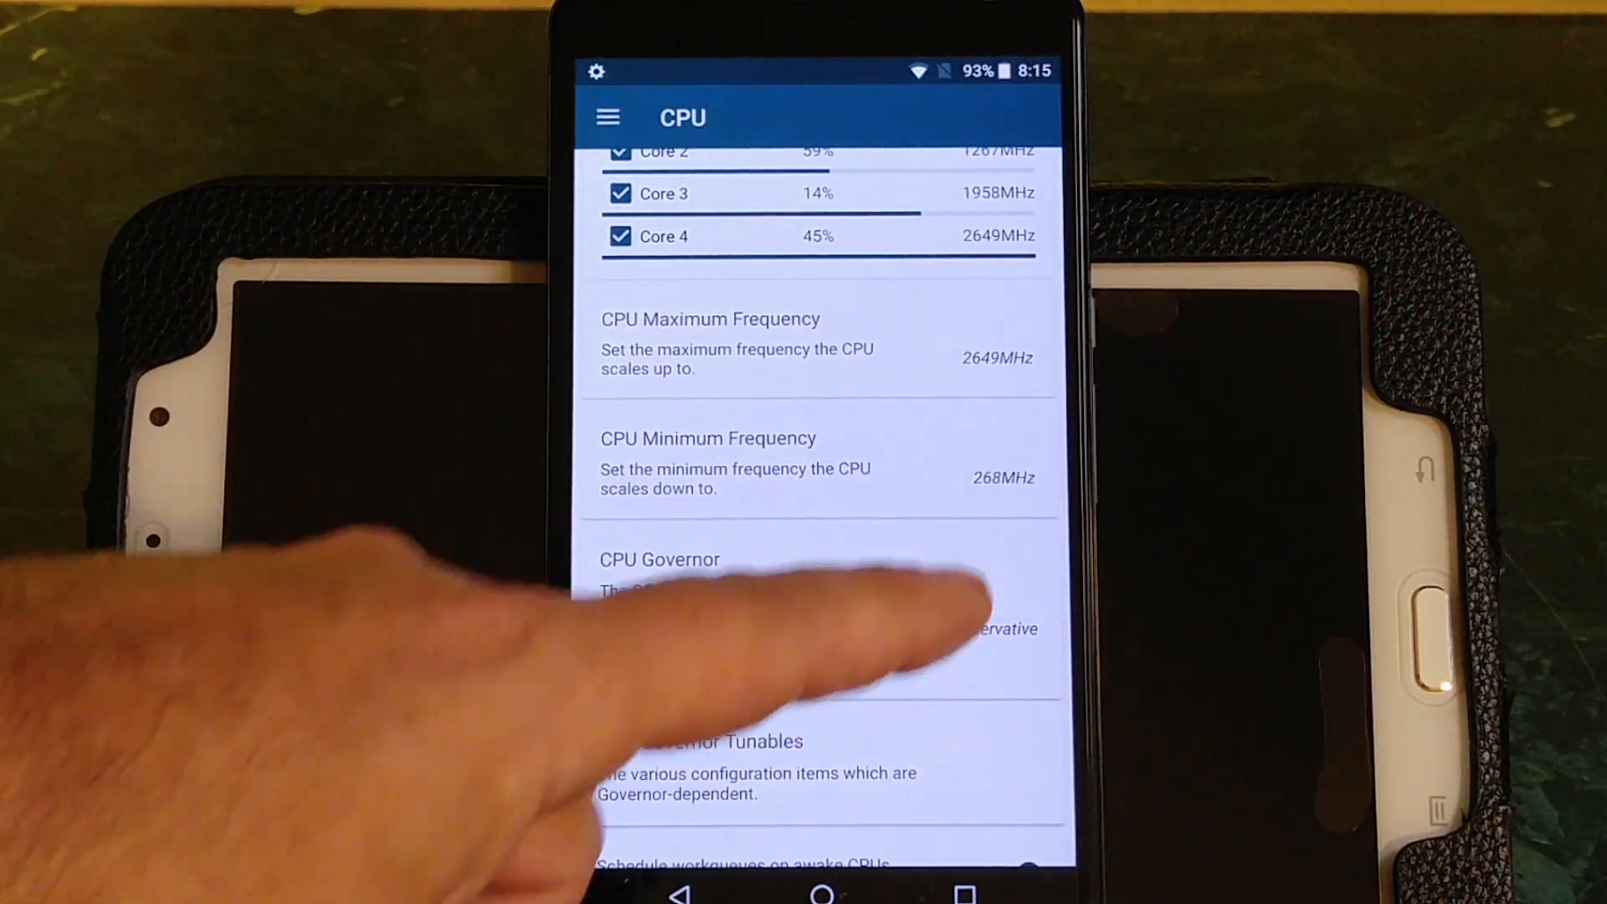
- Move from CPU to CPU Hotplug, then to the Screen colour-profile page and its presets
left_click(607, 117)
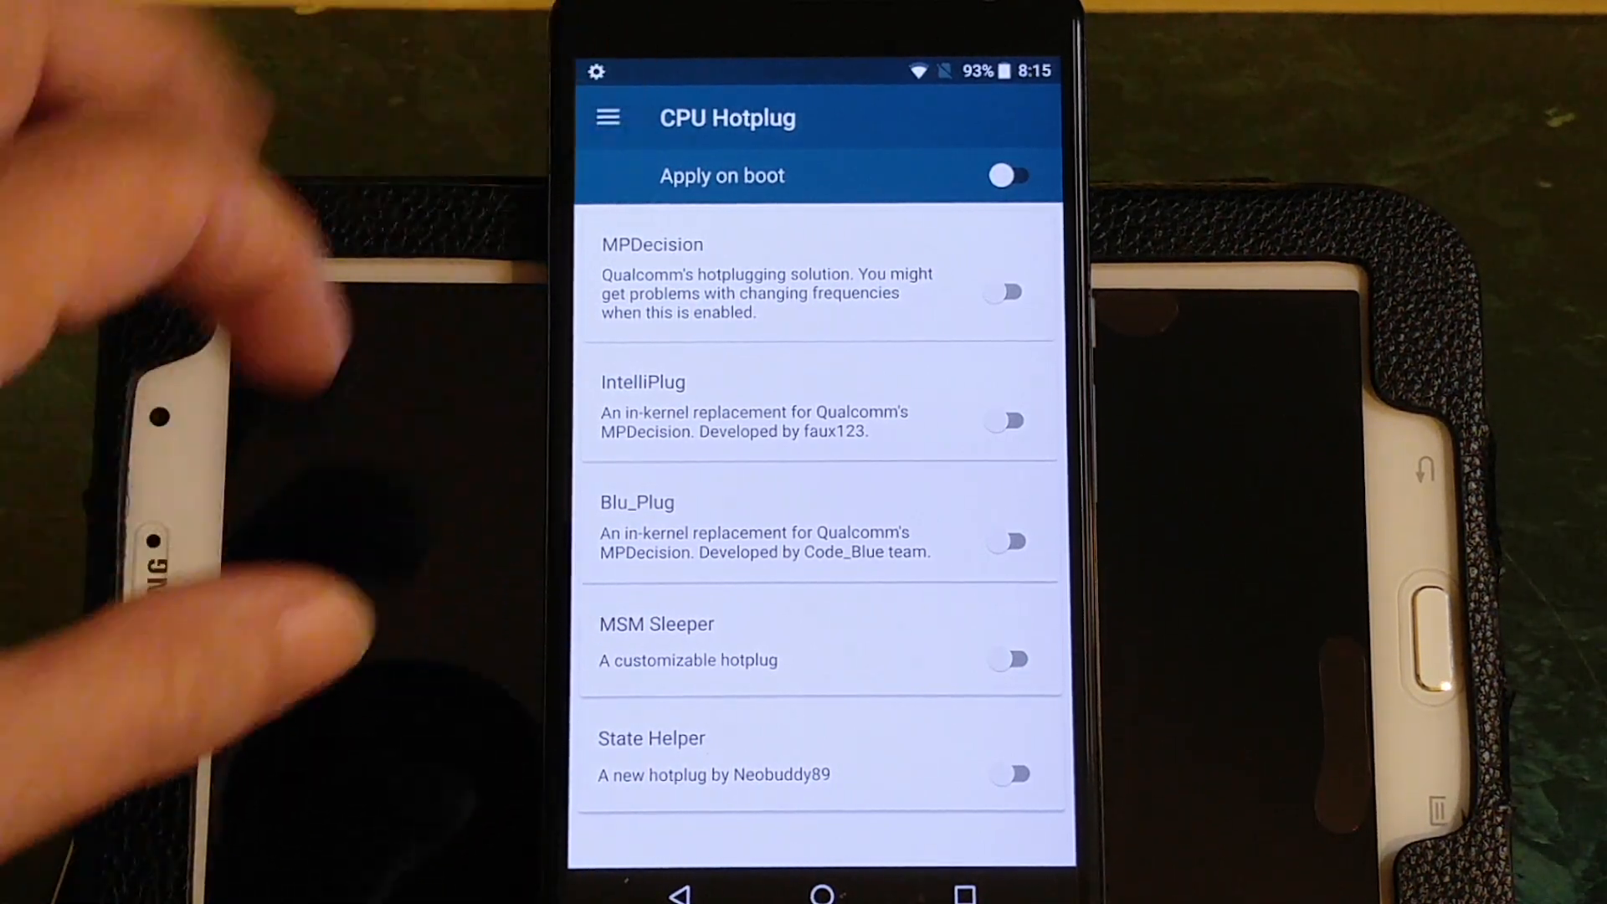
left_click(607, 117)
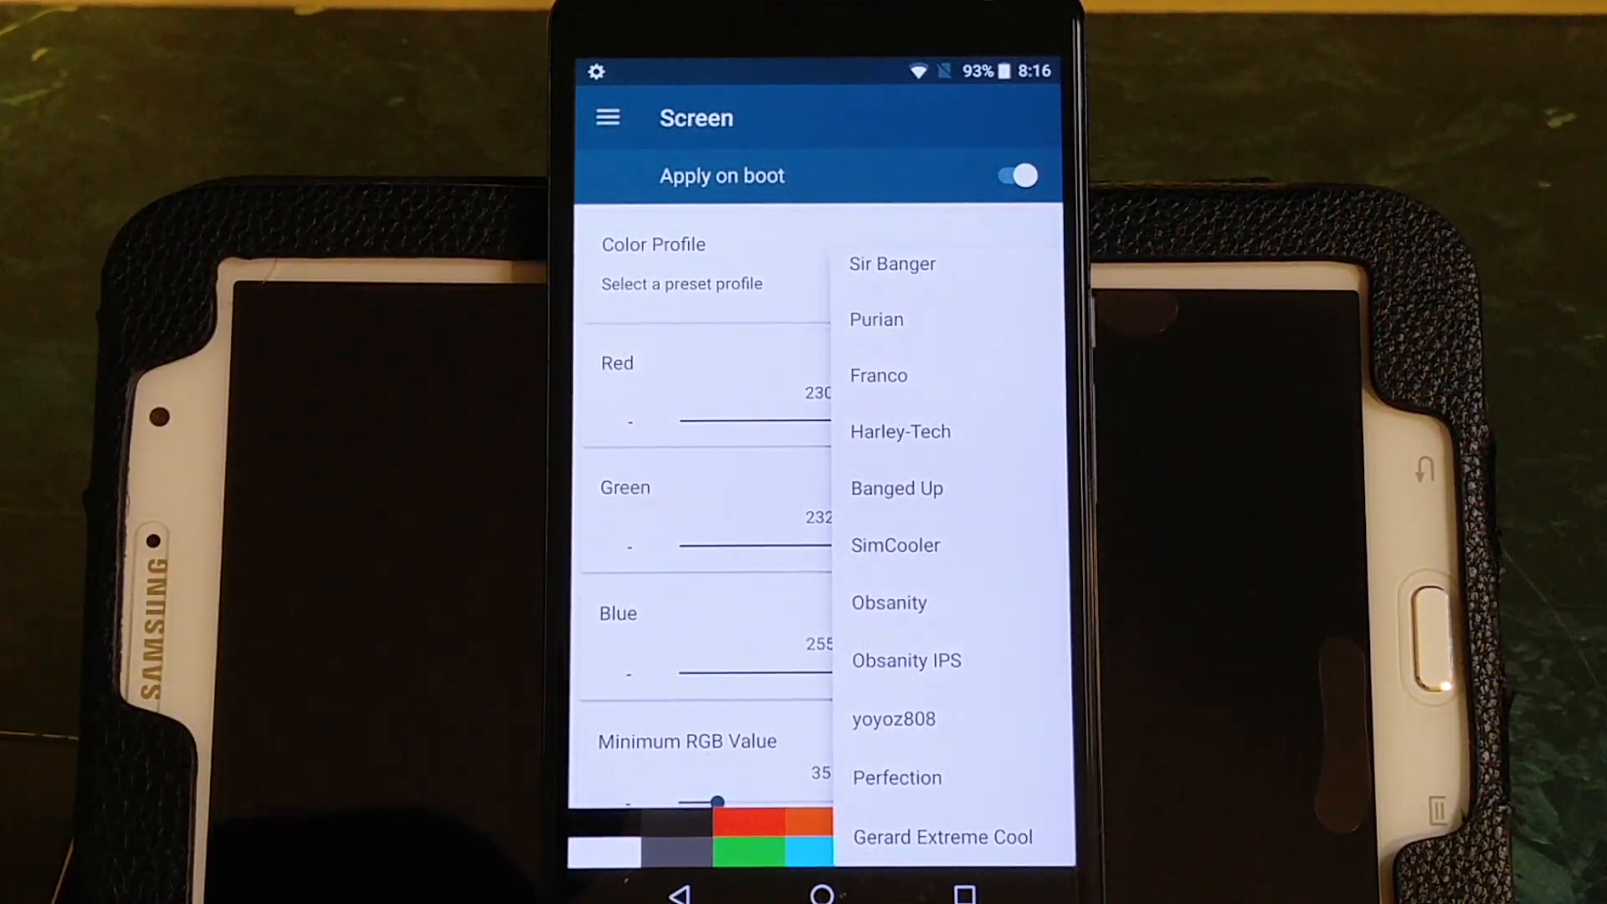
scroll("down", 3)
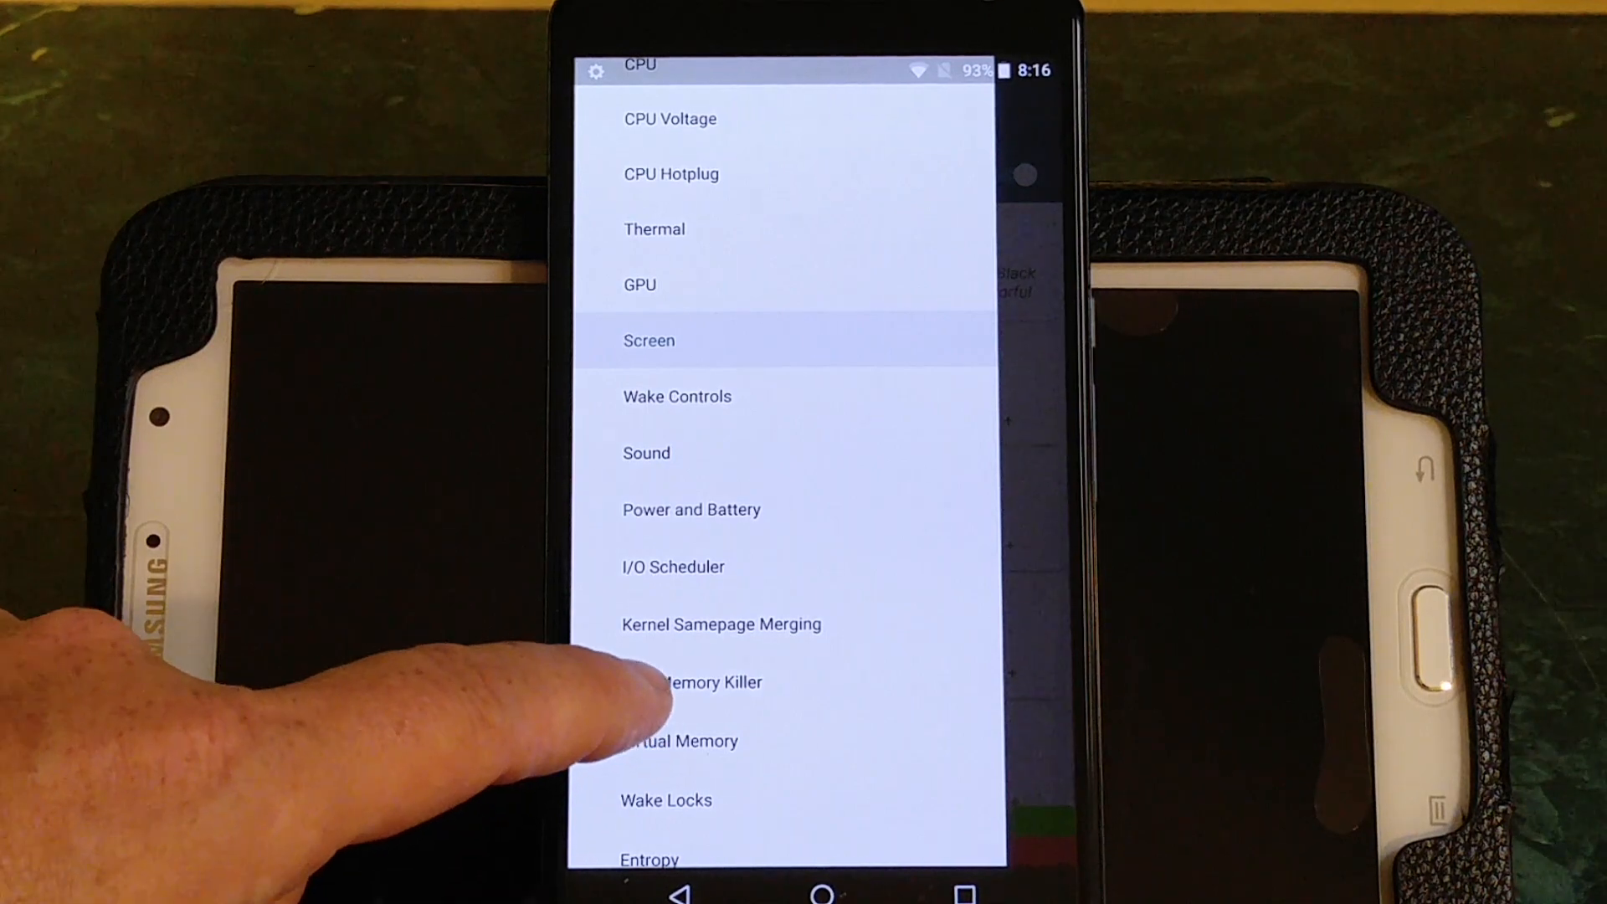
- Go via Power and battery to the I/O Scheduler page and list its scheduler algorithms
left_click(691, 509)
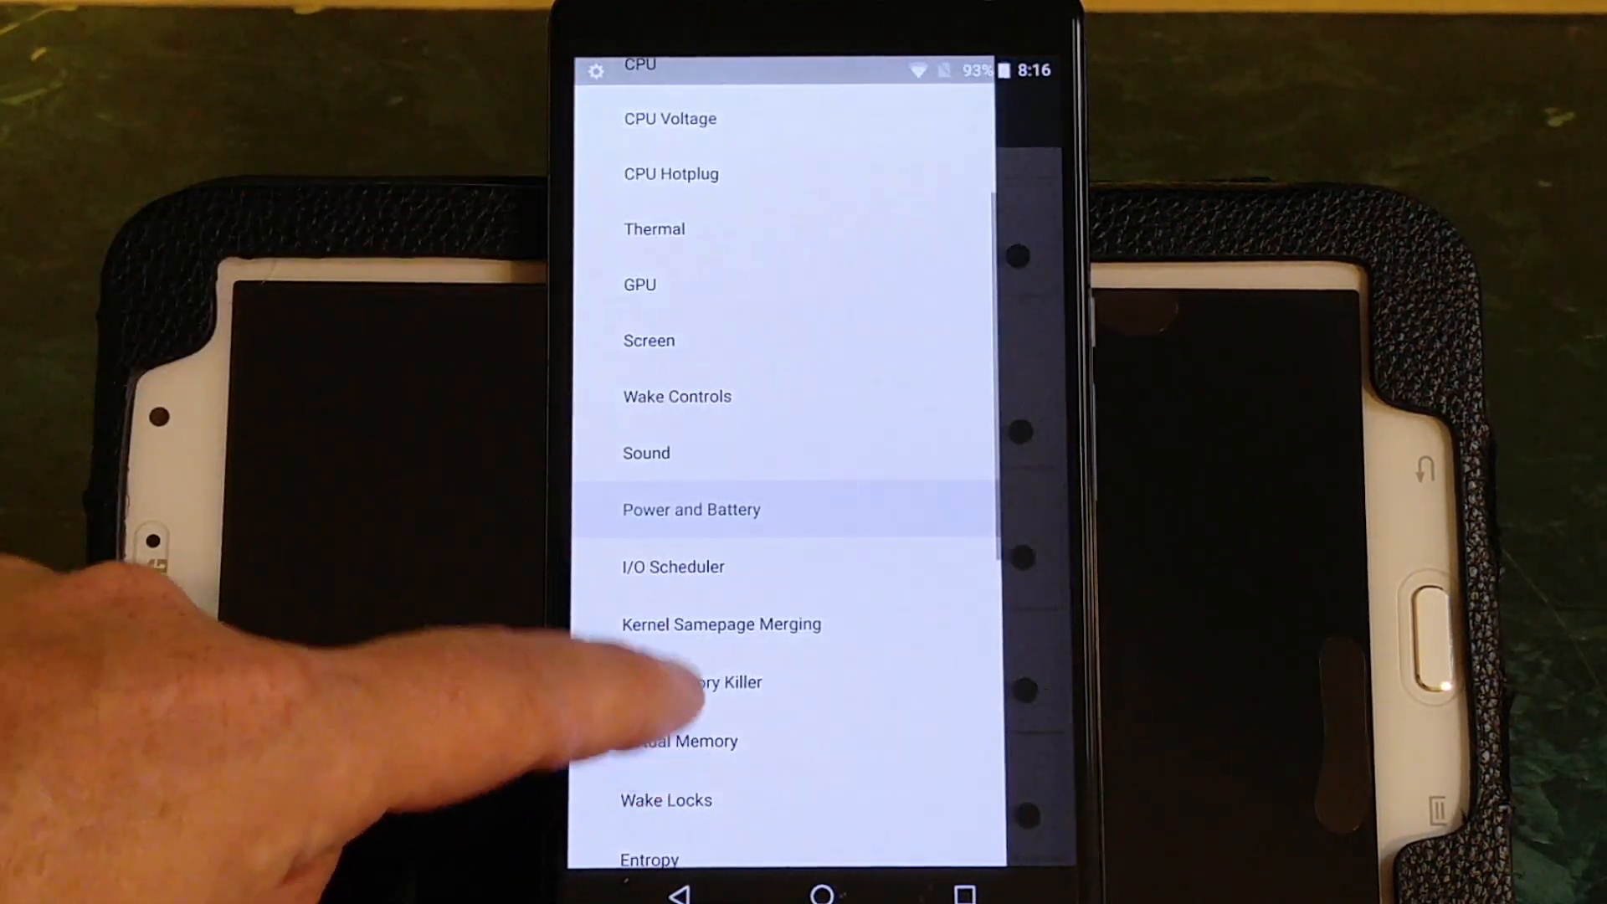
left_click(673, 566)
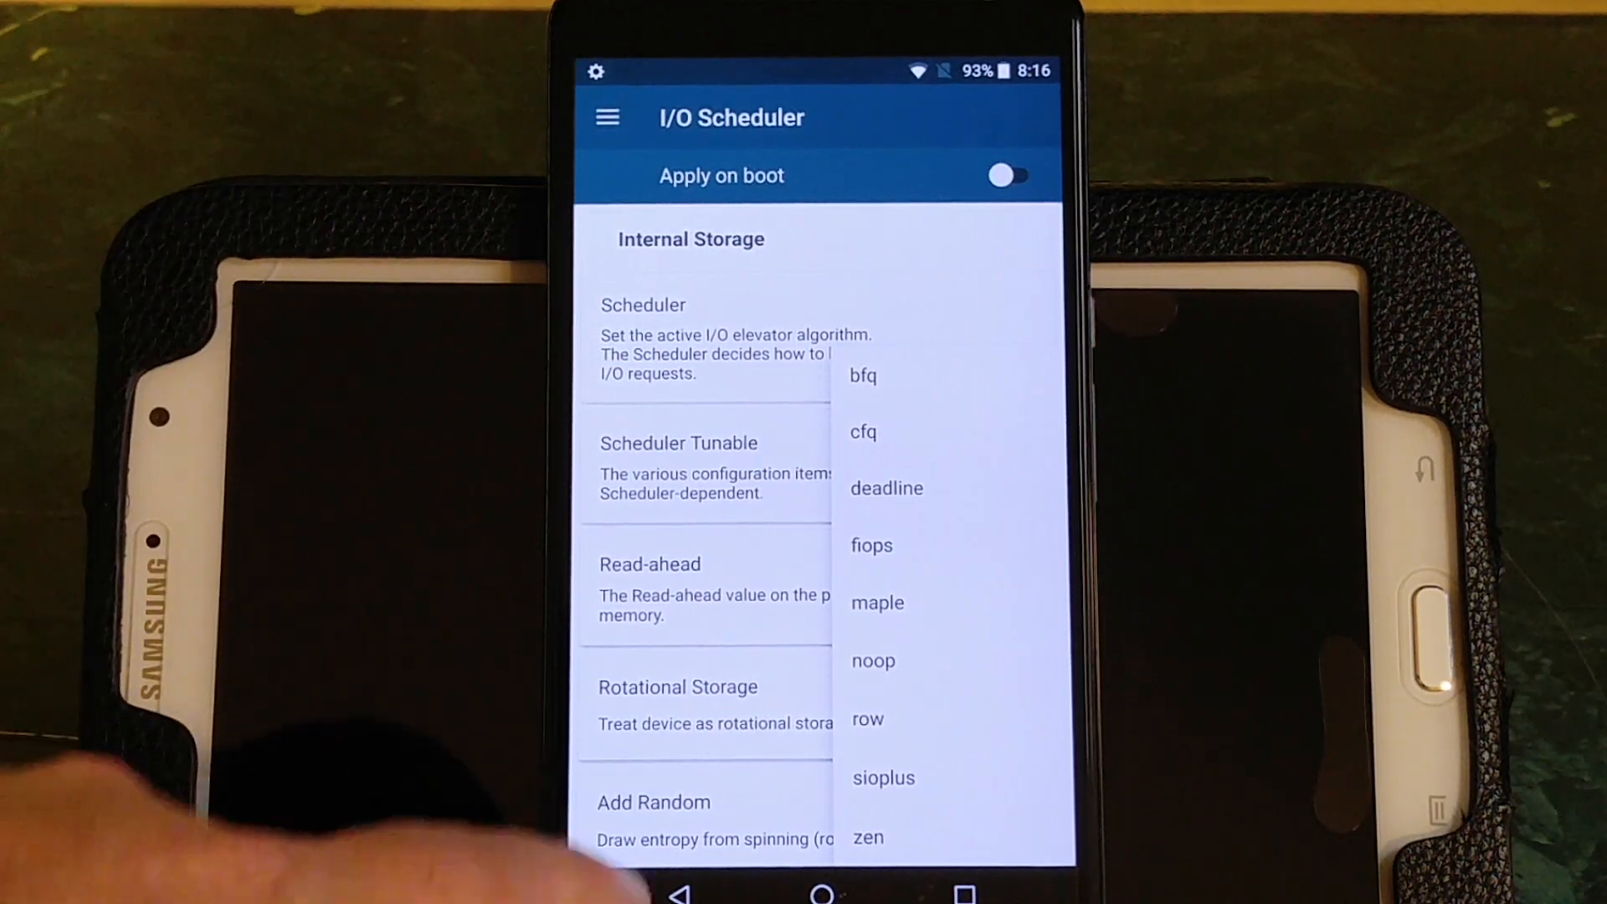
left_click(877, 603)
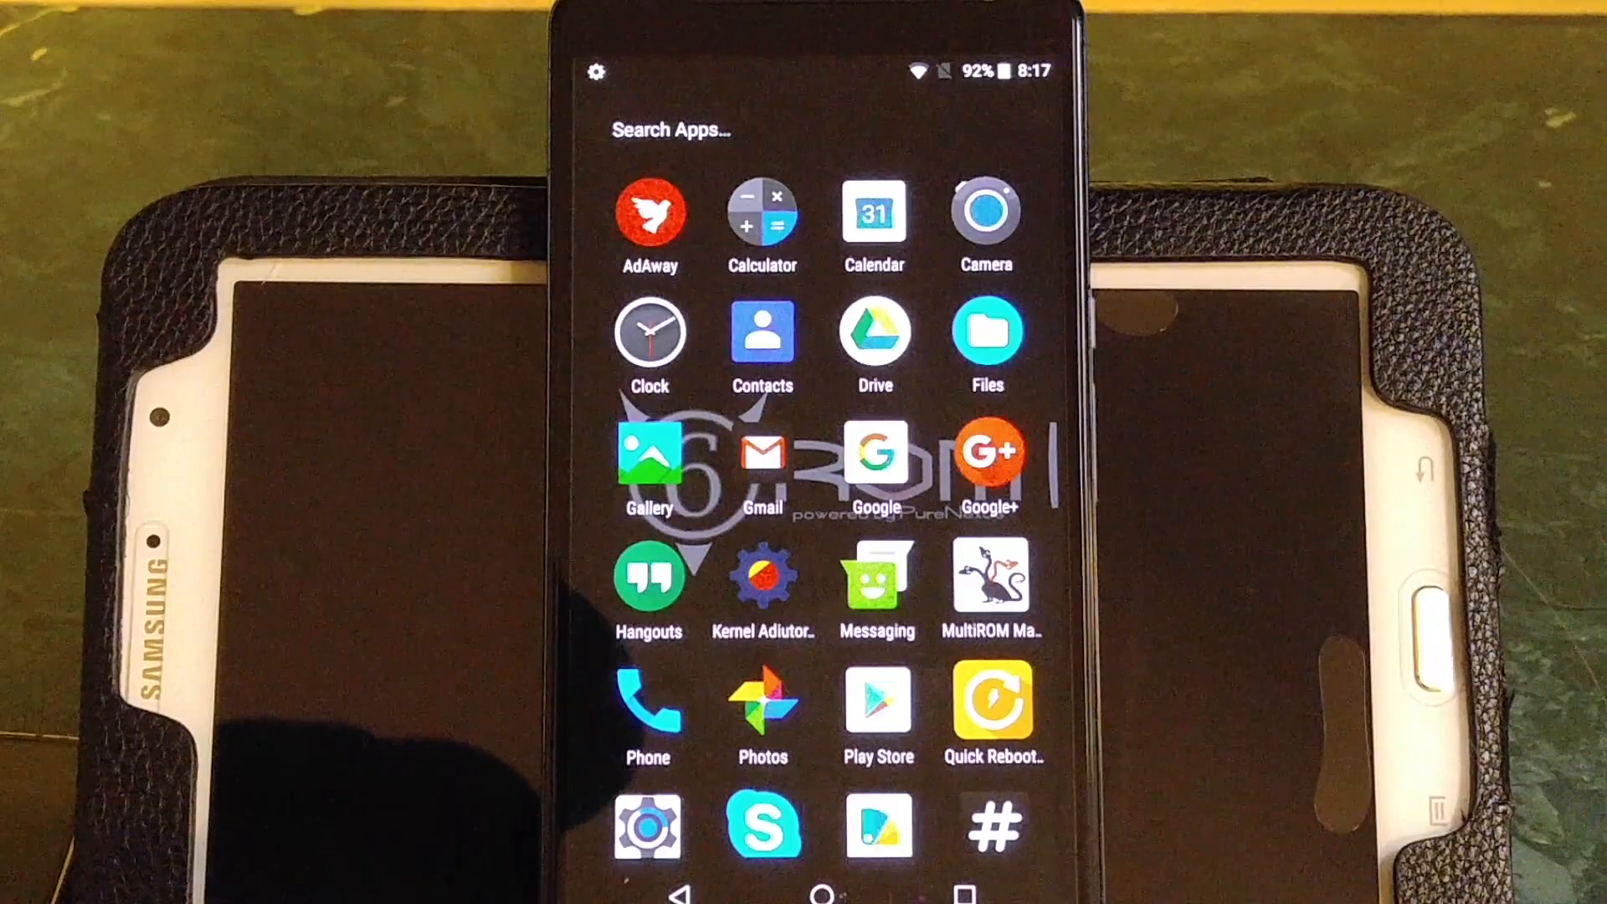
- Swipe up on the home screen to reveal the full app drawer
scroll("down", 3)
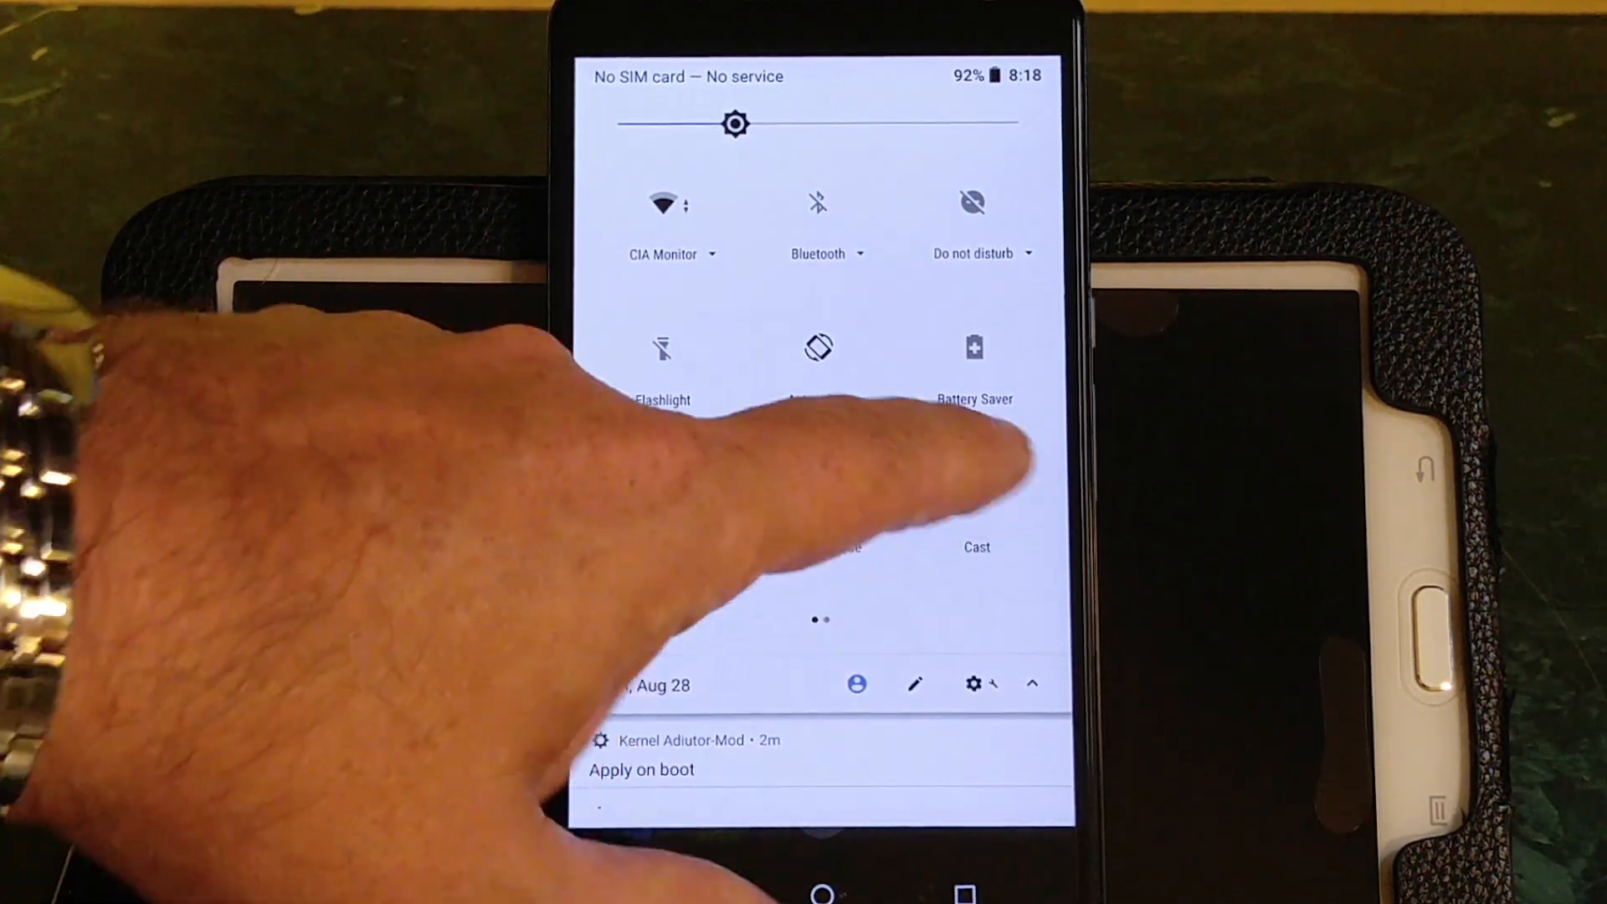
- Expand the quick settings tiles and enter the system Settings from the gear icon
scroll("left", 3)
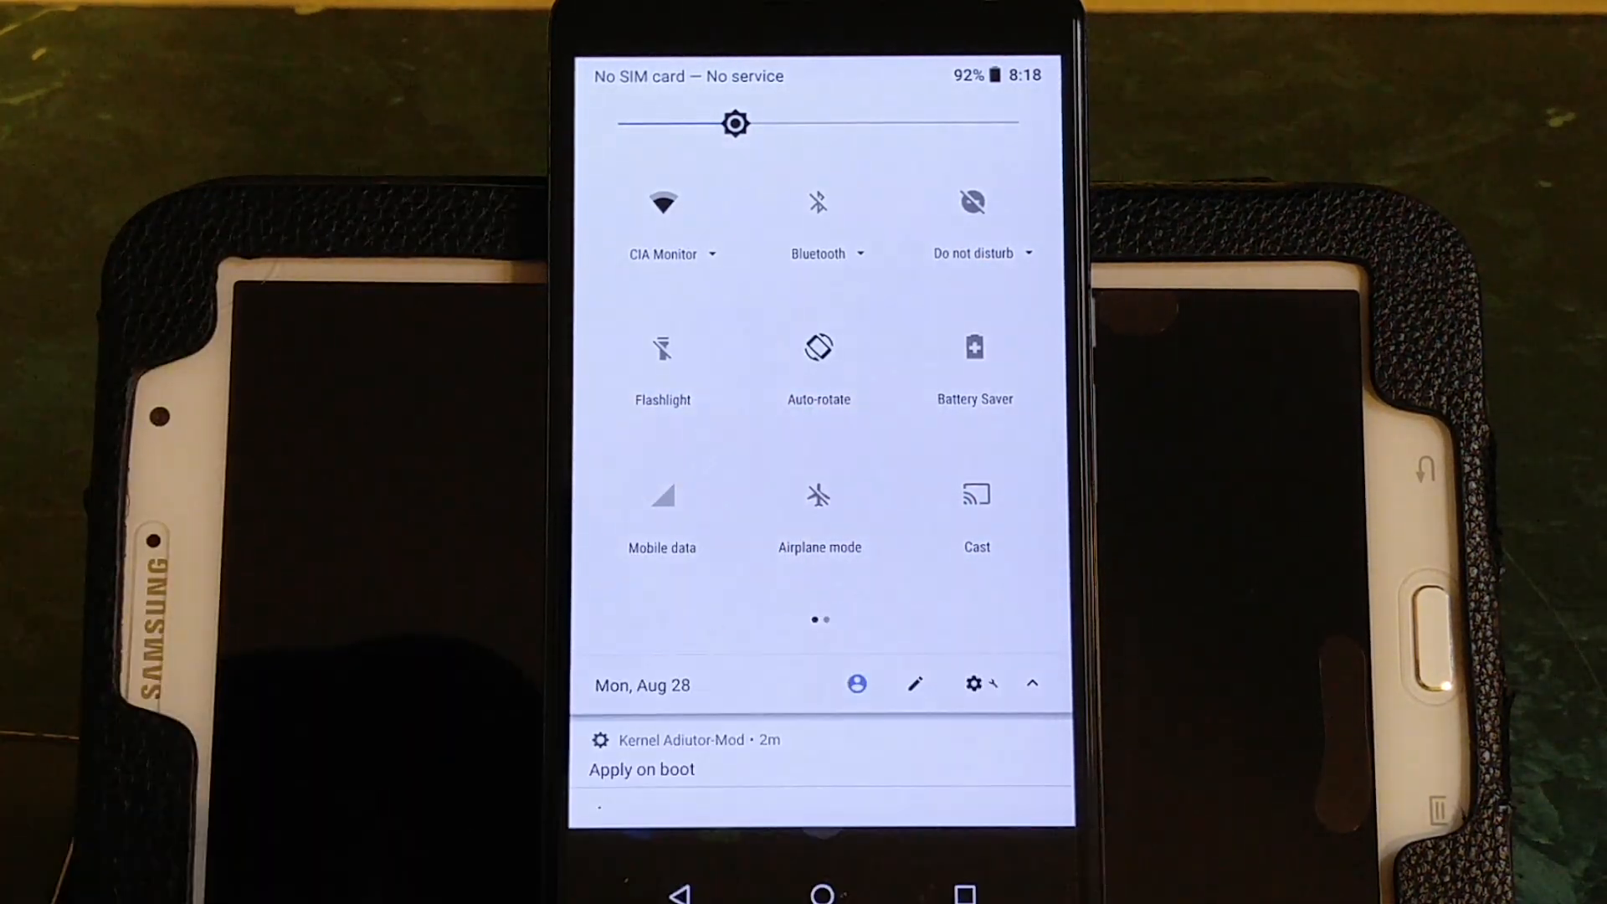
left_click(972, 683)
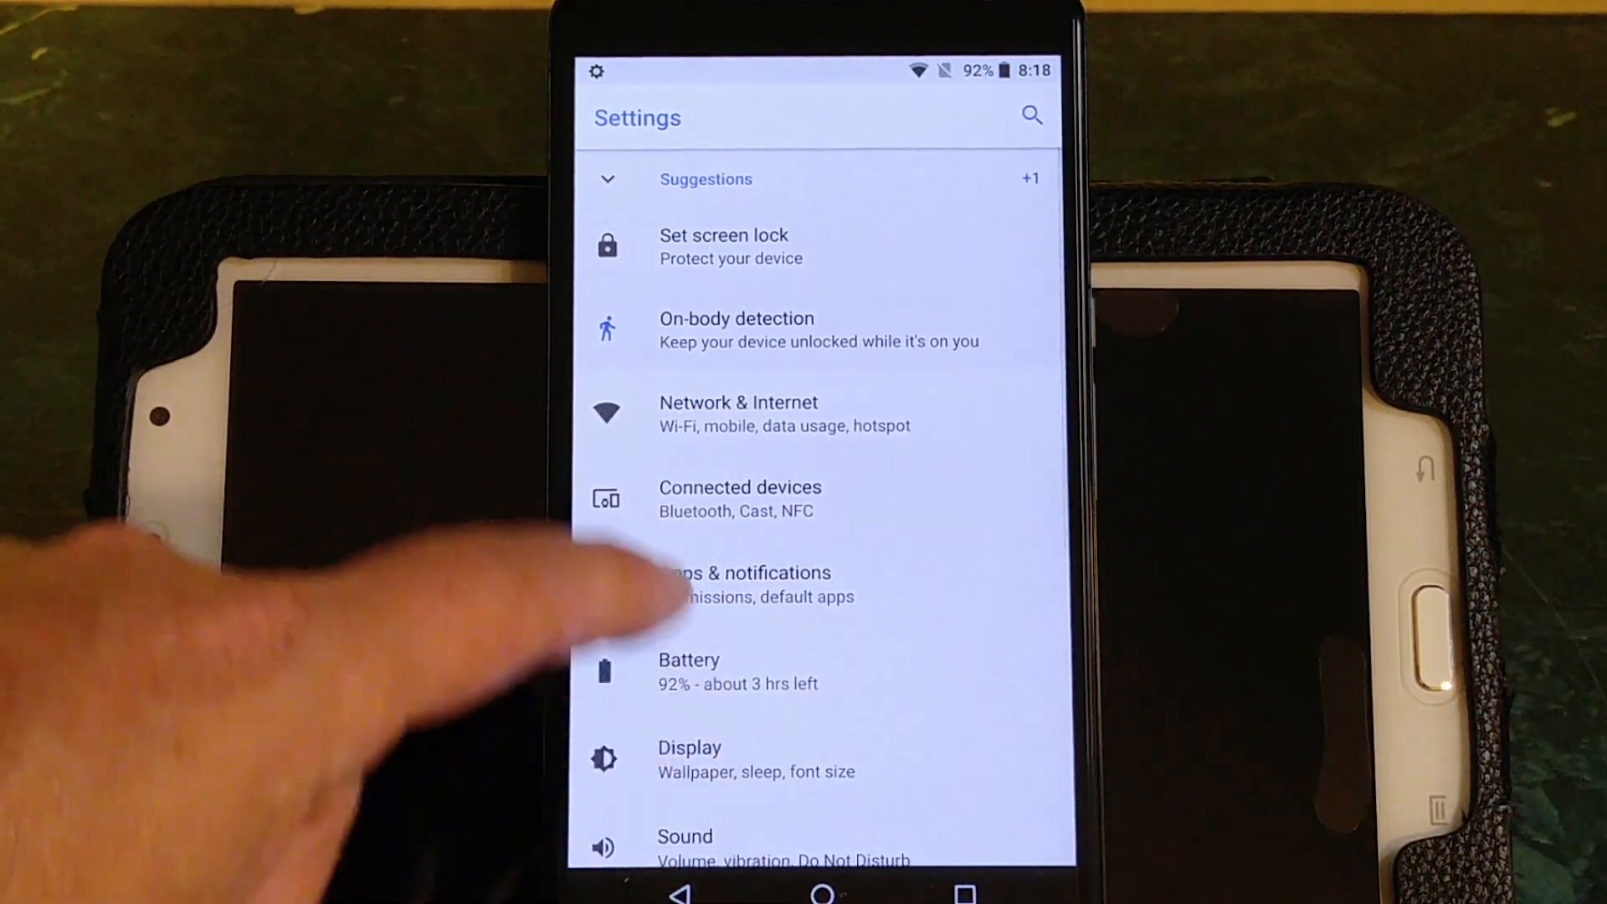
- Expand and collapse Suggestions, visit Connected devices, and return to the main list
left_click(738, 402)
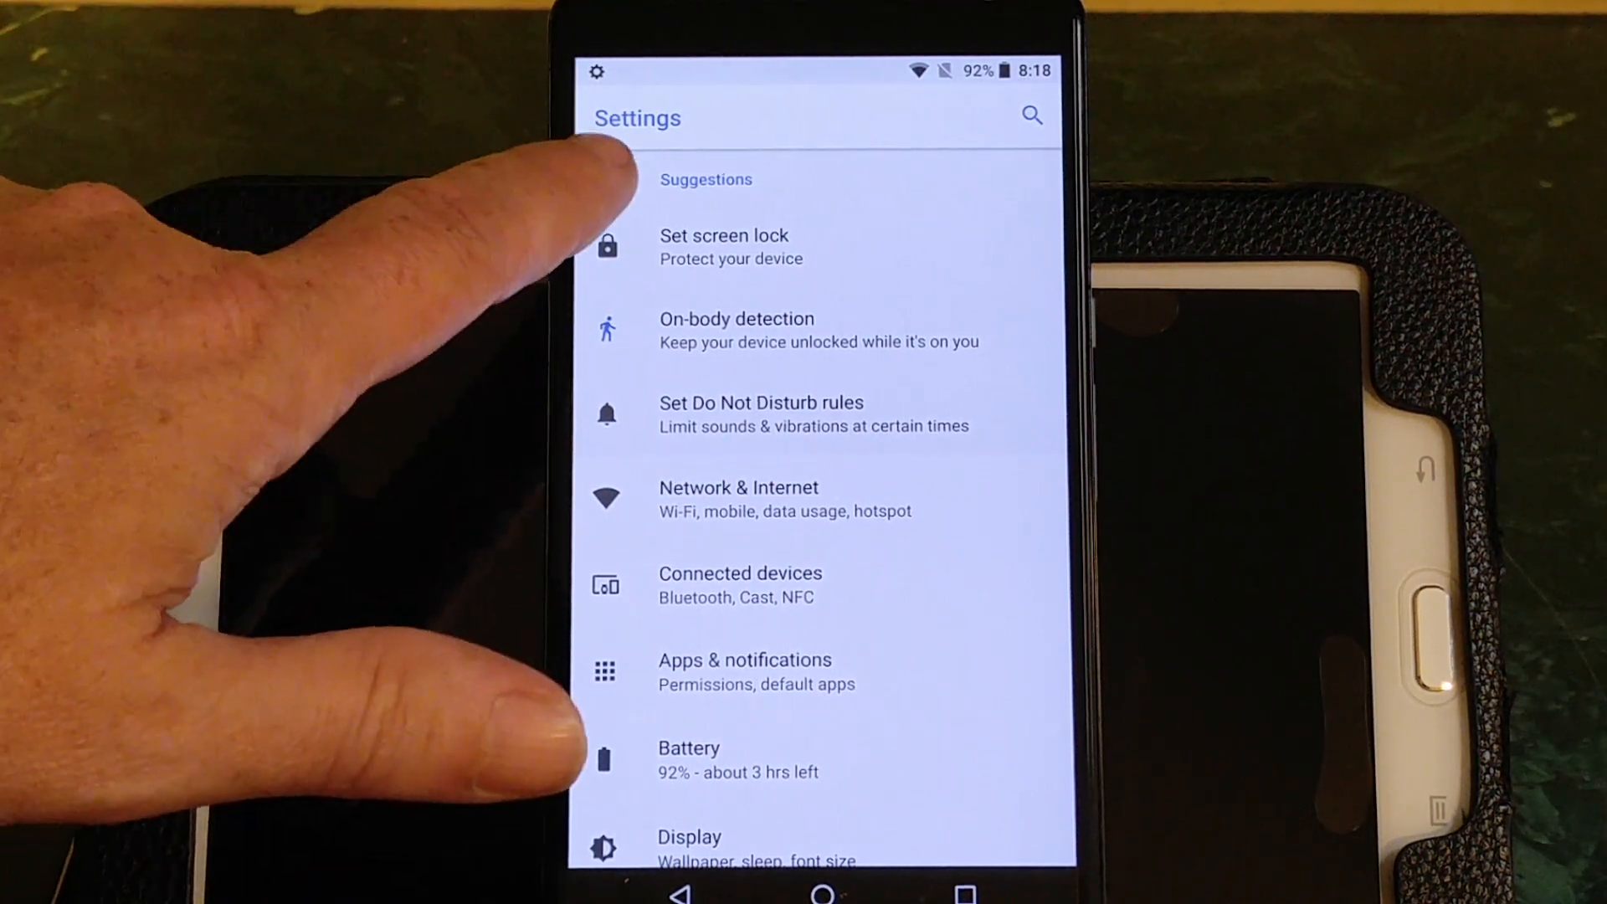
left_click(706, 179)
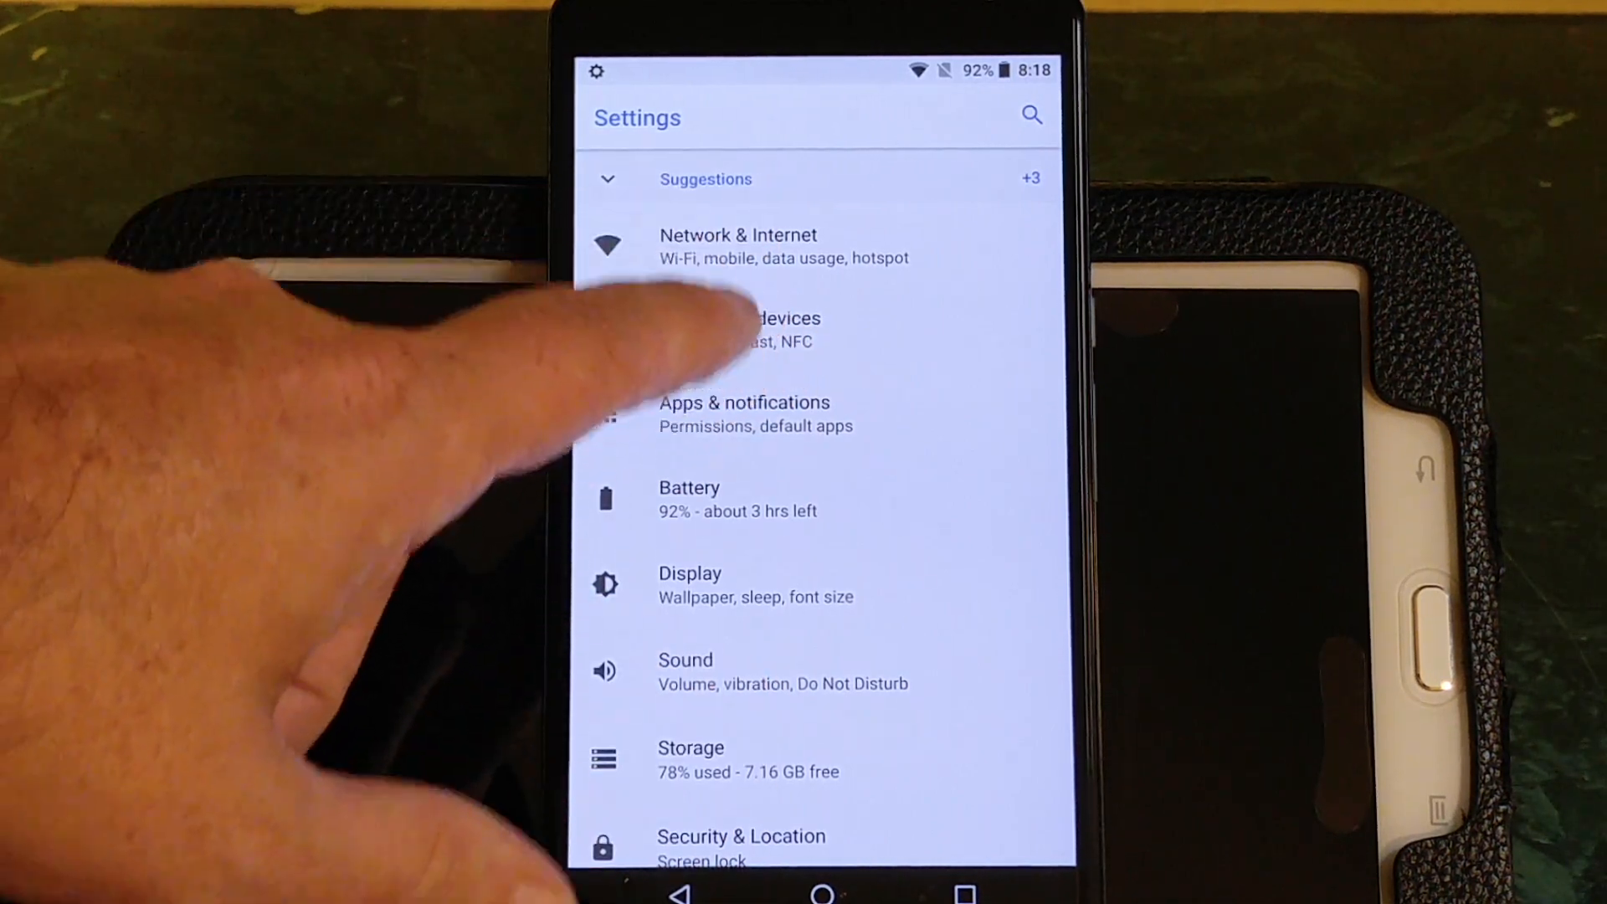
left_click(774, 328)
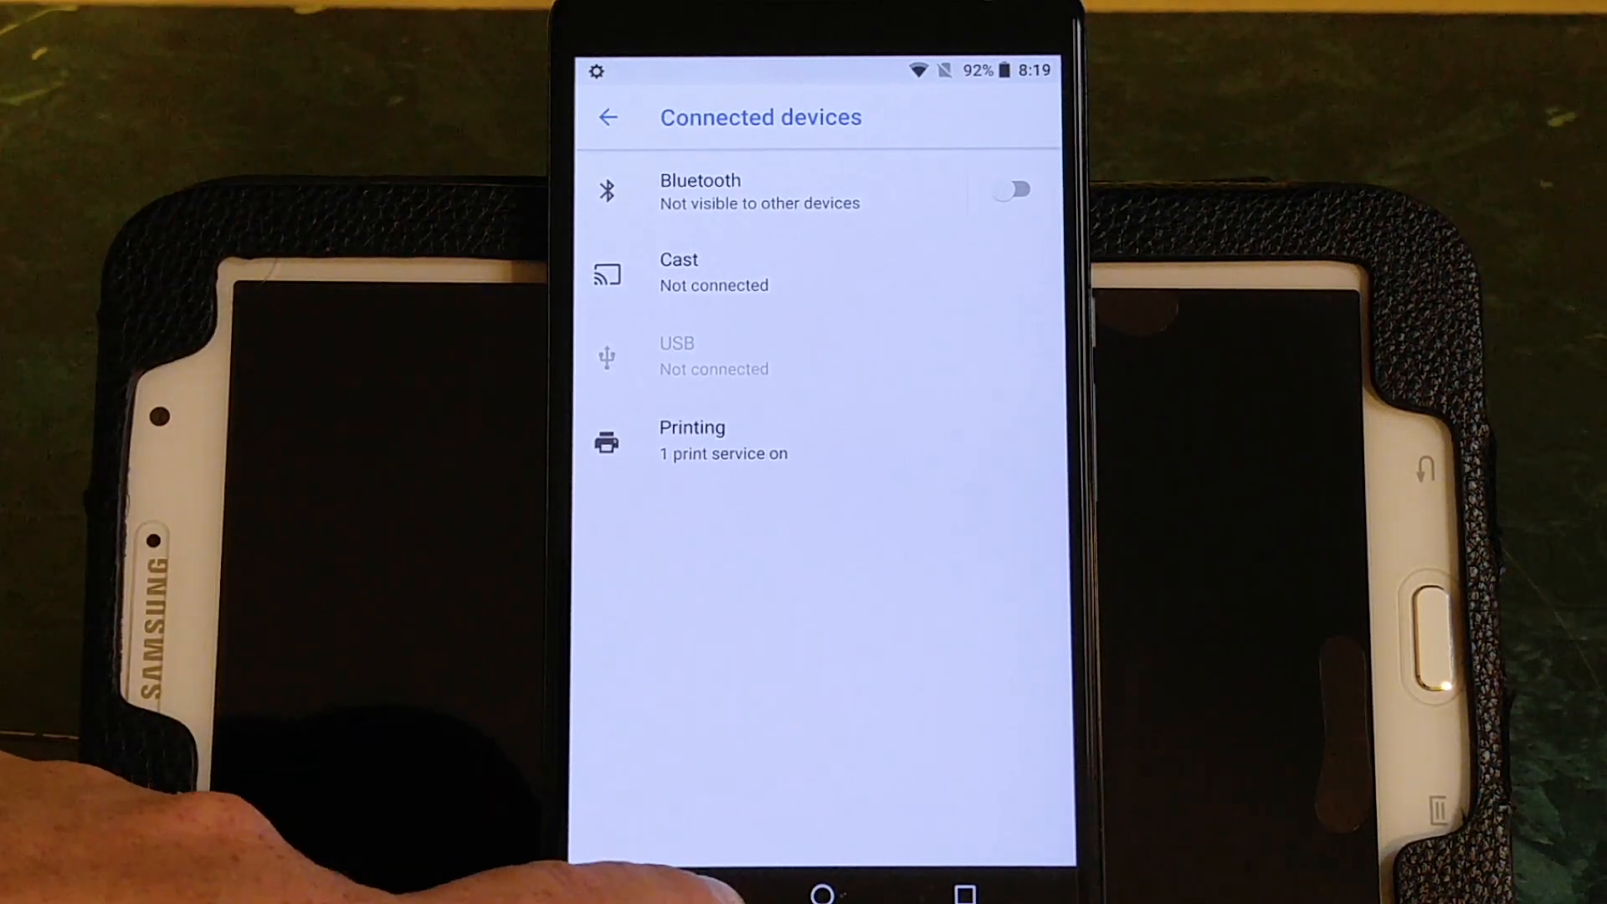
left_click(608, 117)
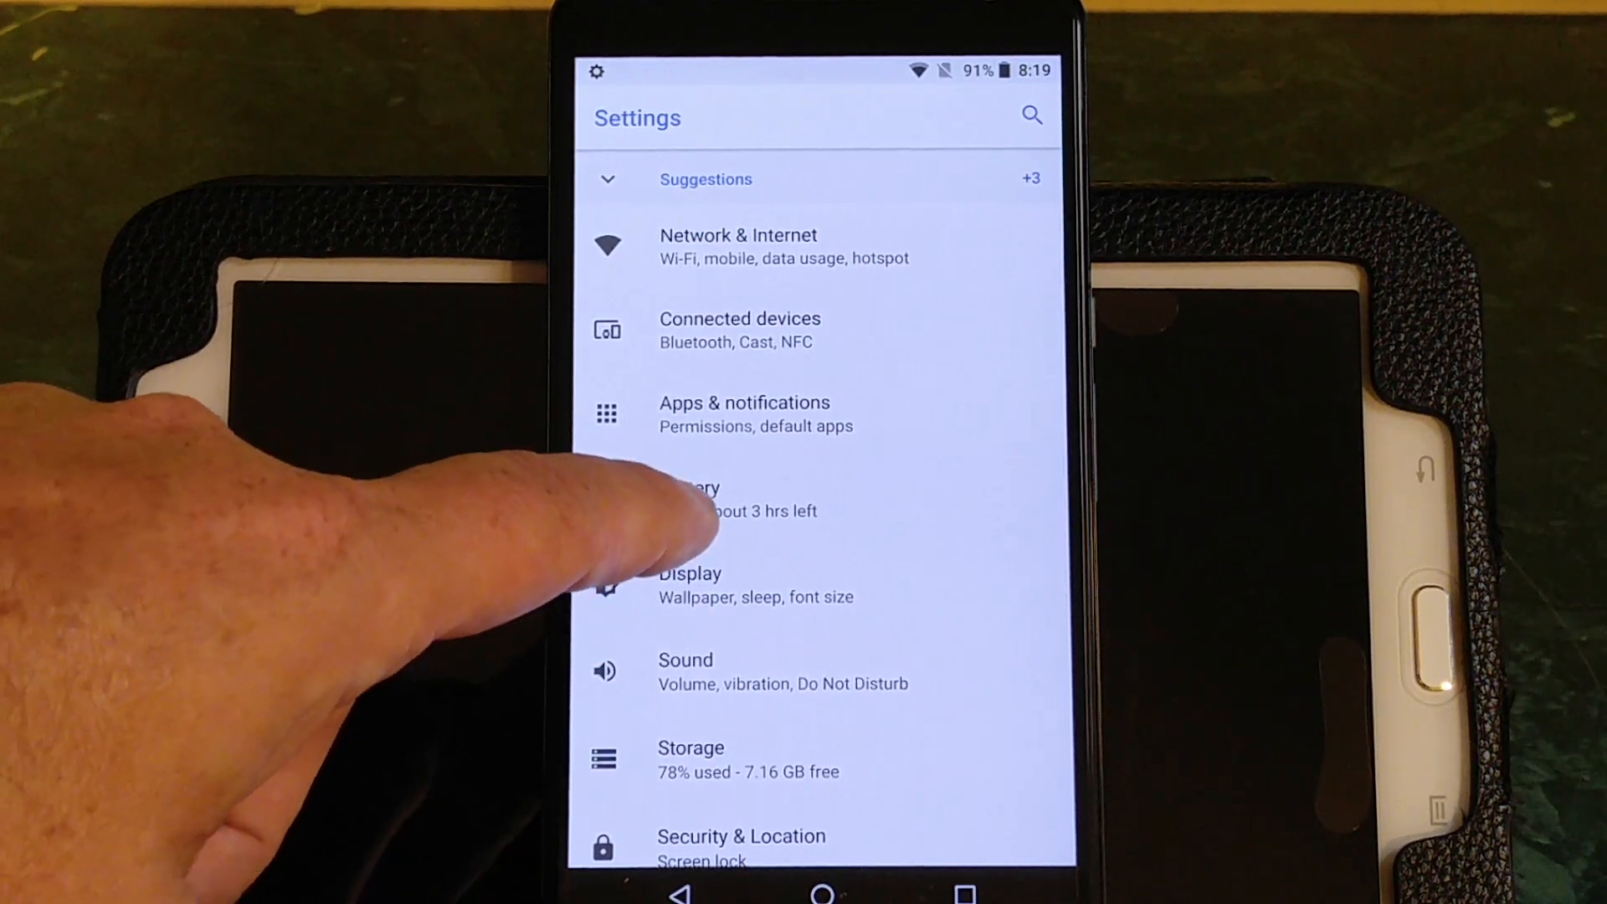
- Set Pixel Launcher as the default home app via Apps & notifications > Default apps
left_click(744, 412)
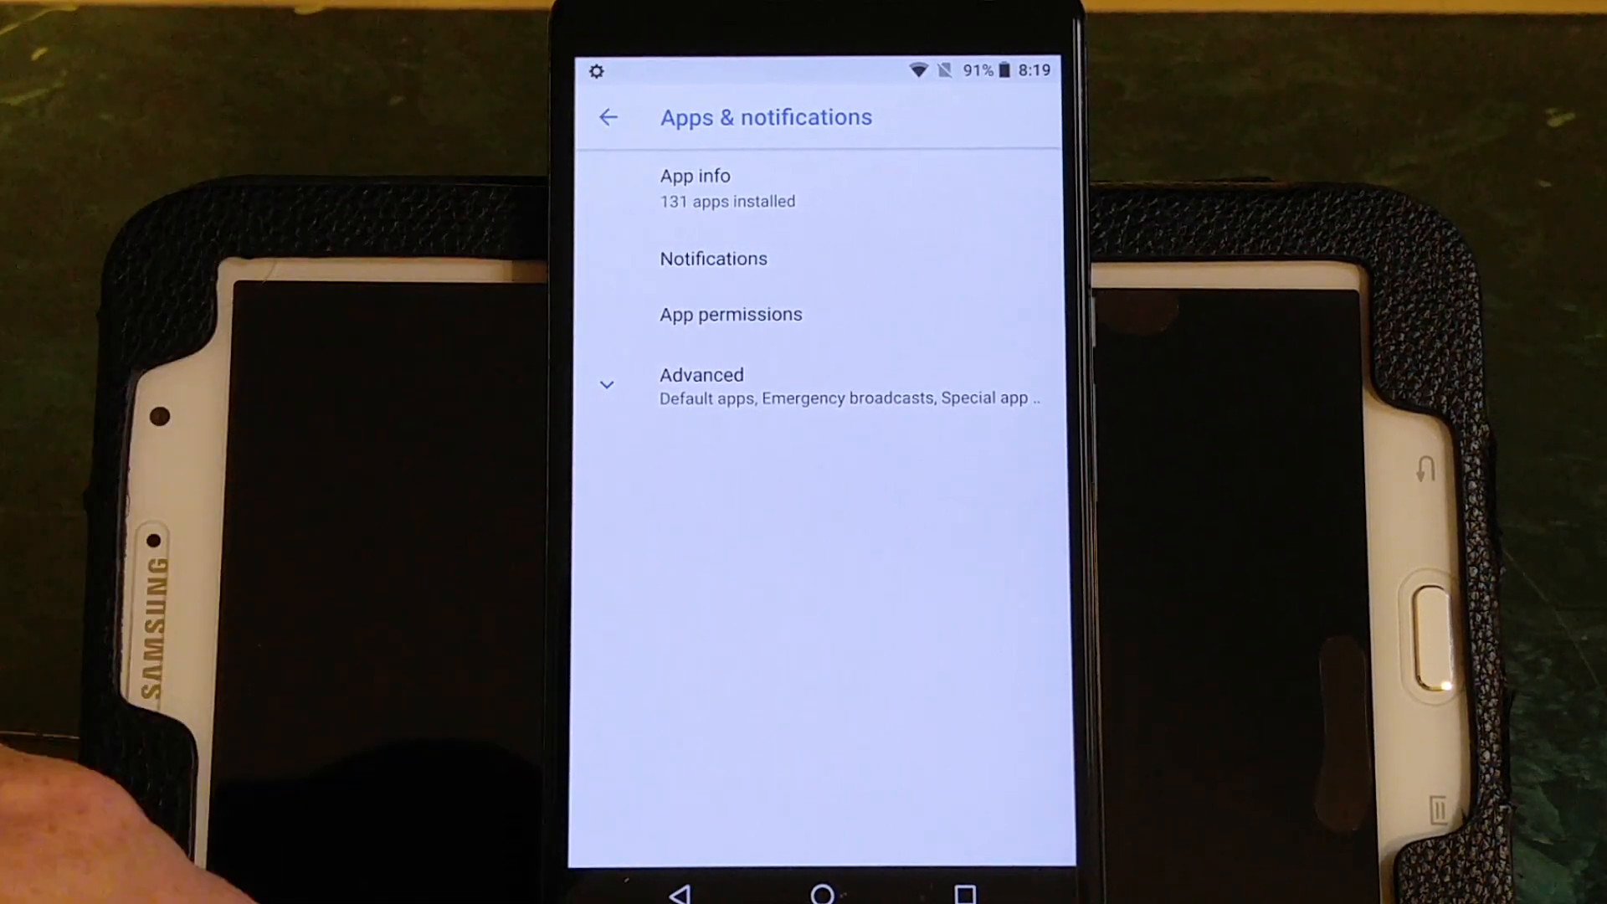
left_click(701, 380)
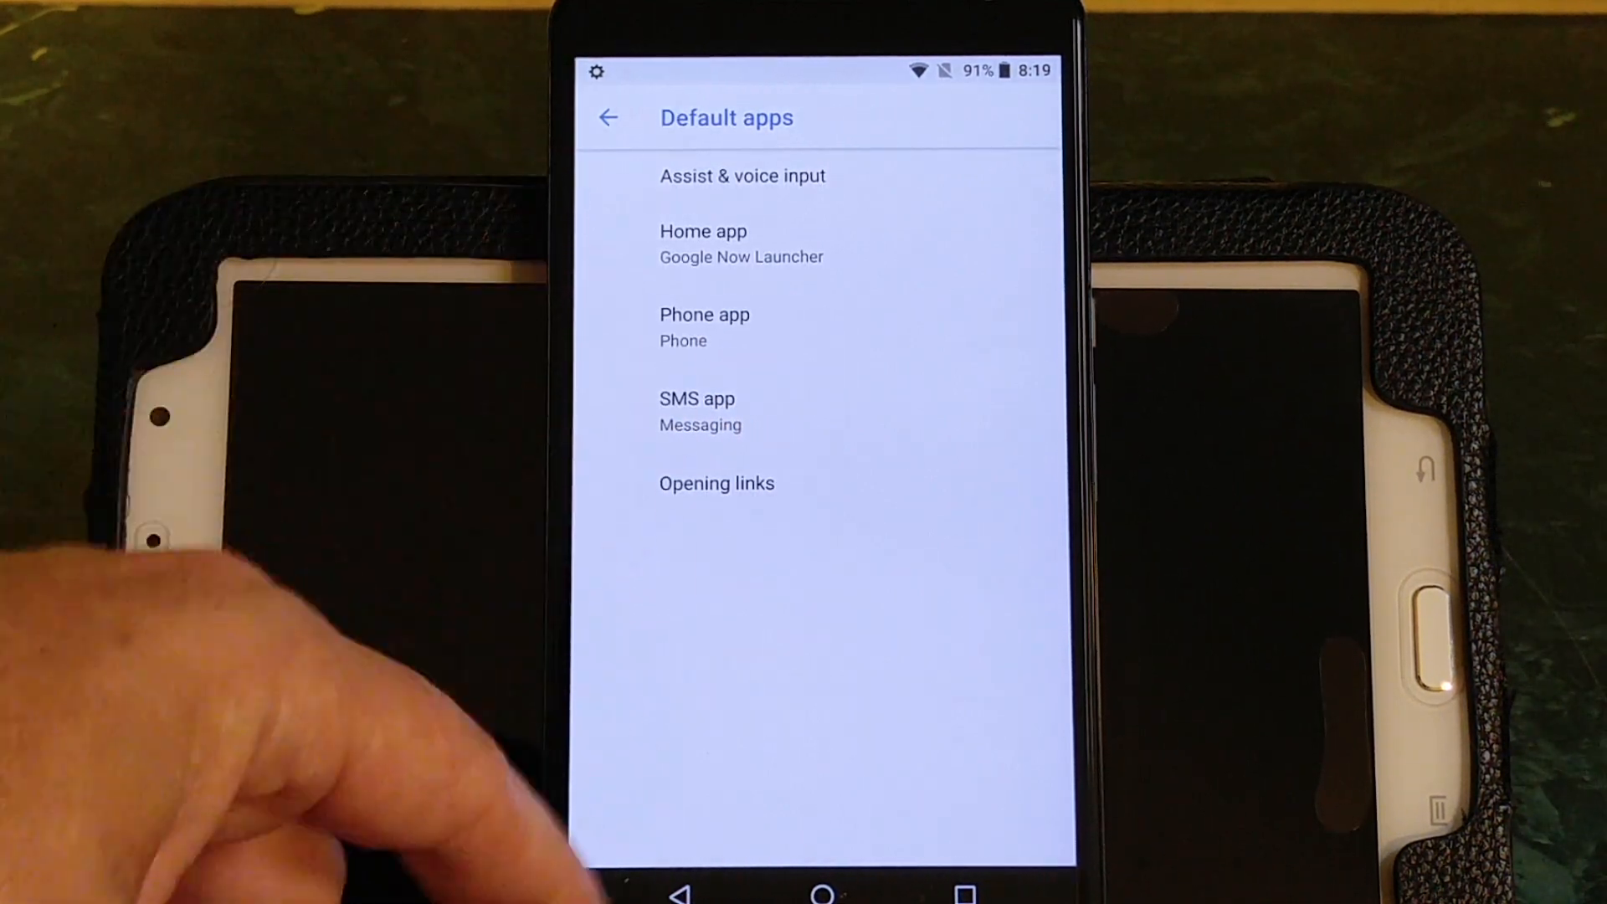
left_click(703, 243)
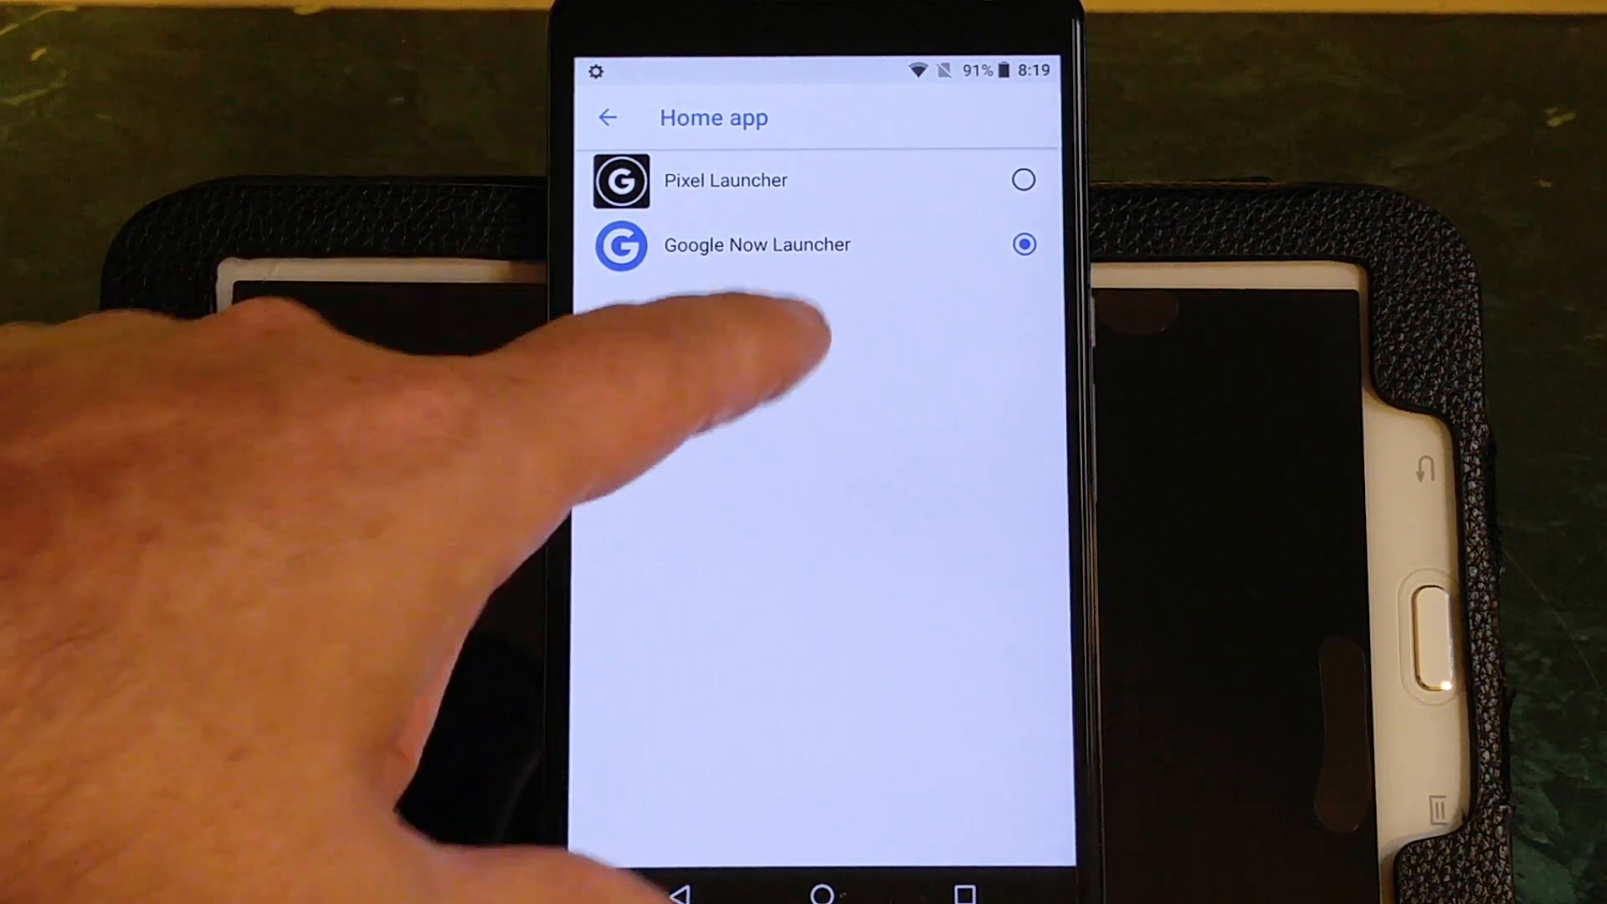
left_click(1024, 181)
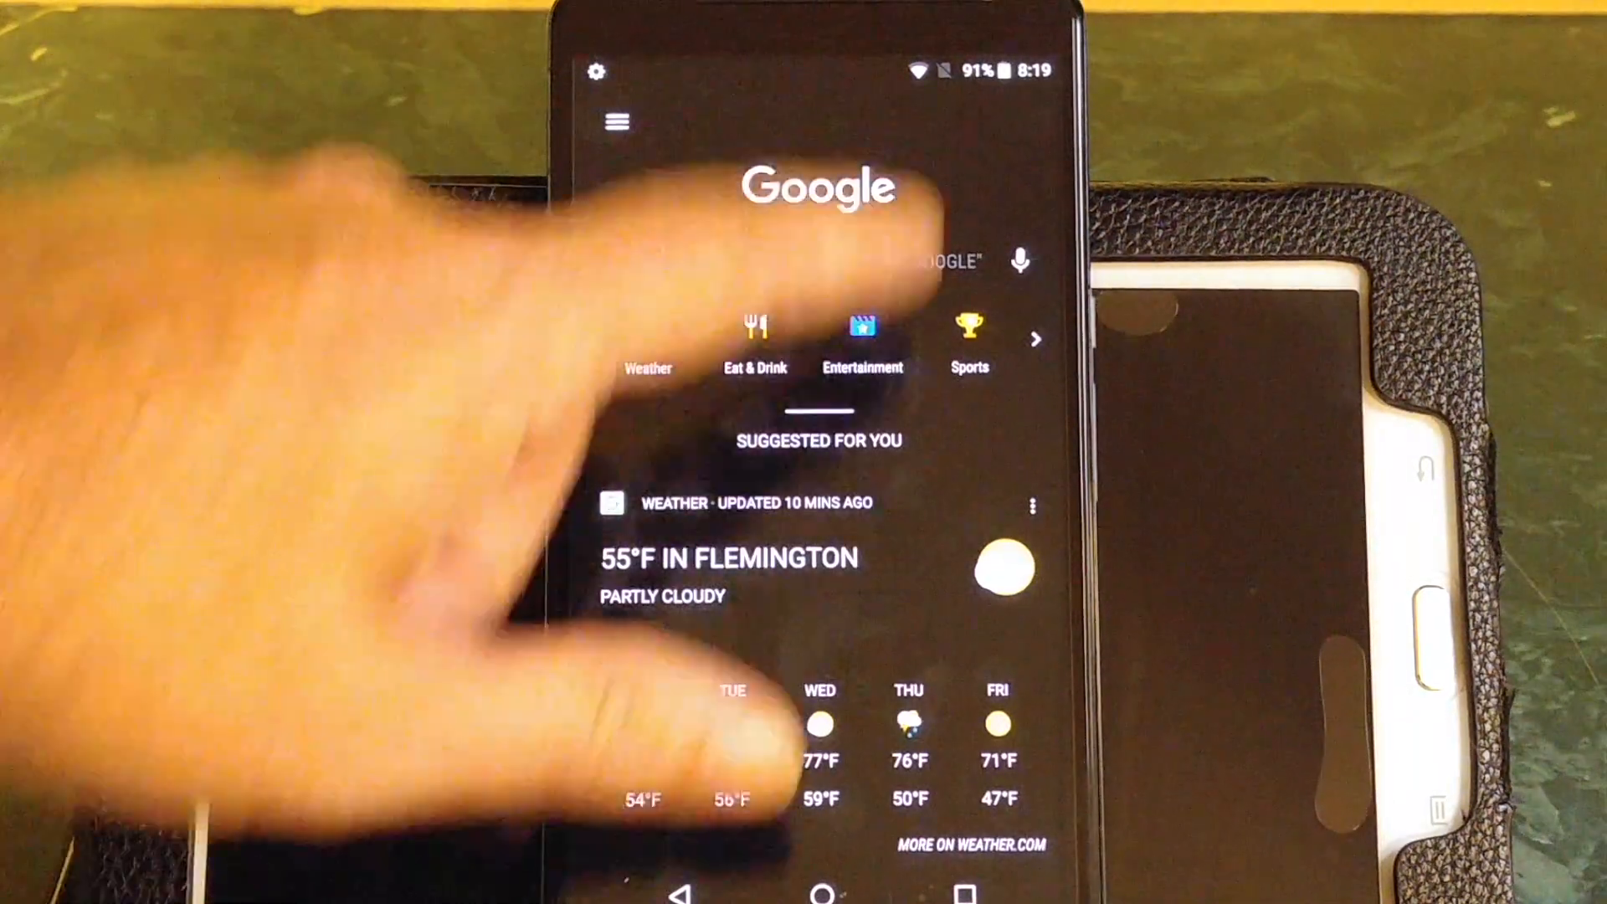
- Revisit the home app choices, reverting to Google Now Launcher, and go back to Apps & notifications
scroll("down", 3)
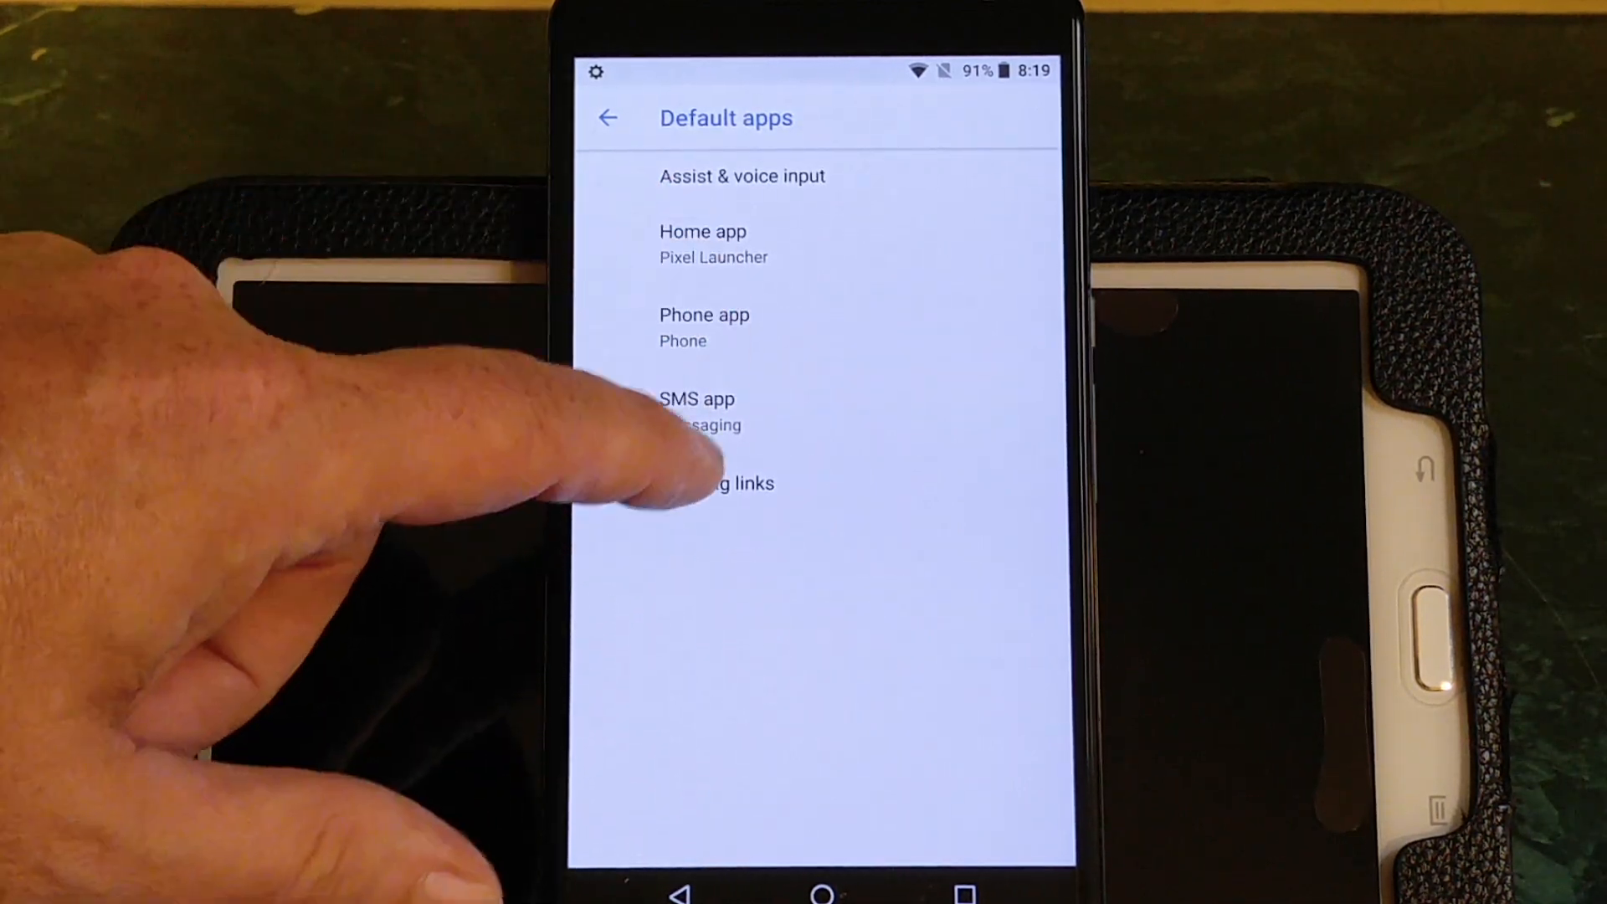
left_click(703, 233)
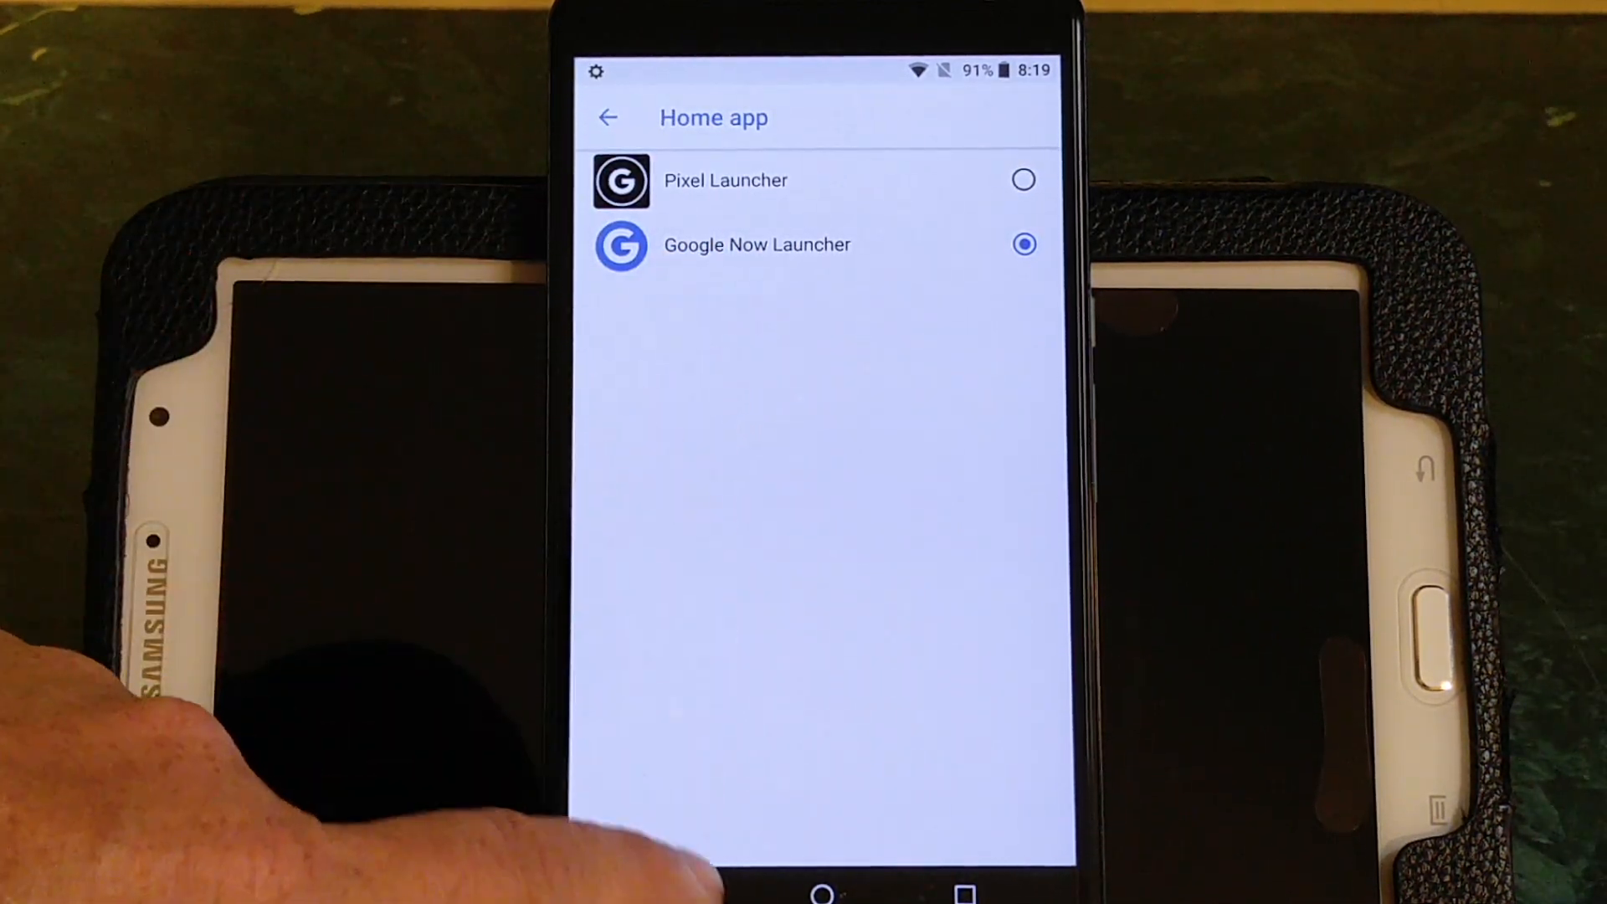
left_click(612, 117)
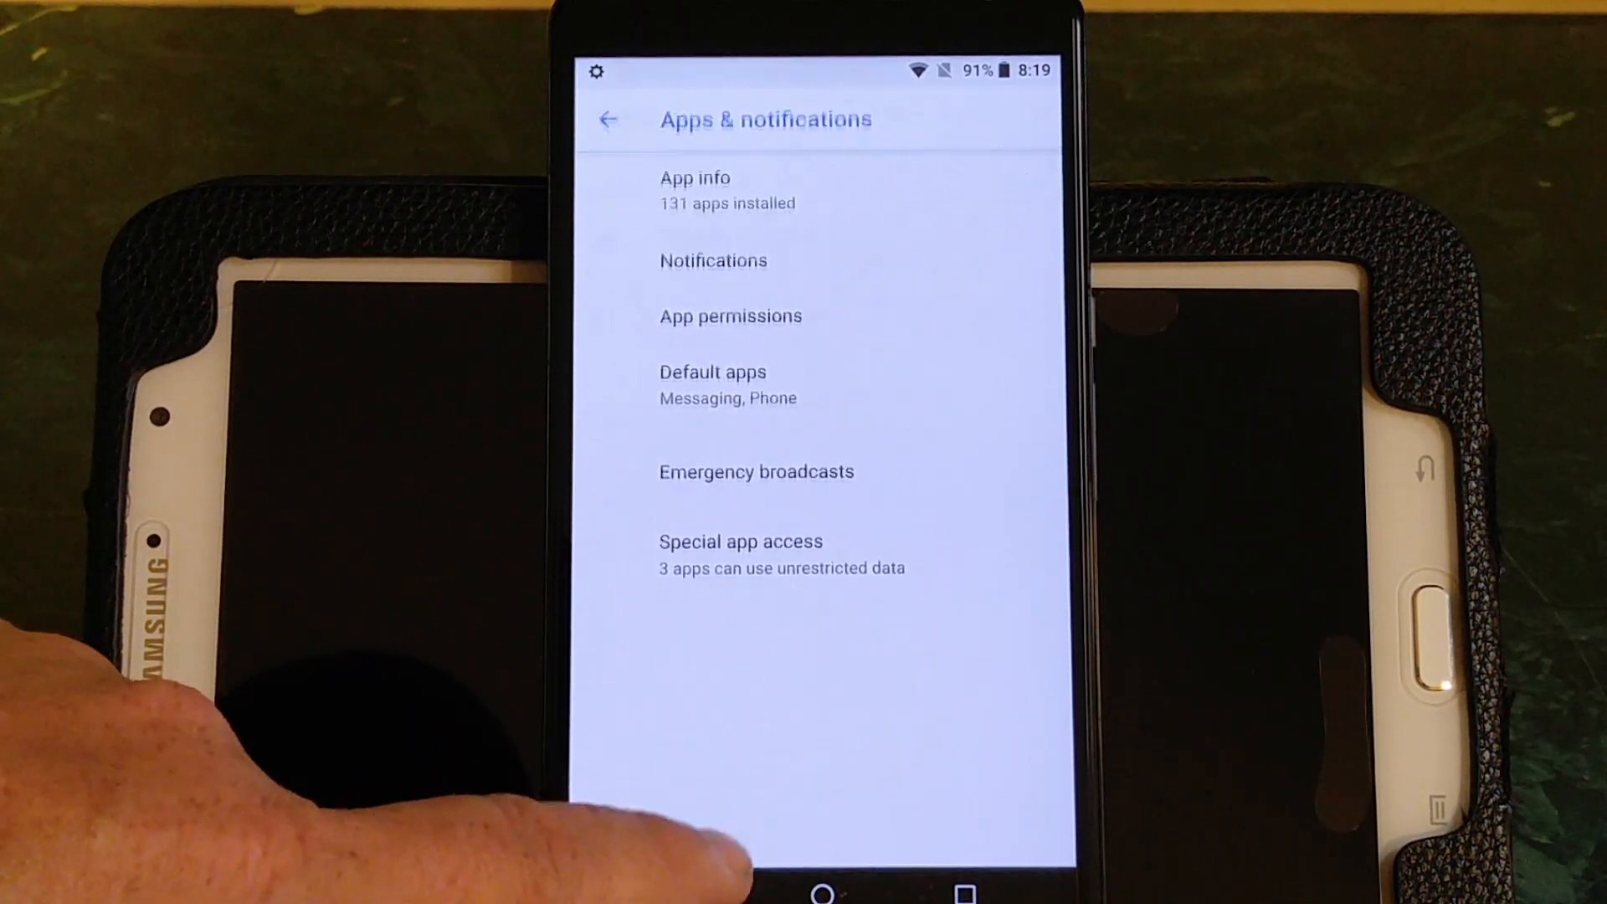
- Return to the main Settings category list and scroll down to Battery and Display
left_click(608, 120)
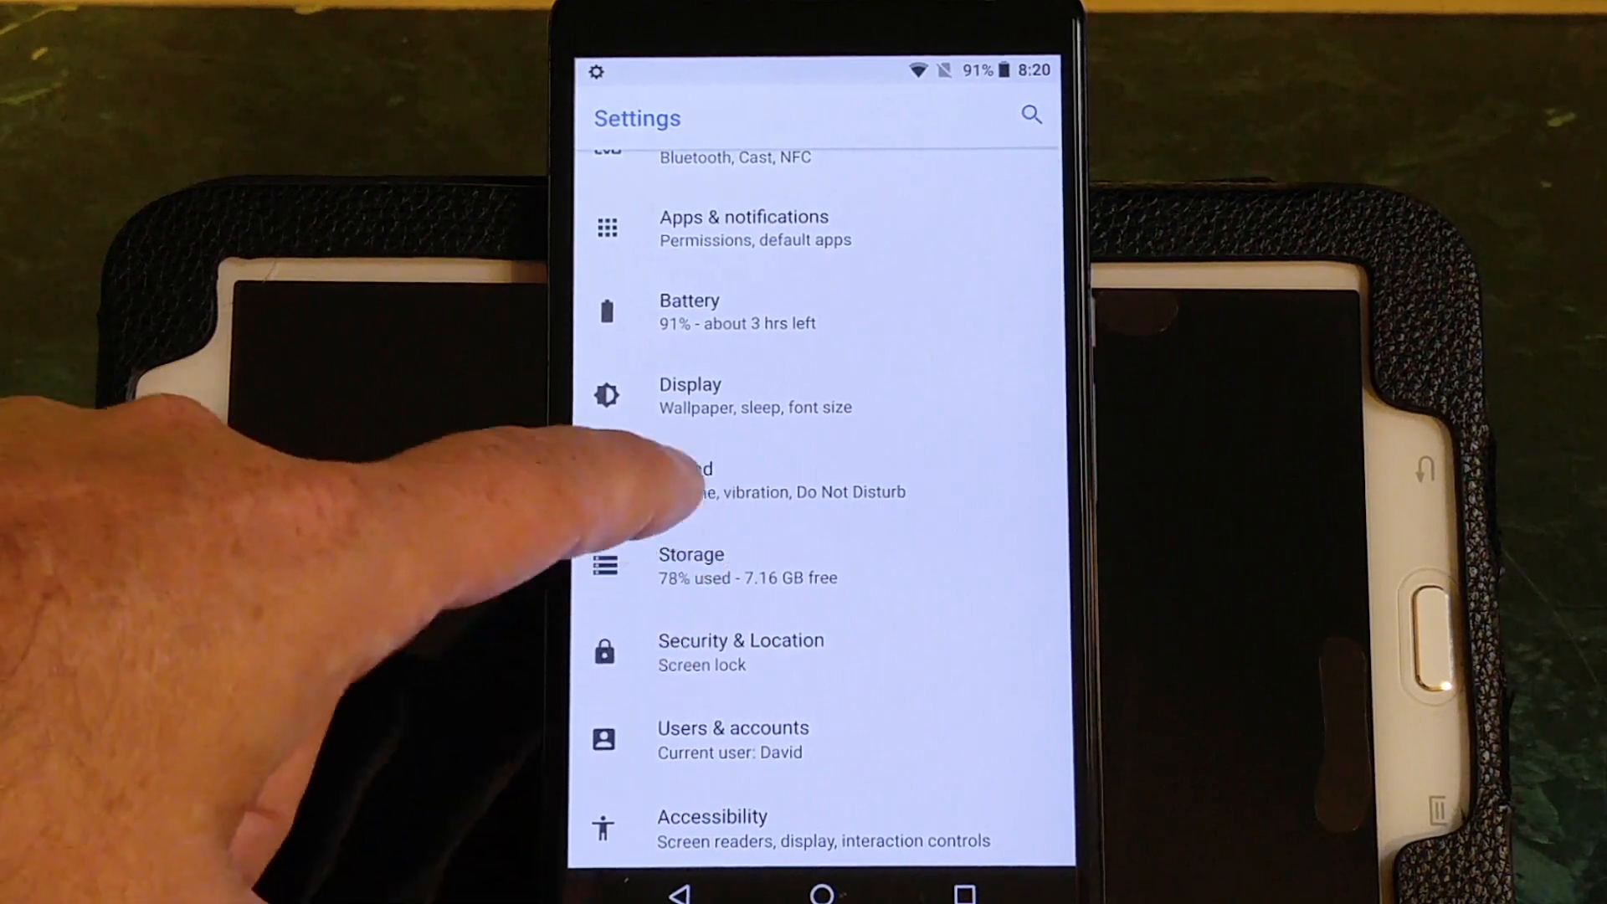
- View Display's Font size and Display size previews at Default, then move on to Sound
left_click(689, 394)
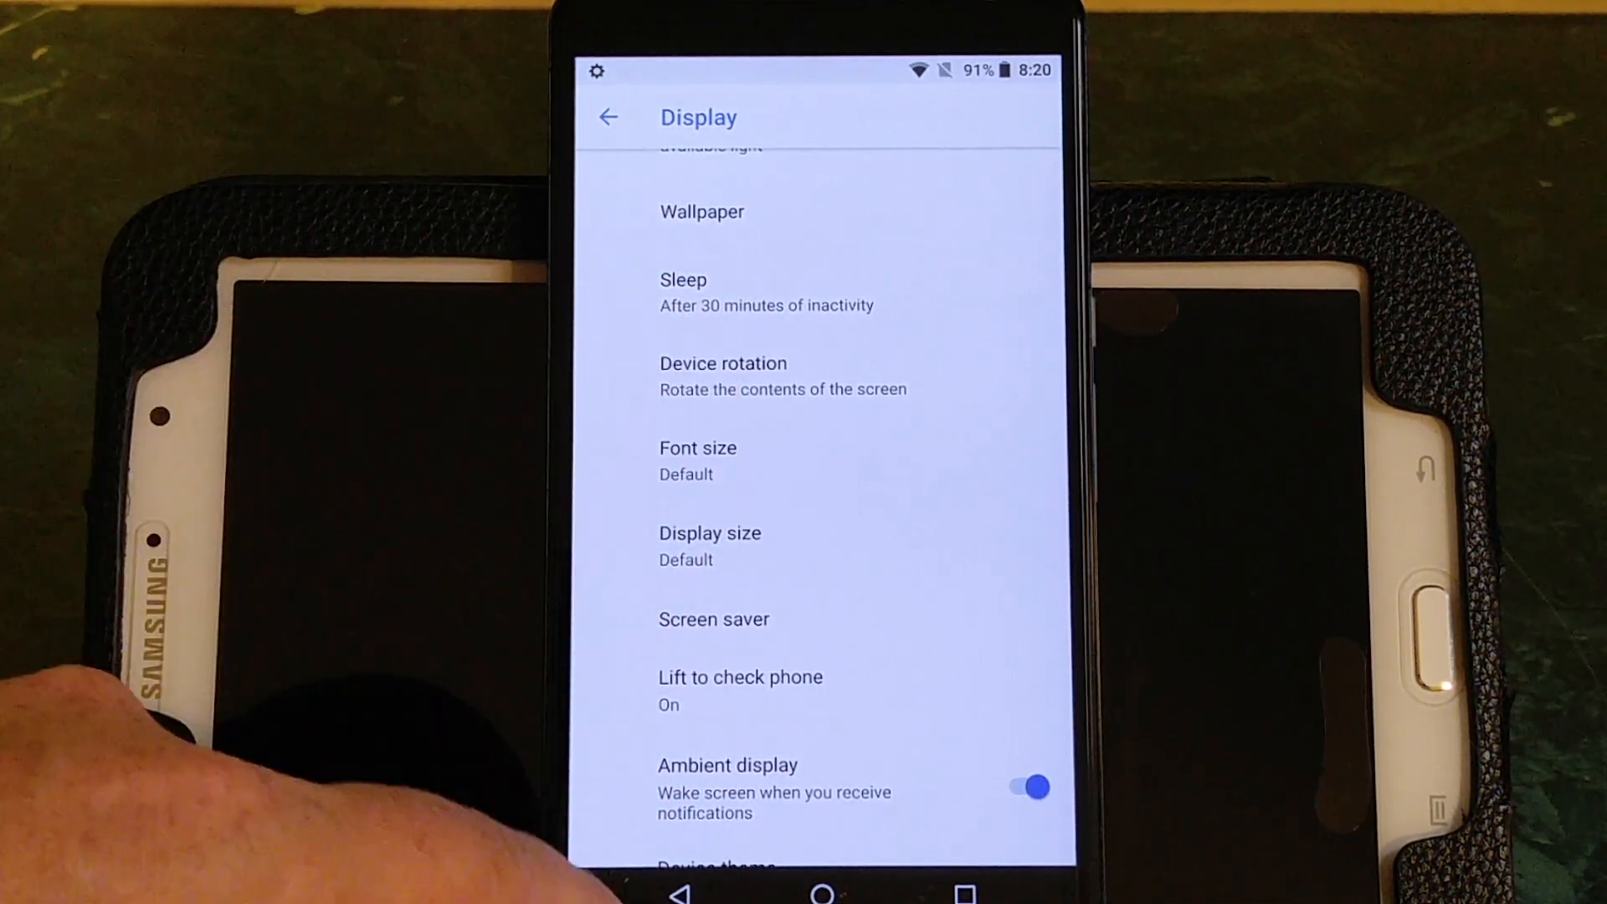
left_click(696, 448)
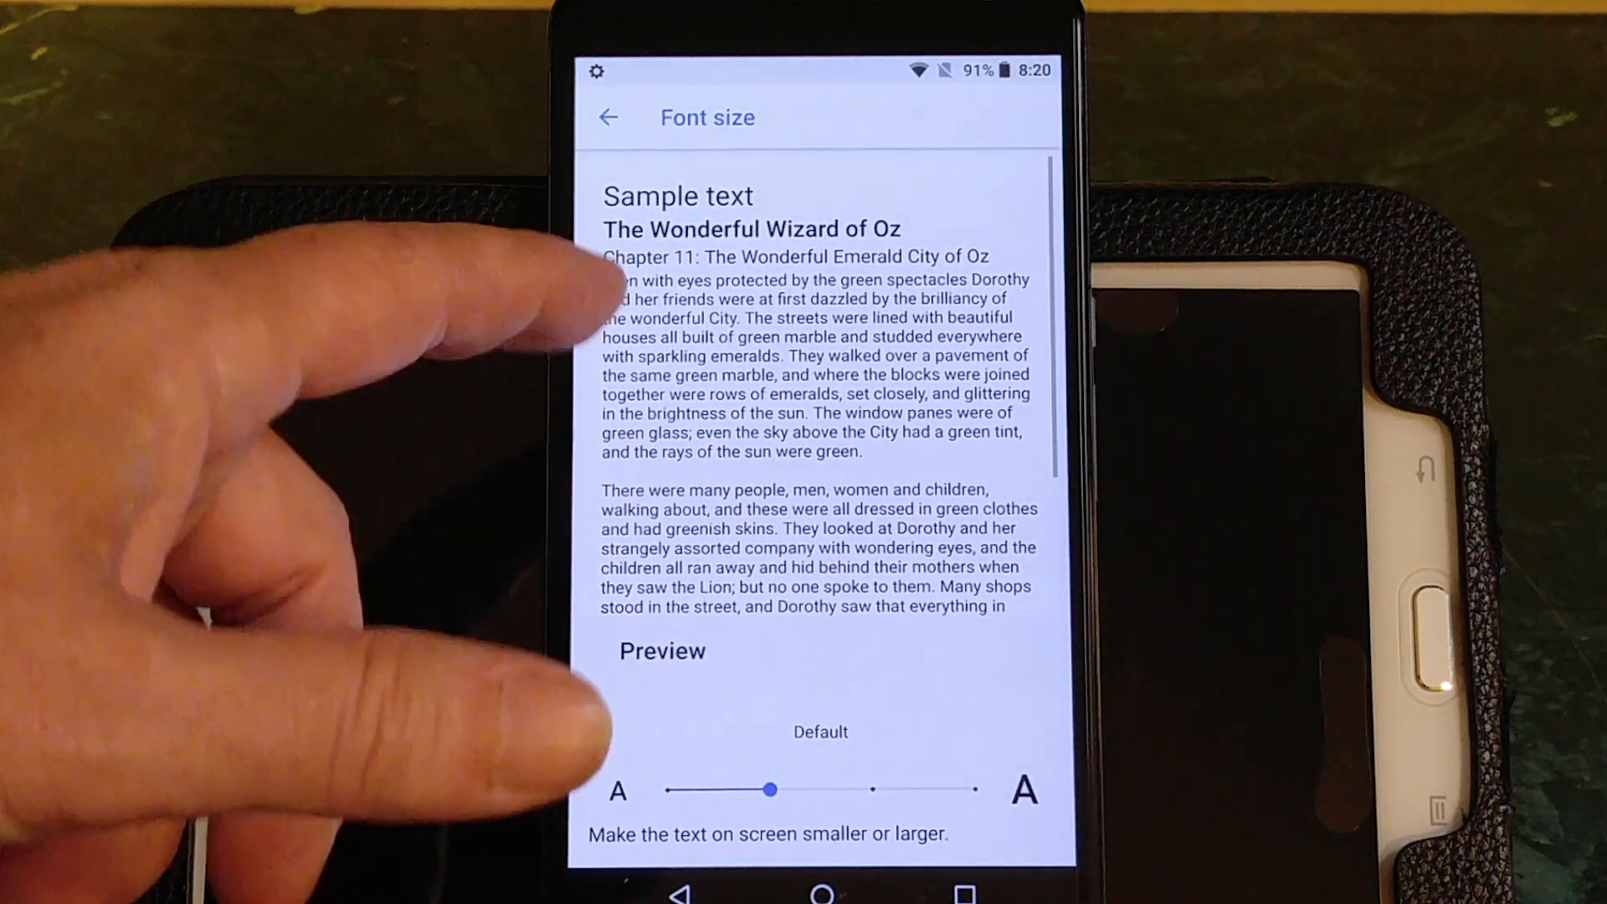
left_click(610, 117)
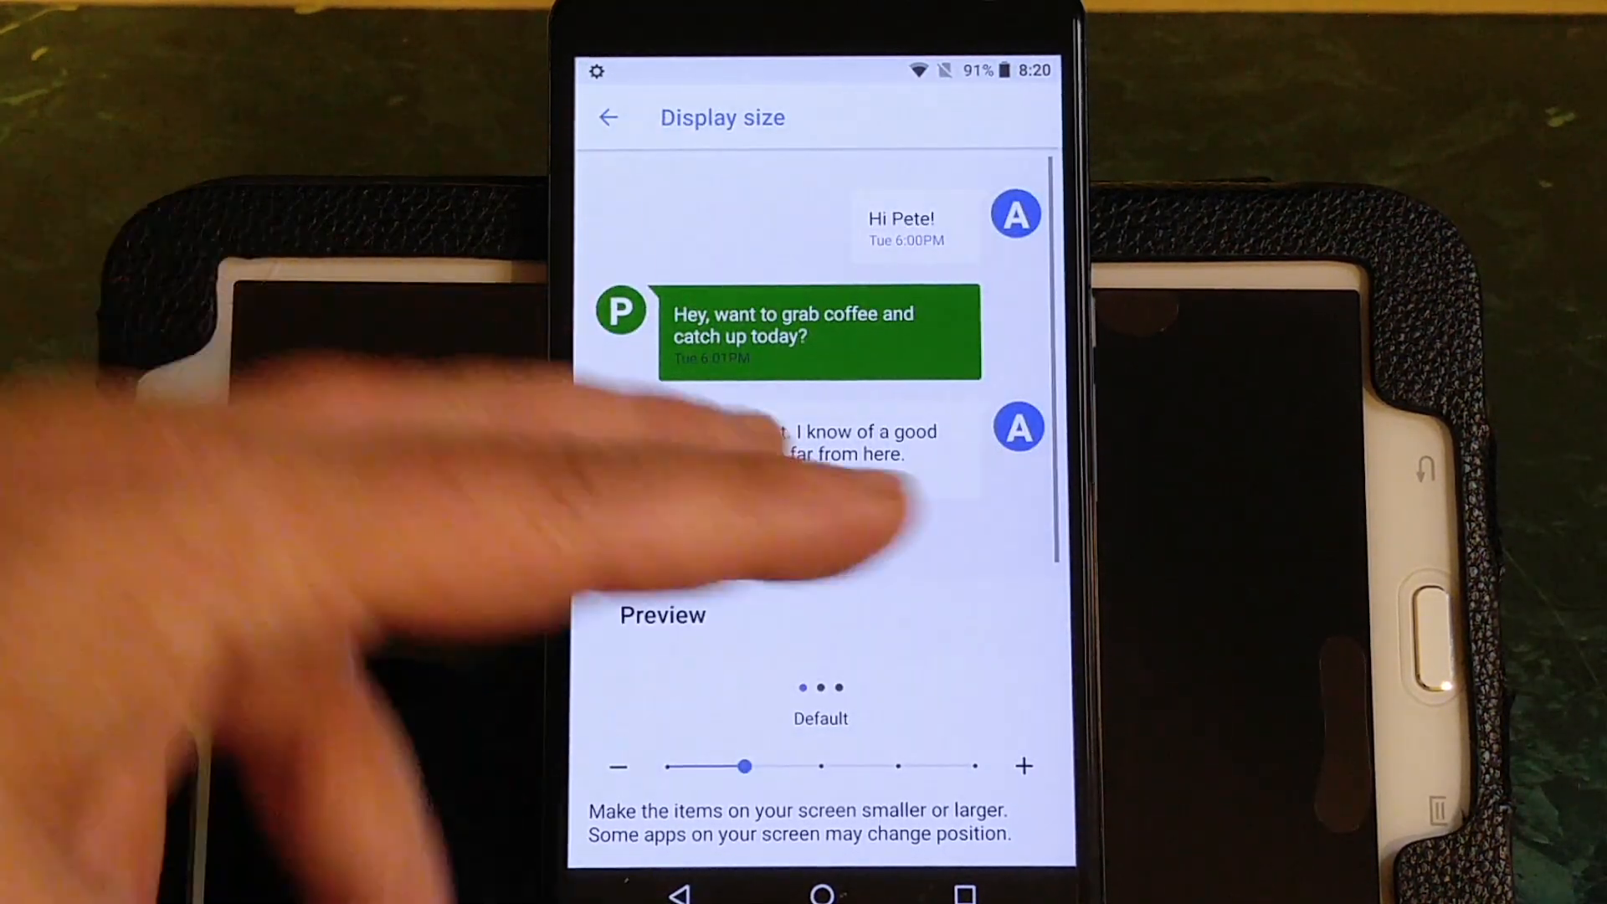
left_click(610, 115)
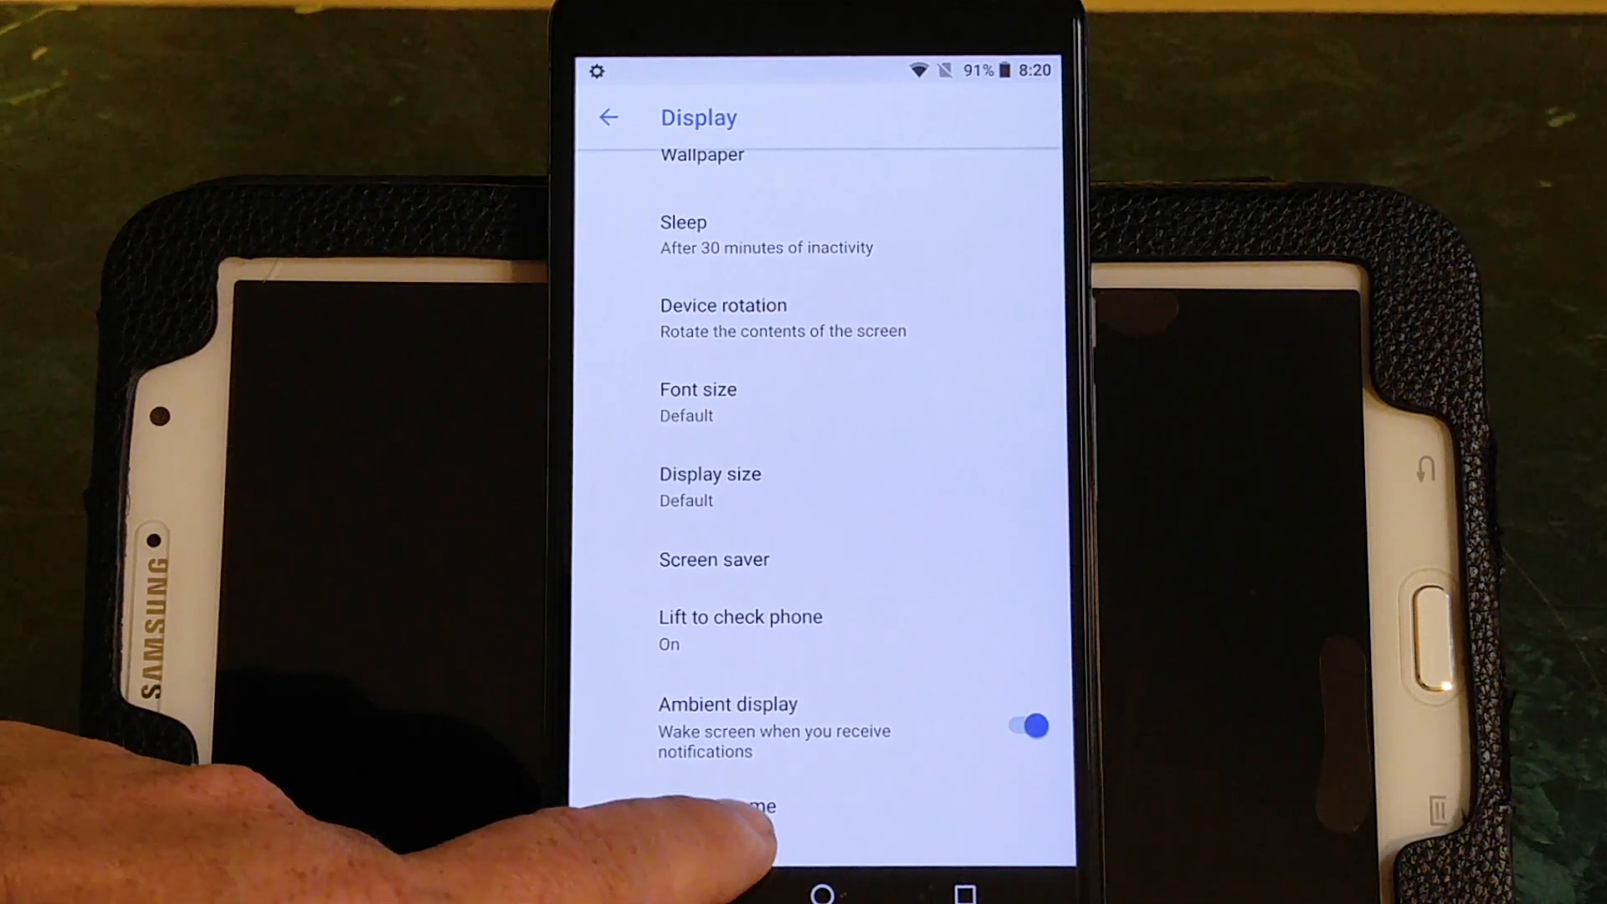
left_click(750, 805)
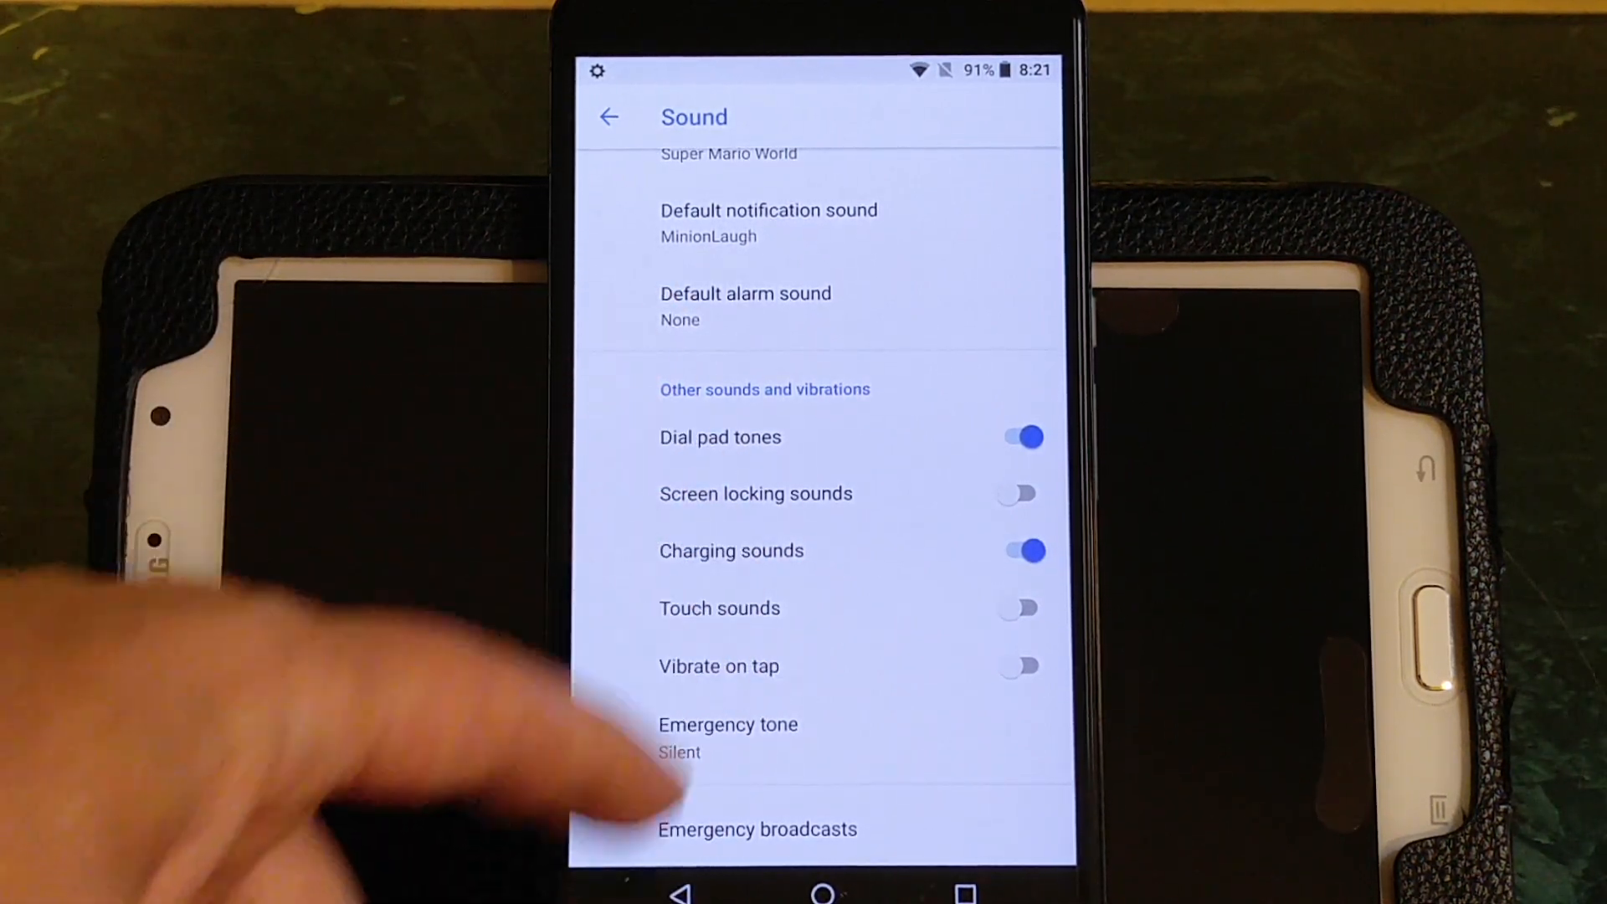
- Leave the Sound page for the main Settings category list
left_click(610, 118)
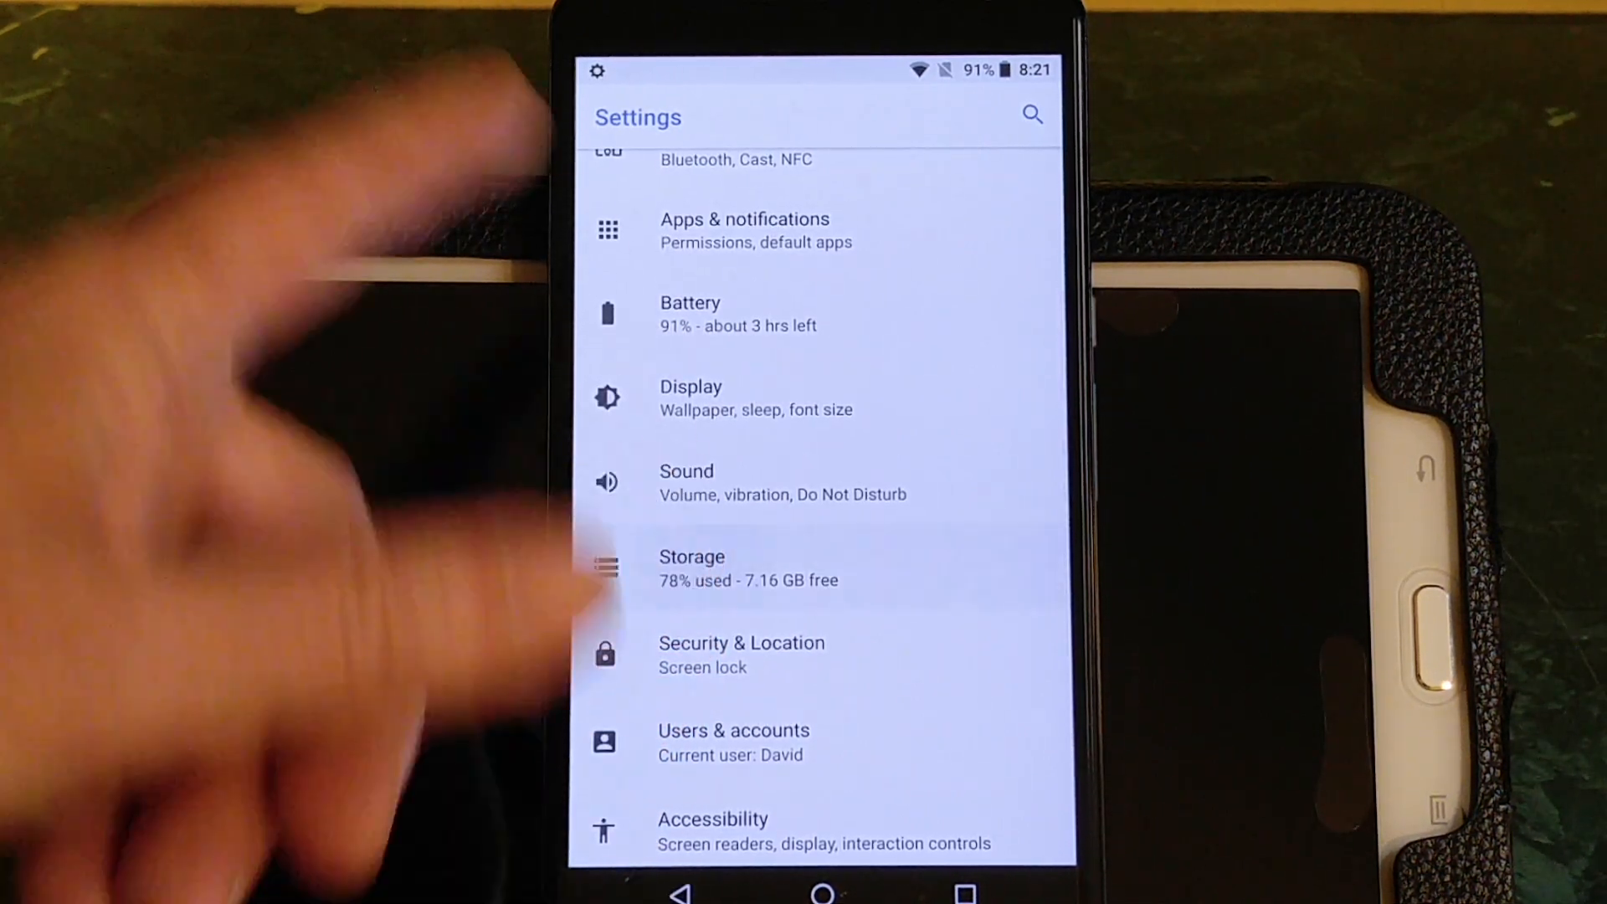
left_click(713, 563)
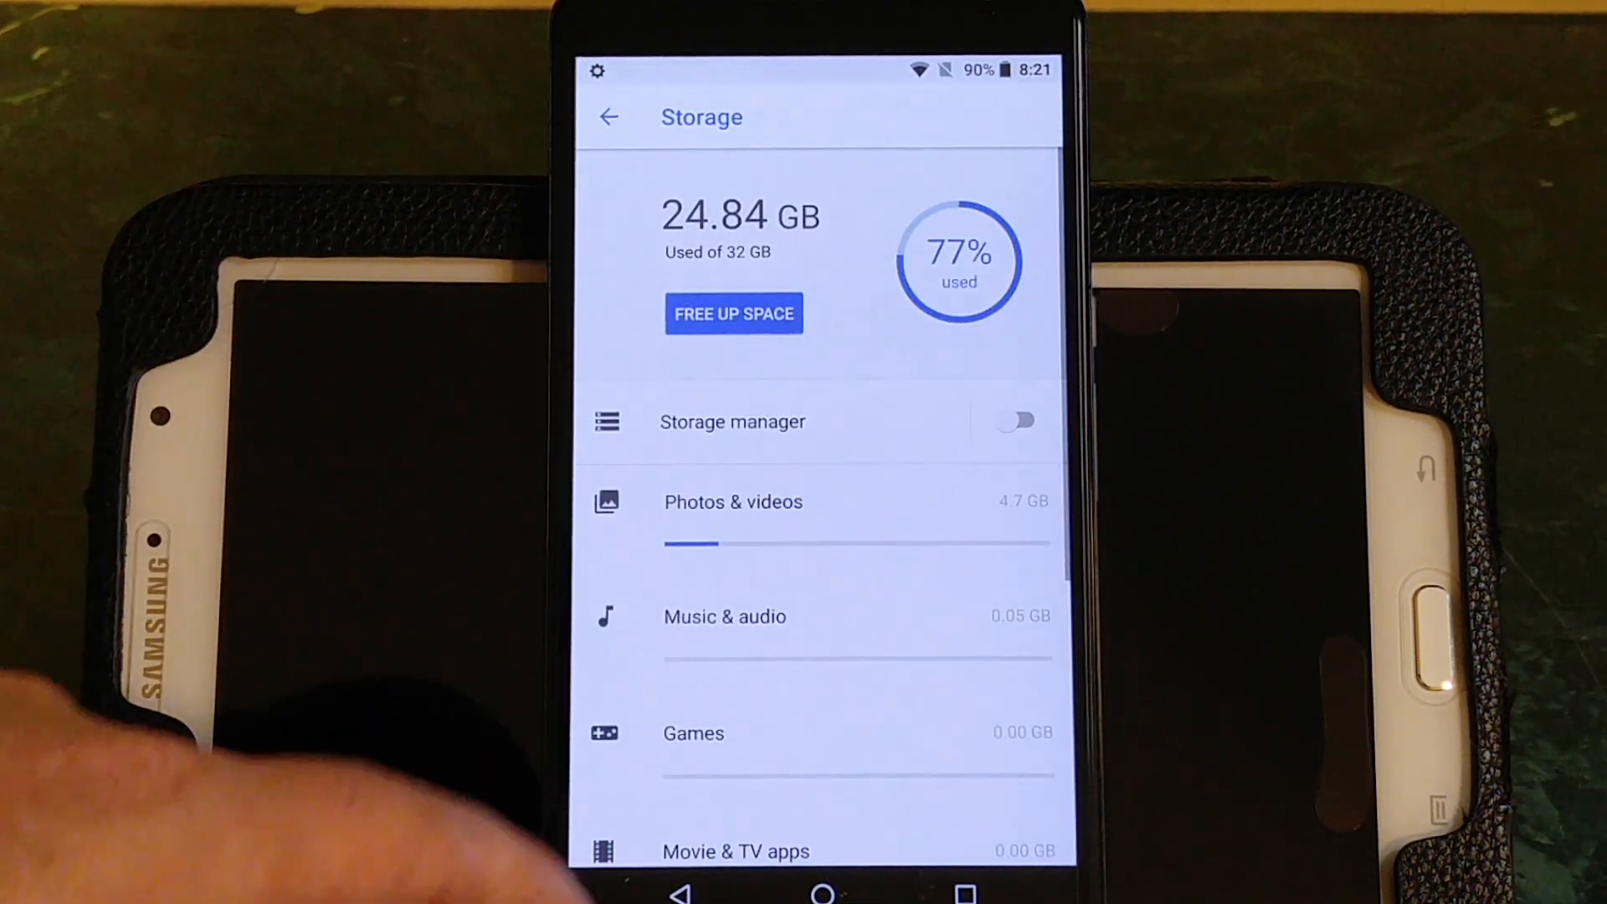
scroll("down", 3)
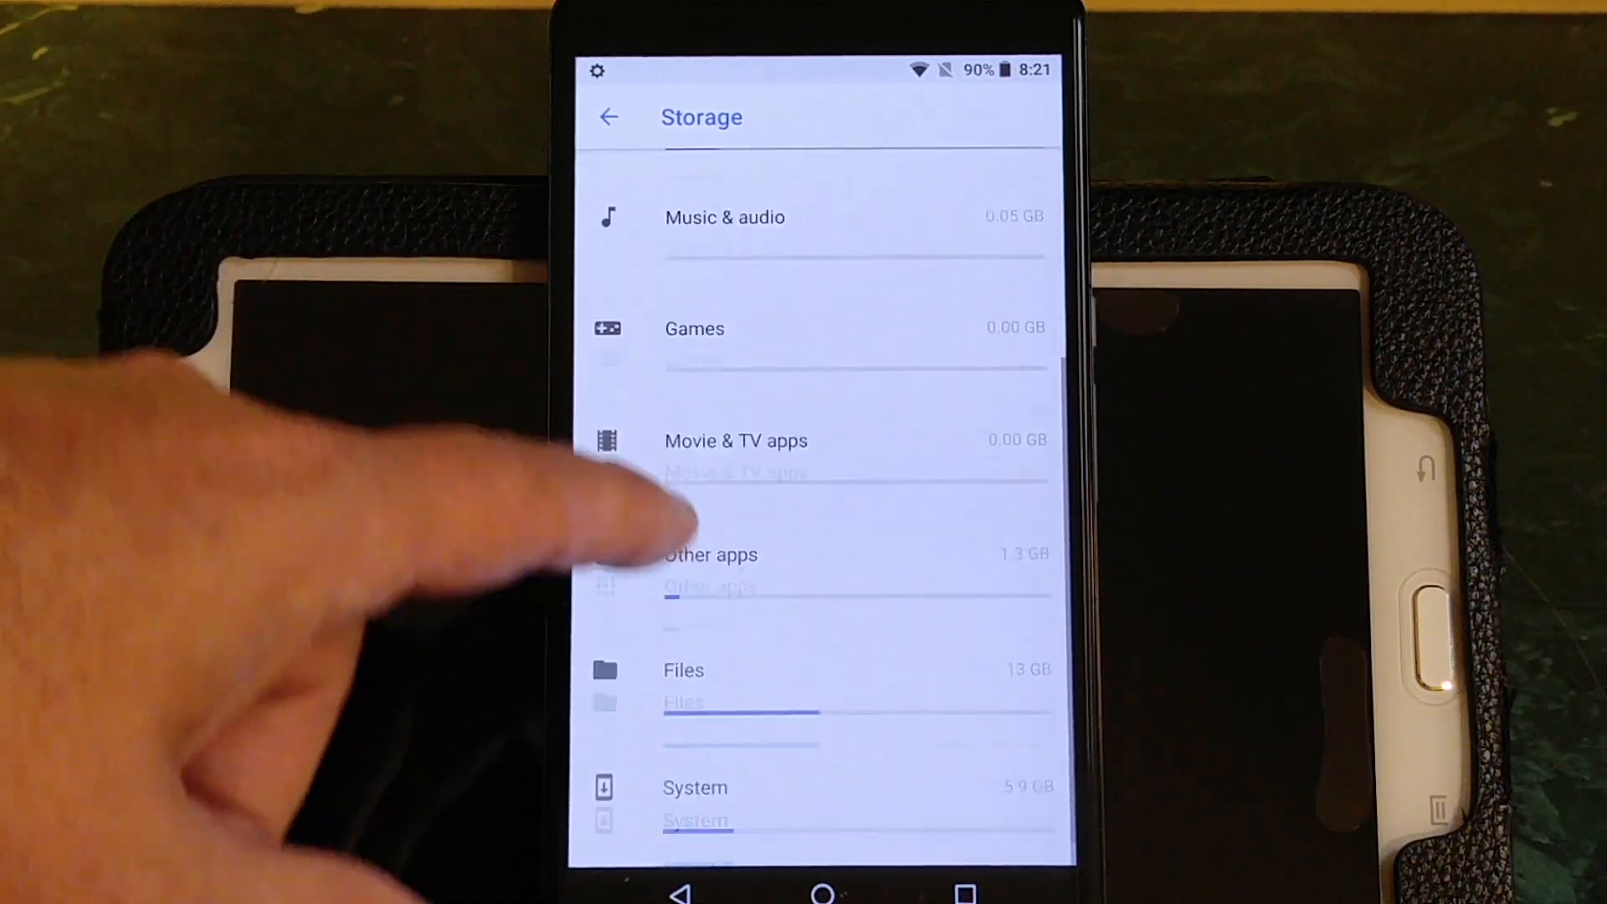
left_click(609, 117)
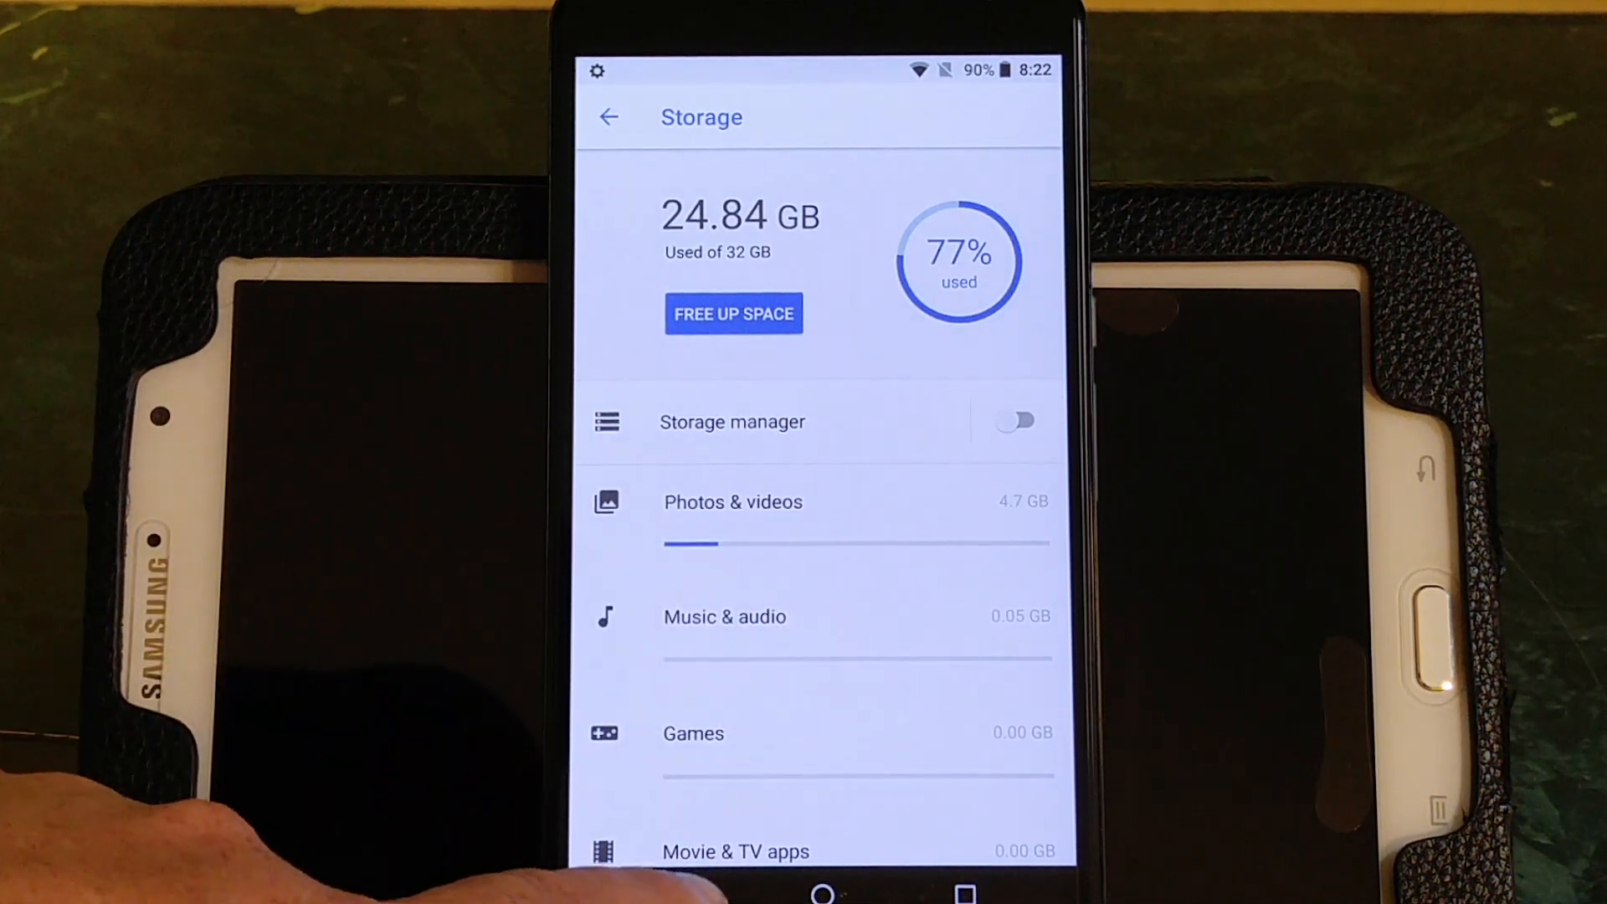
left_click(609, 117)
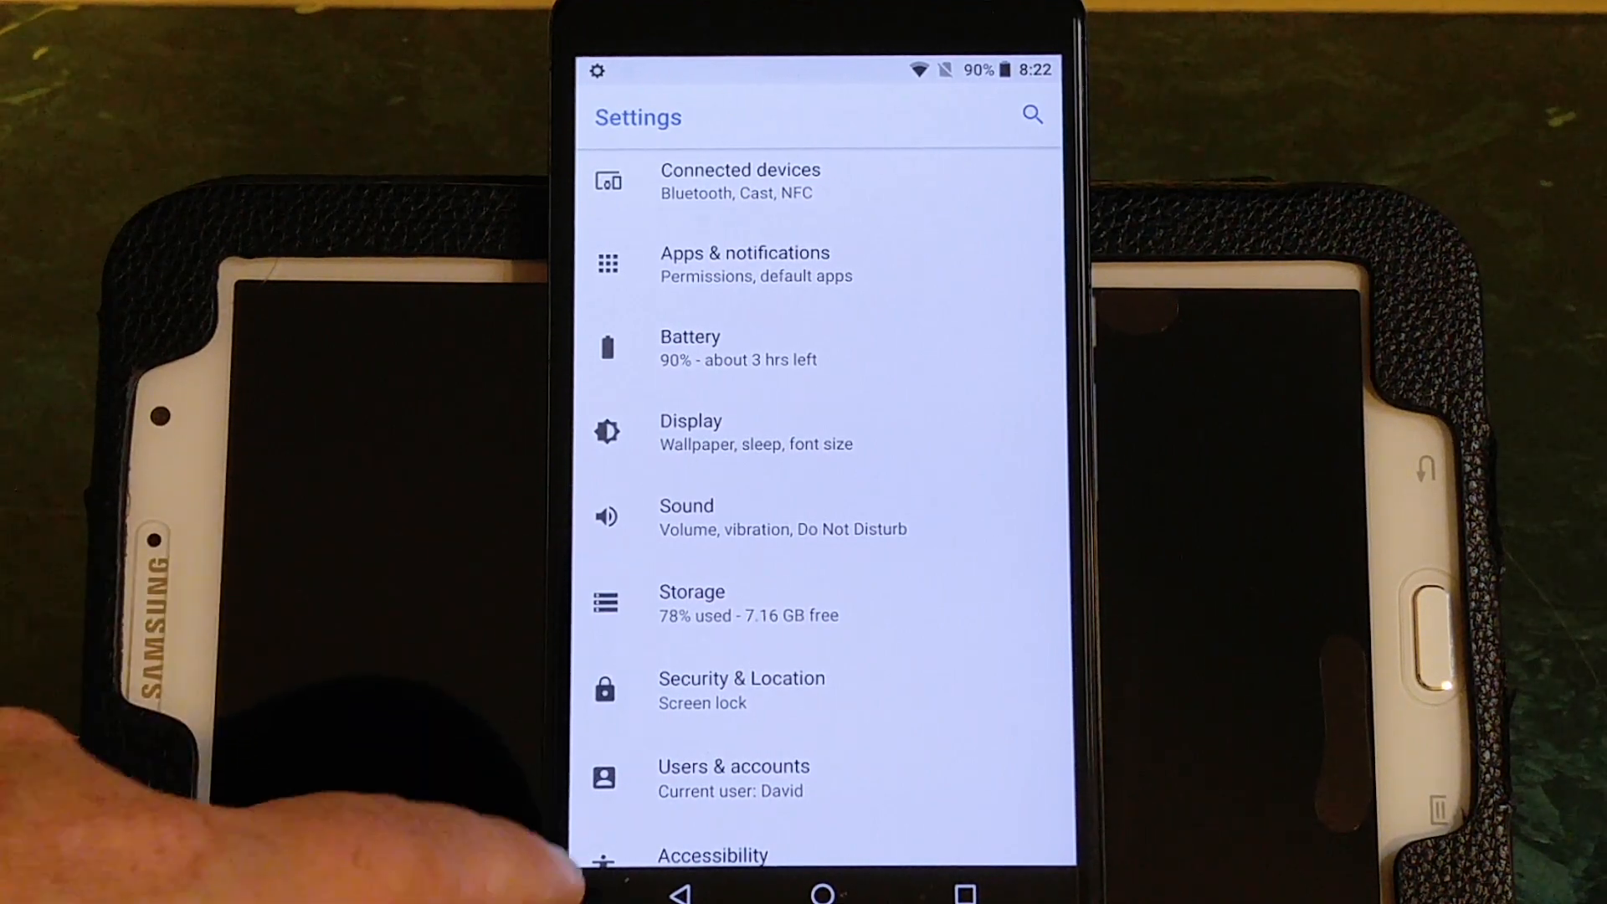
- Enter Security & Location, scroll through it, and reach Lock screen preferences
scroll("down", 3)
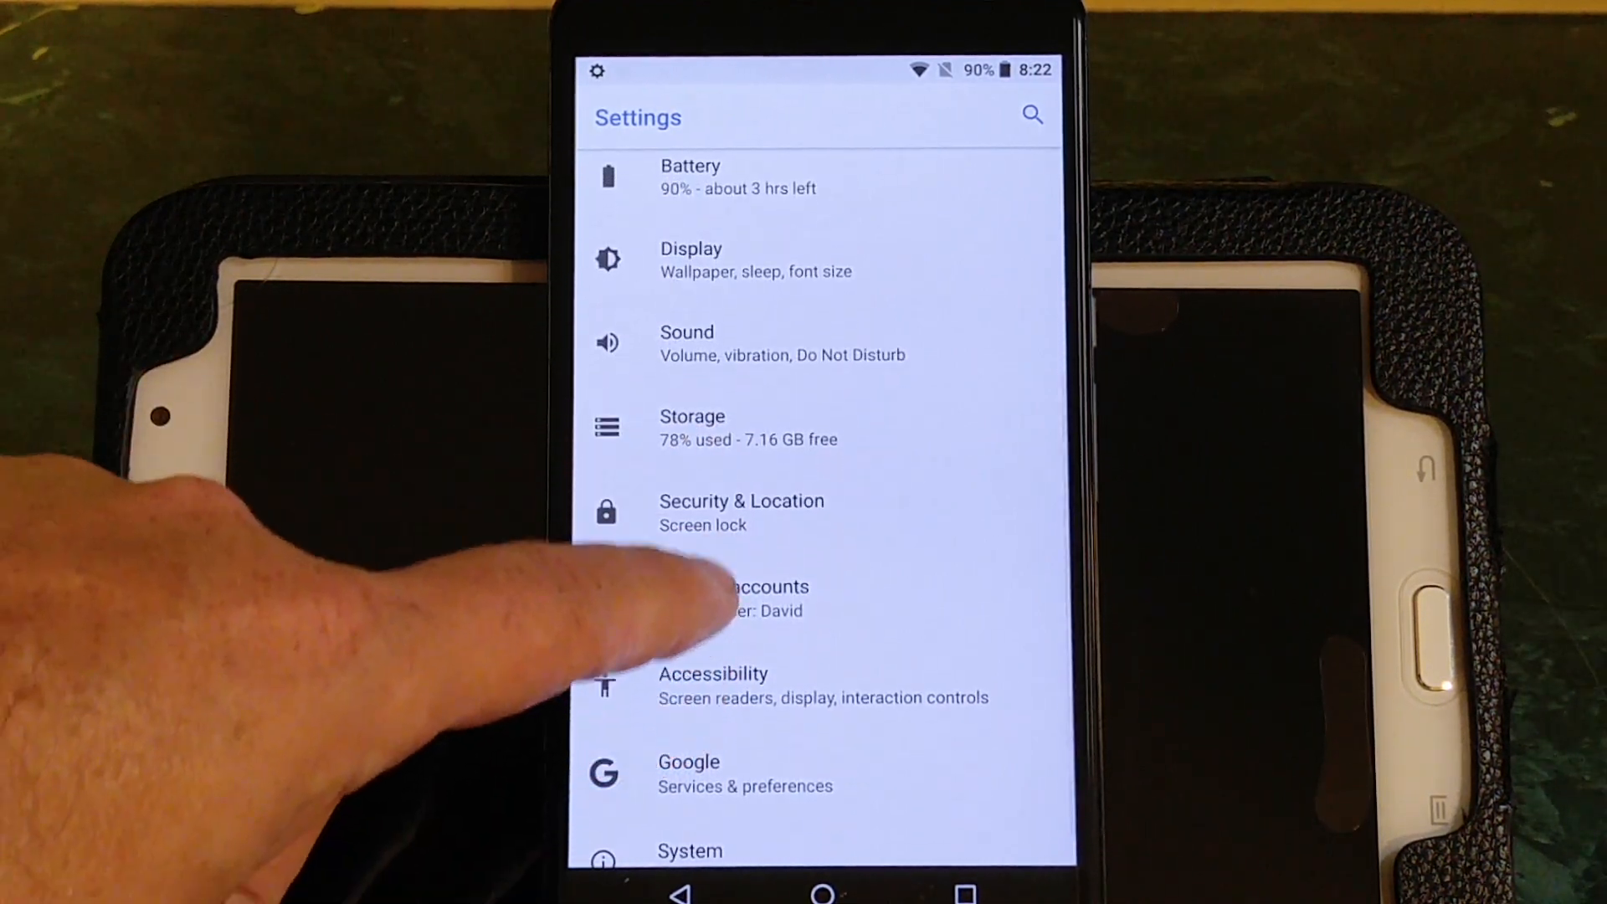
left_click(740, 502)
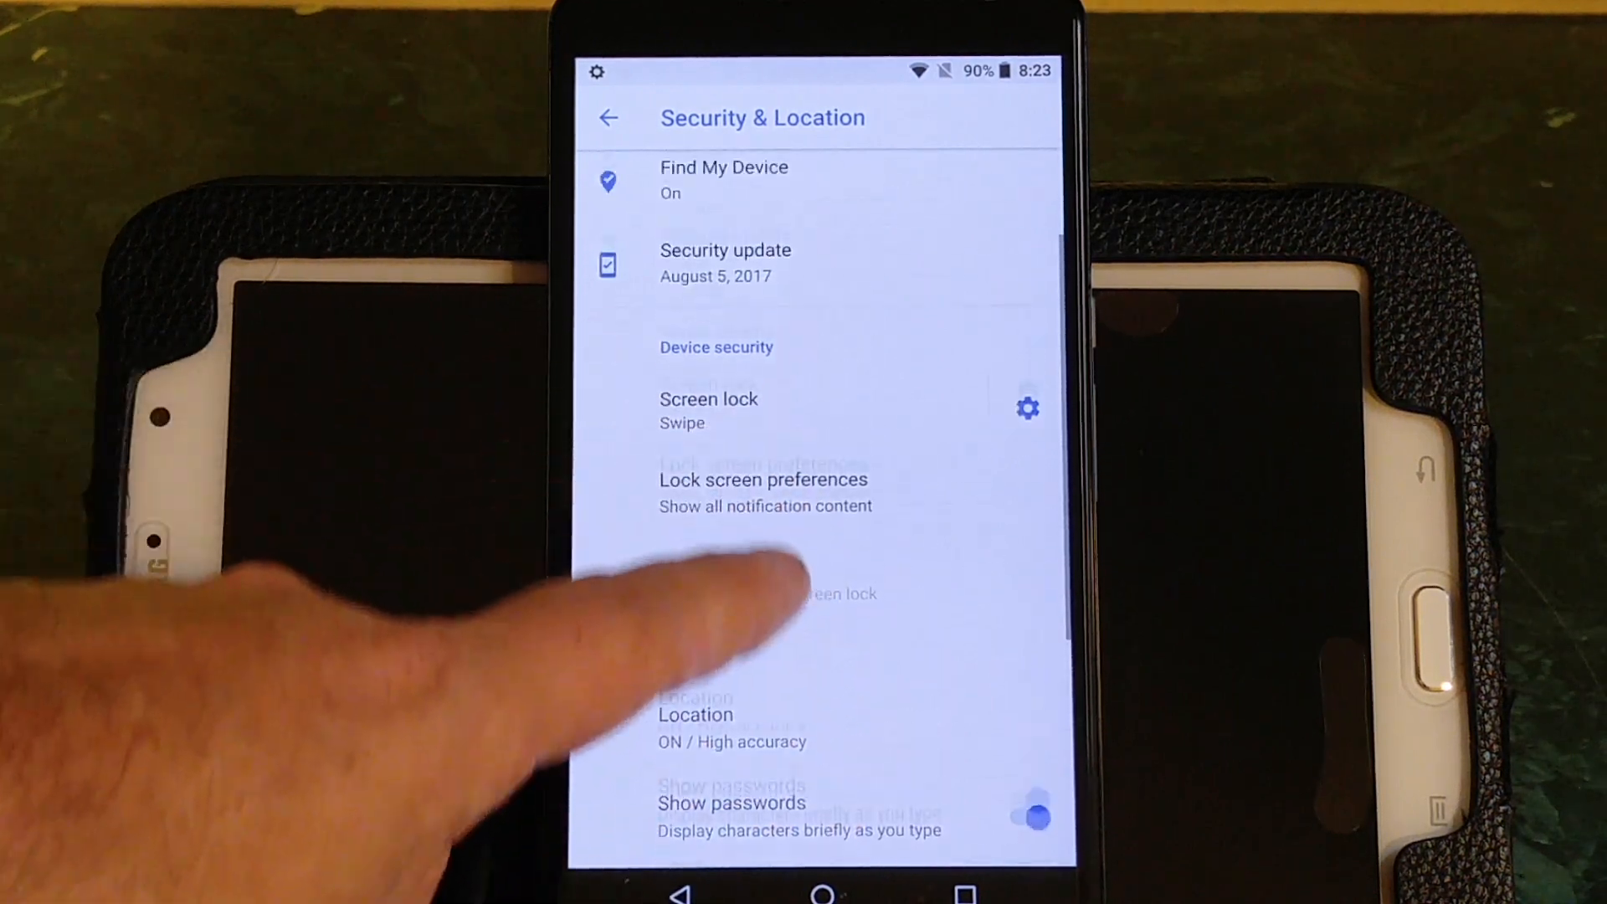
scroll("down", 3)
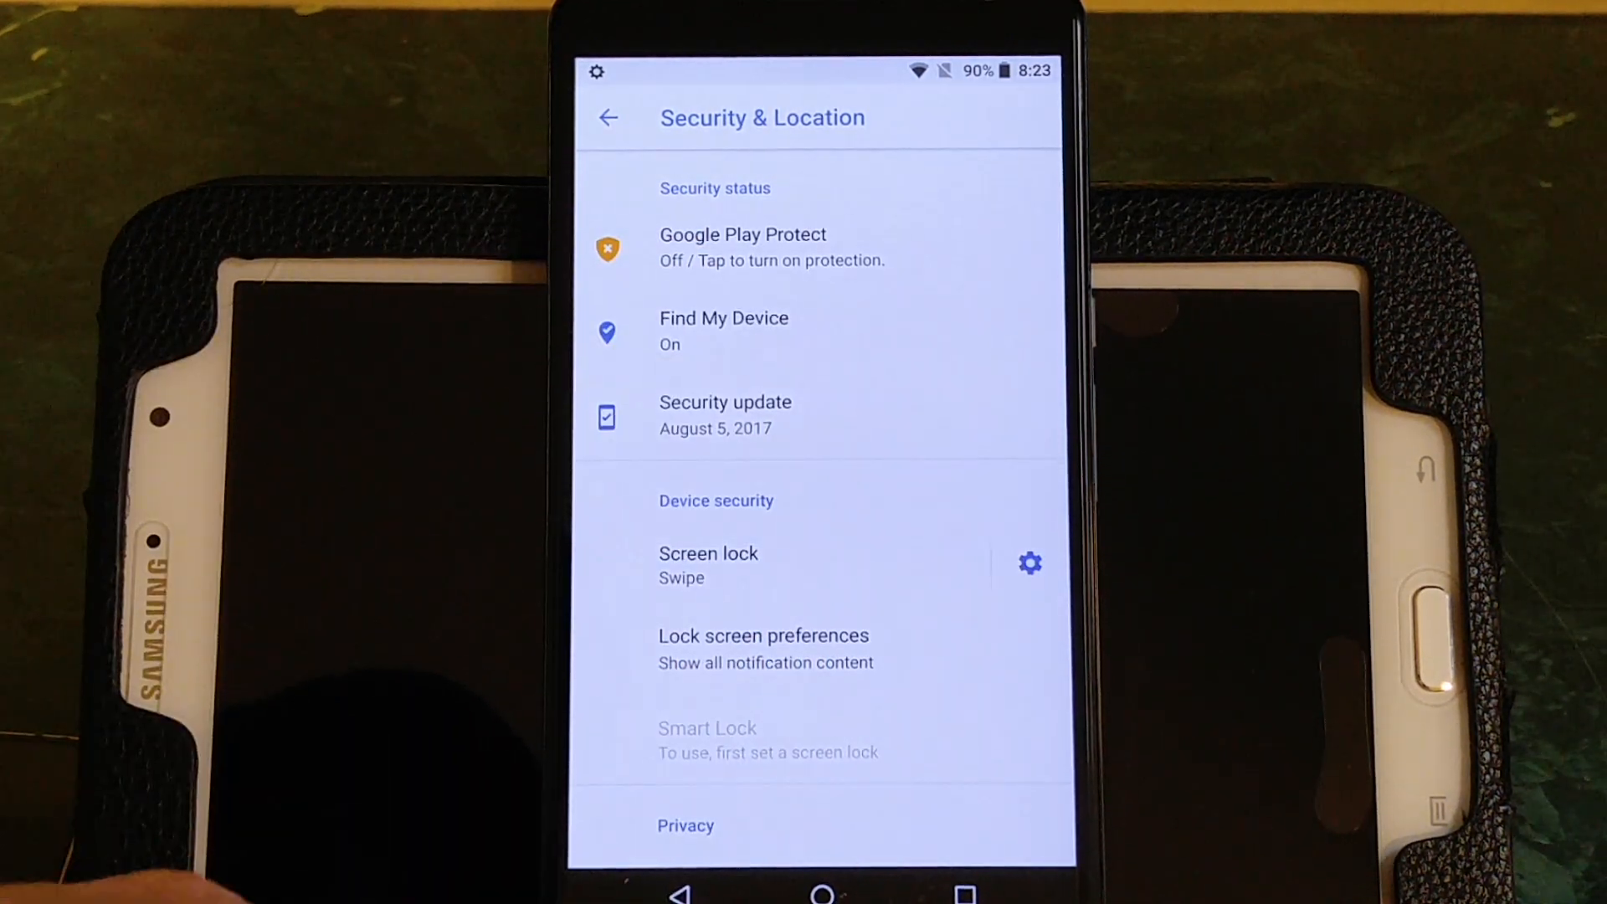
scroll("down", 3)
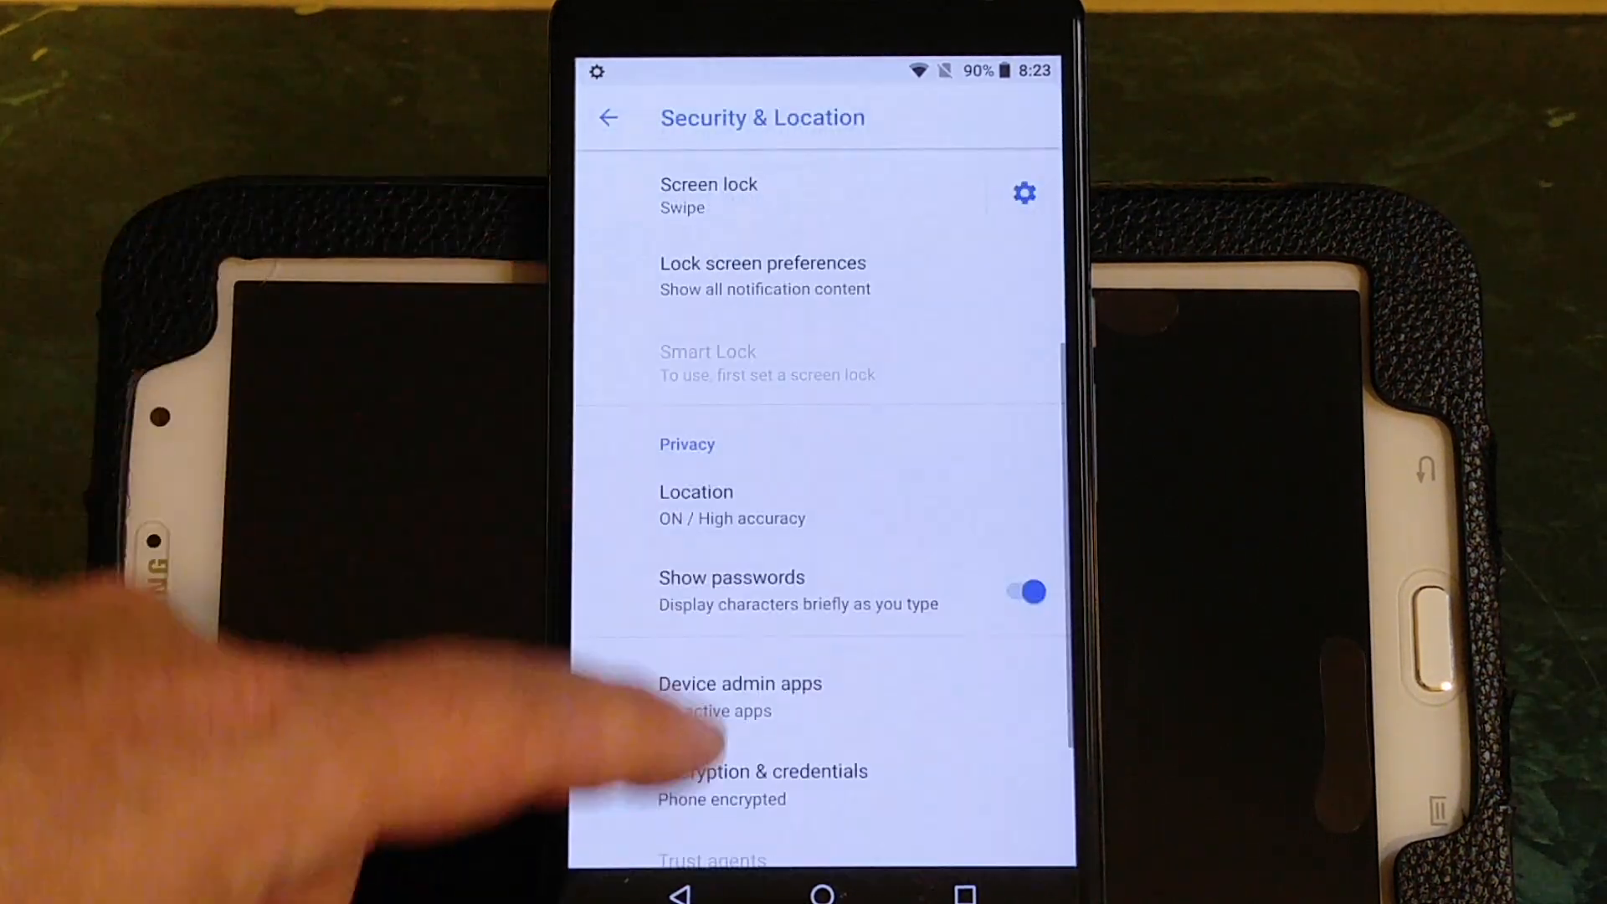
scroll("down", 3)
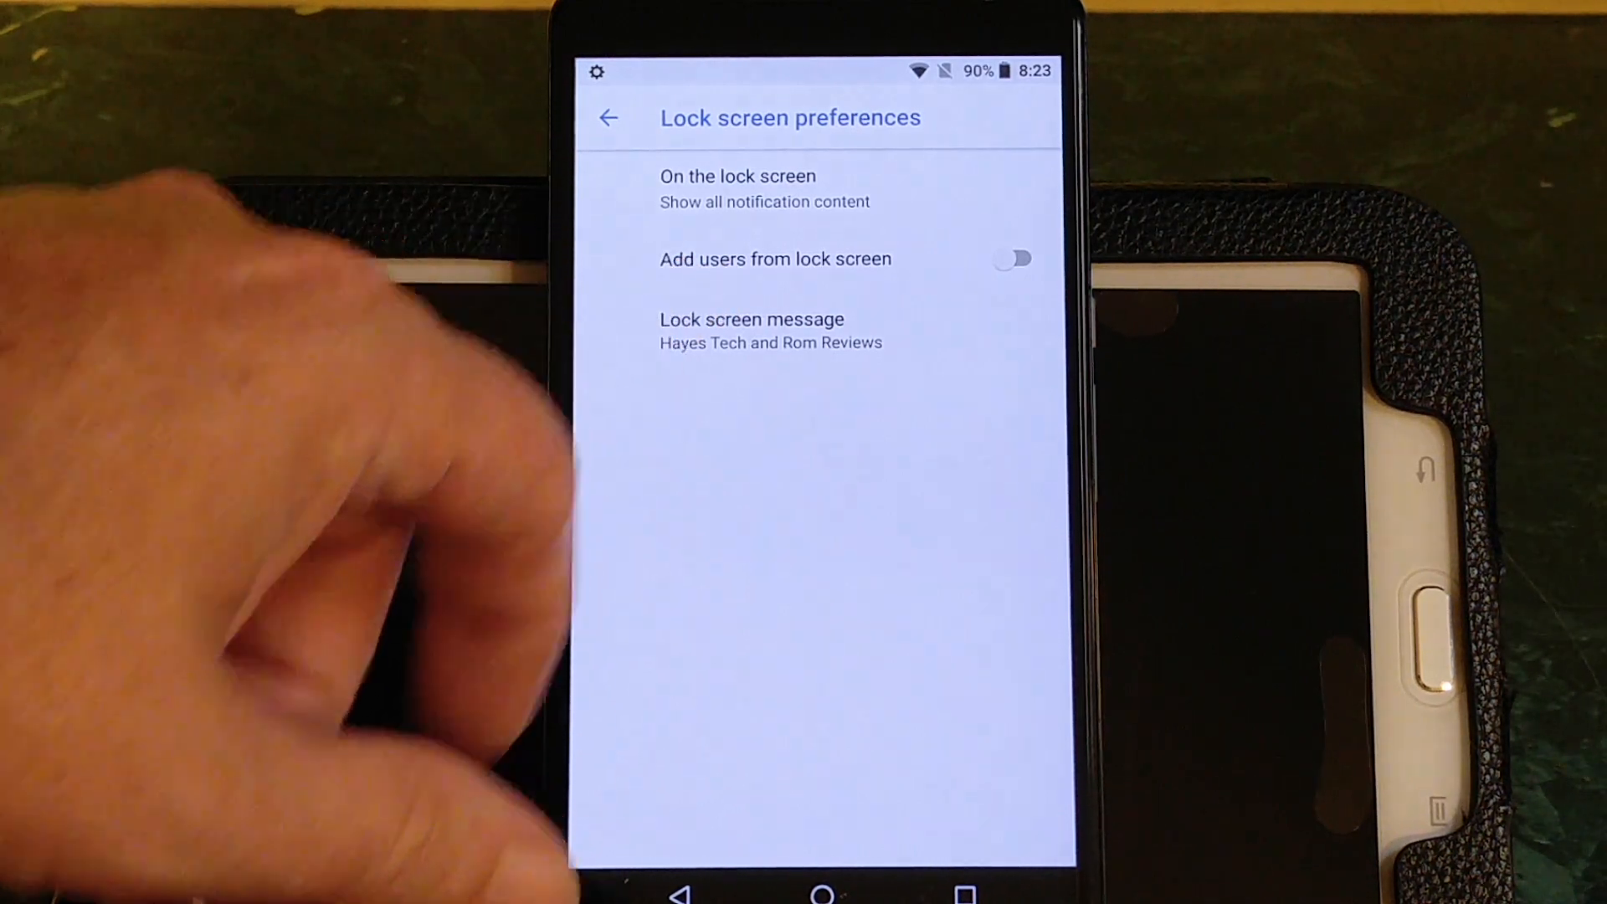
- View the Lock screen message editor, keep the message unchanged, and back out to the main settings list
left_click(752, 320)
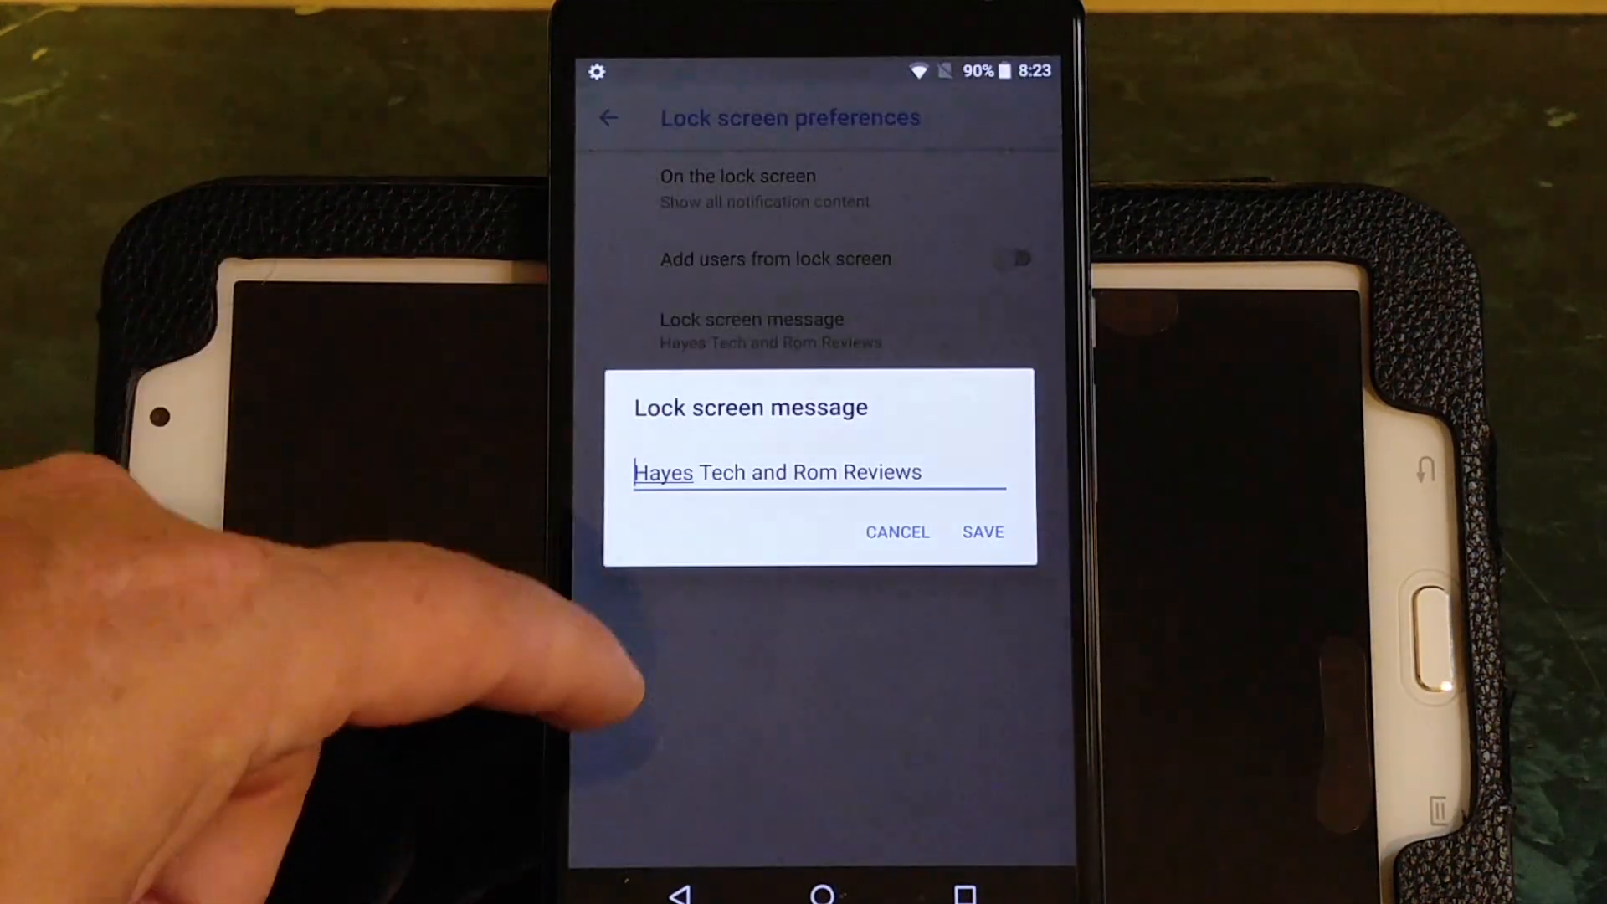
left_click(817, 472)
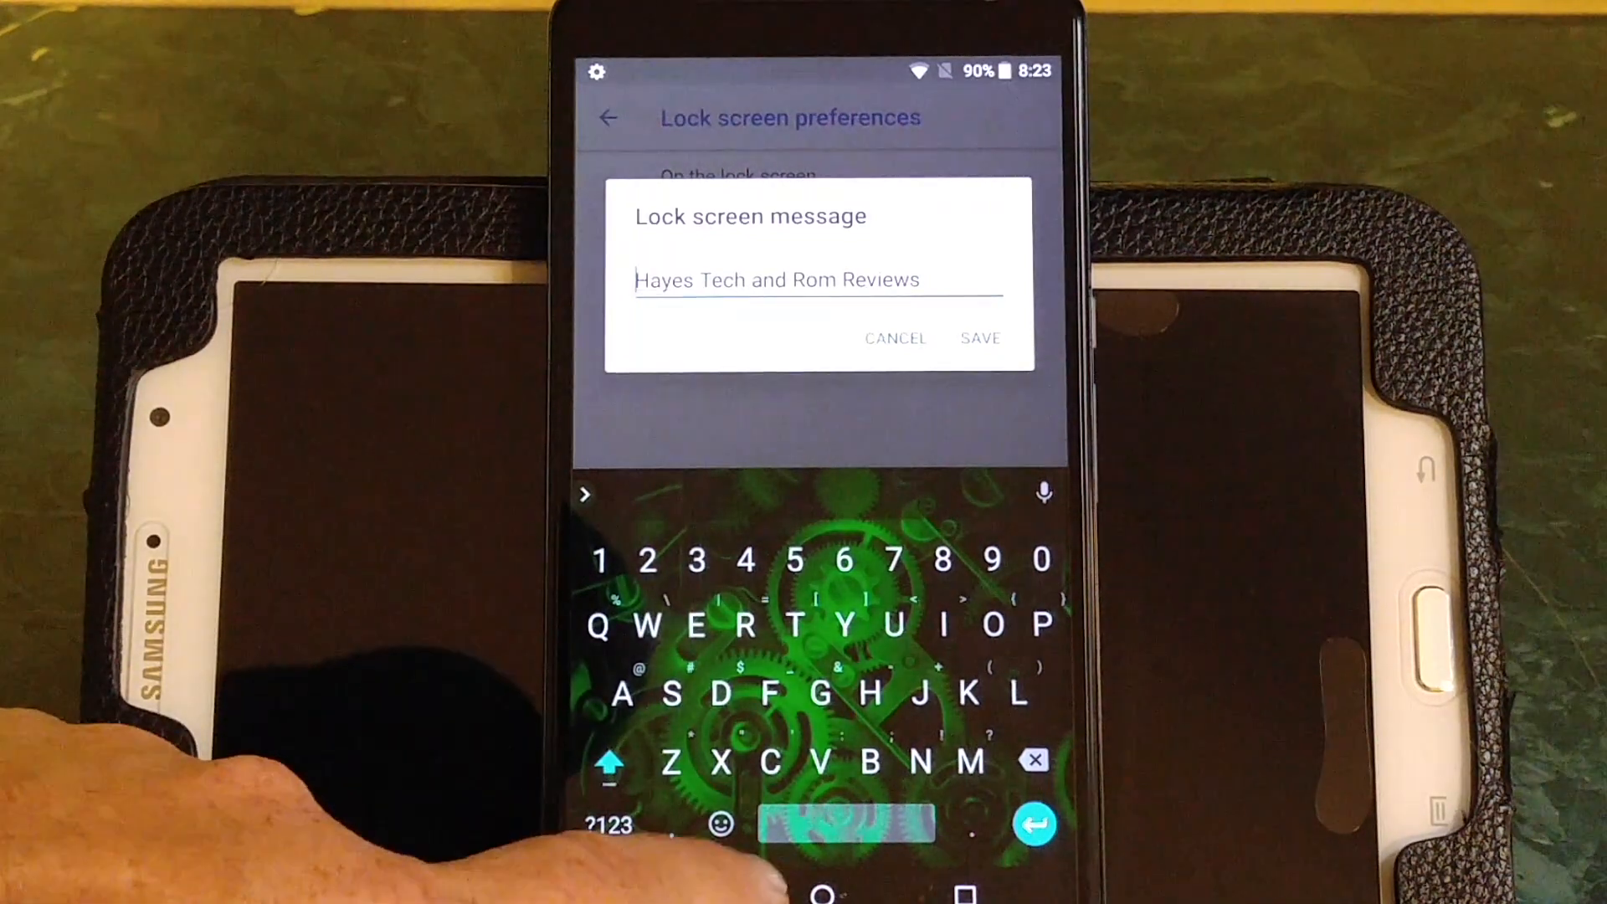
left_click(979, 338)
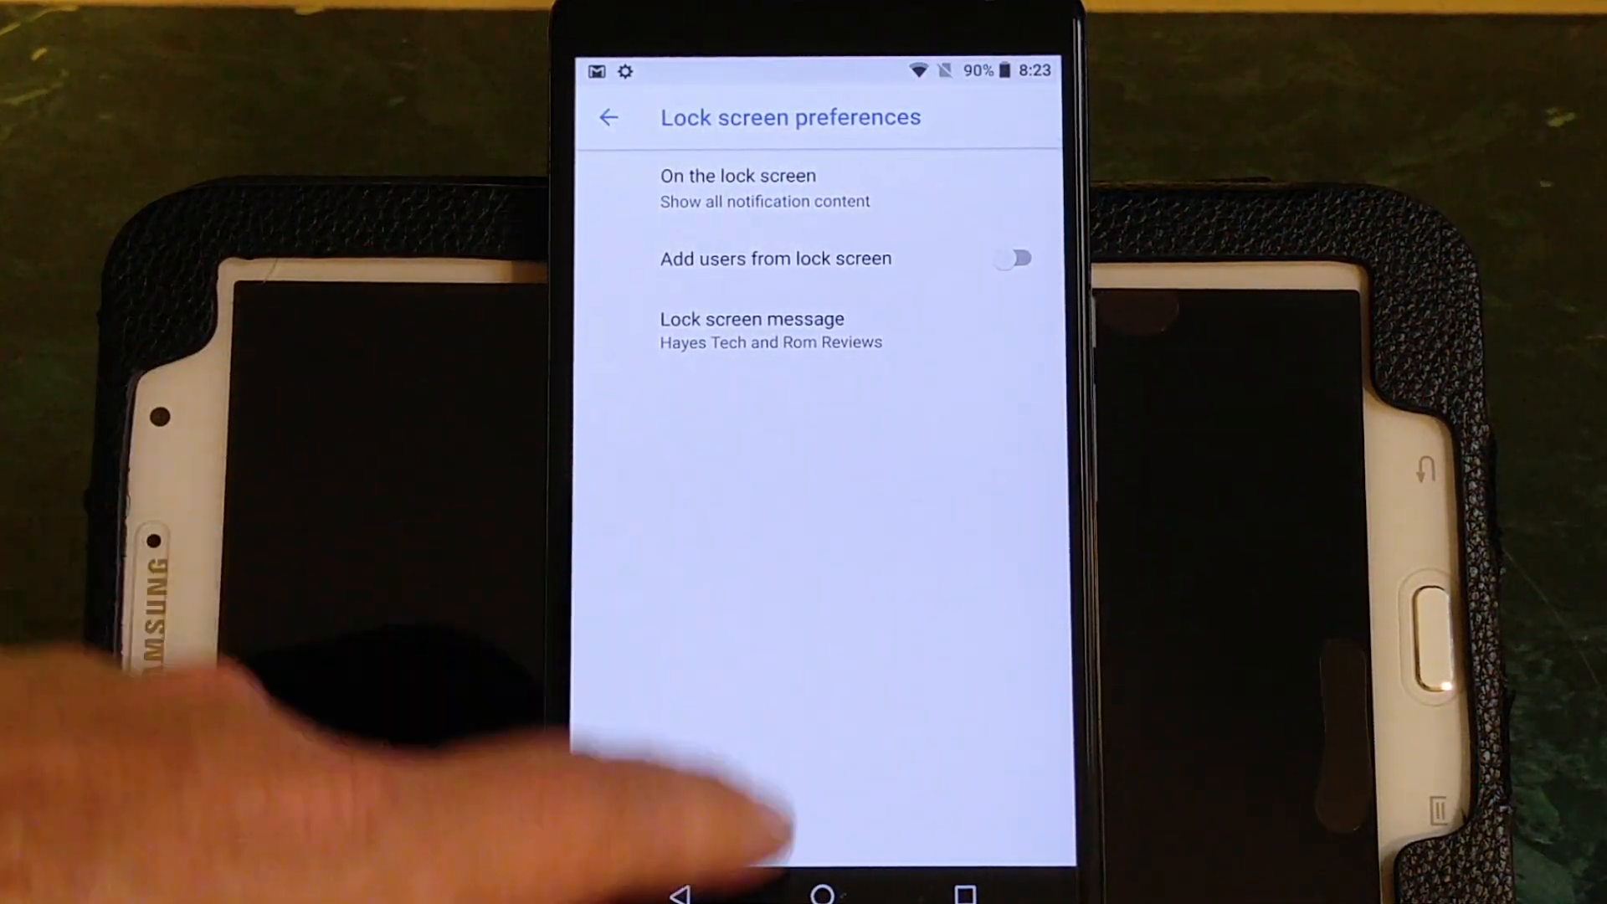
left_click(609, 117)
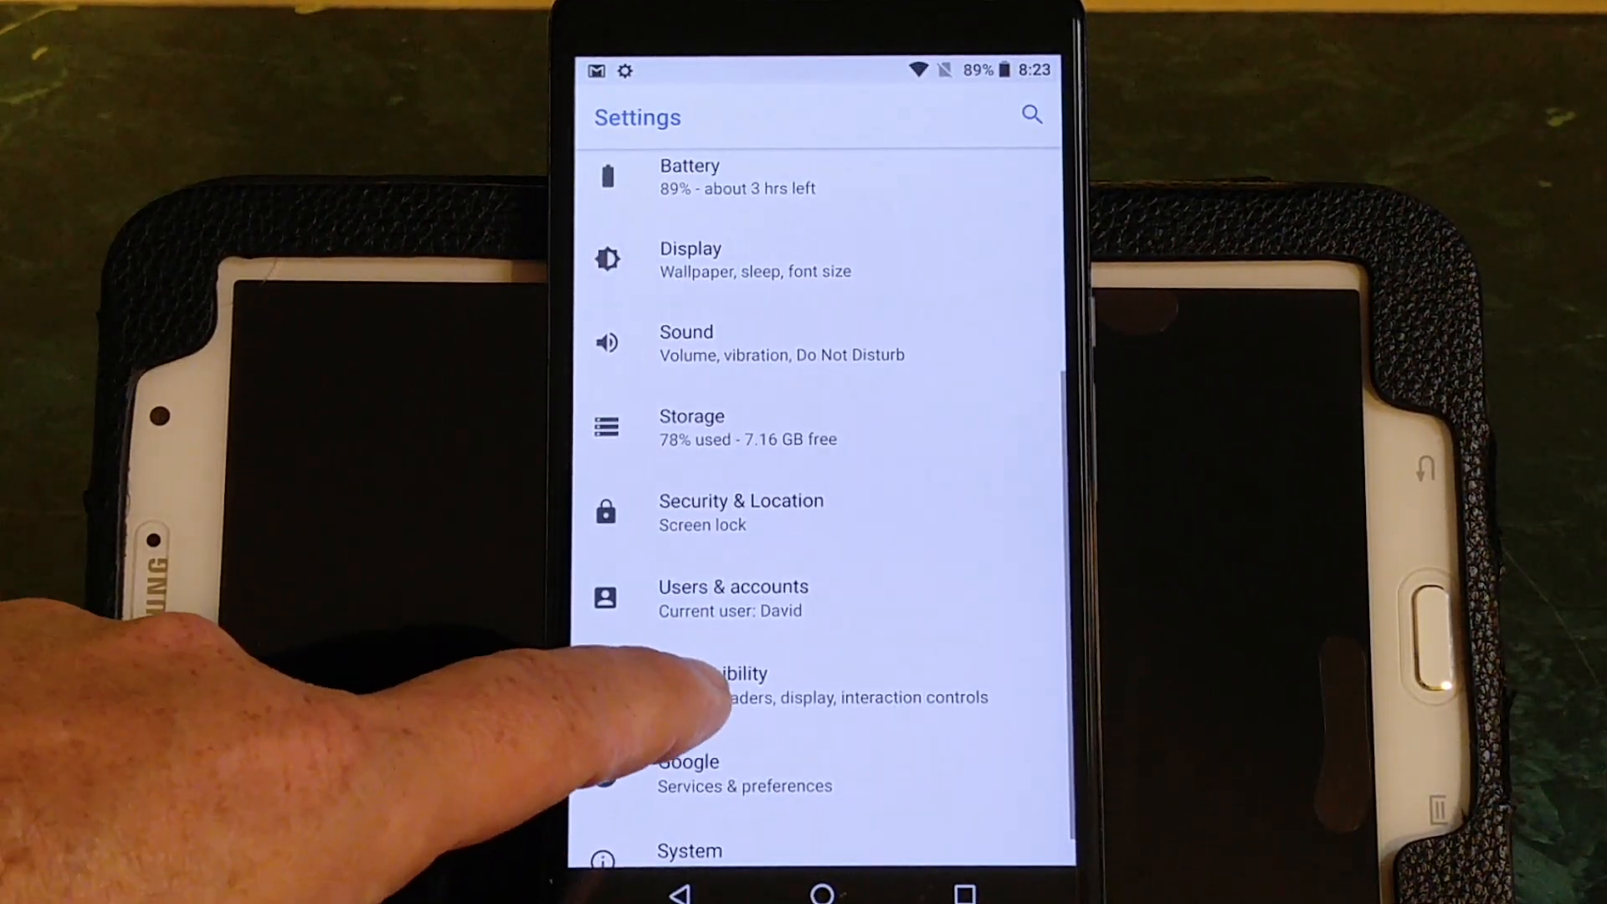
left_click(733, 596)
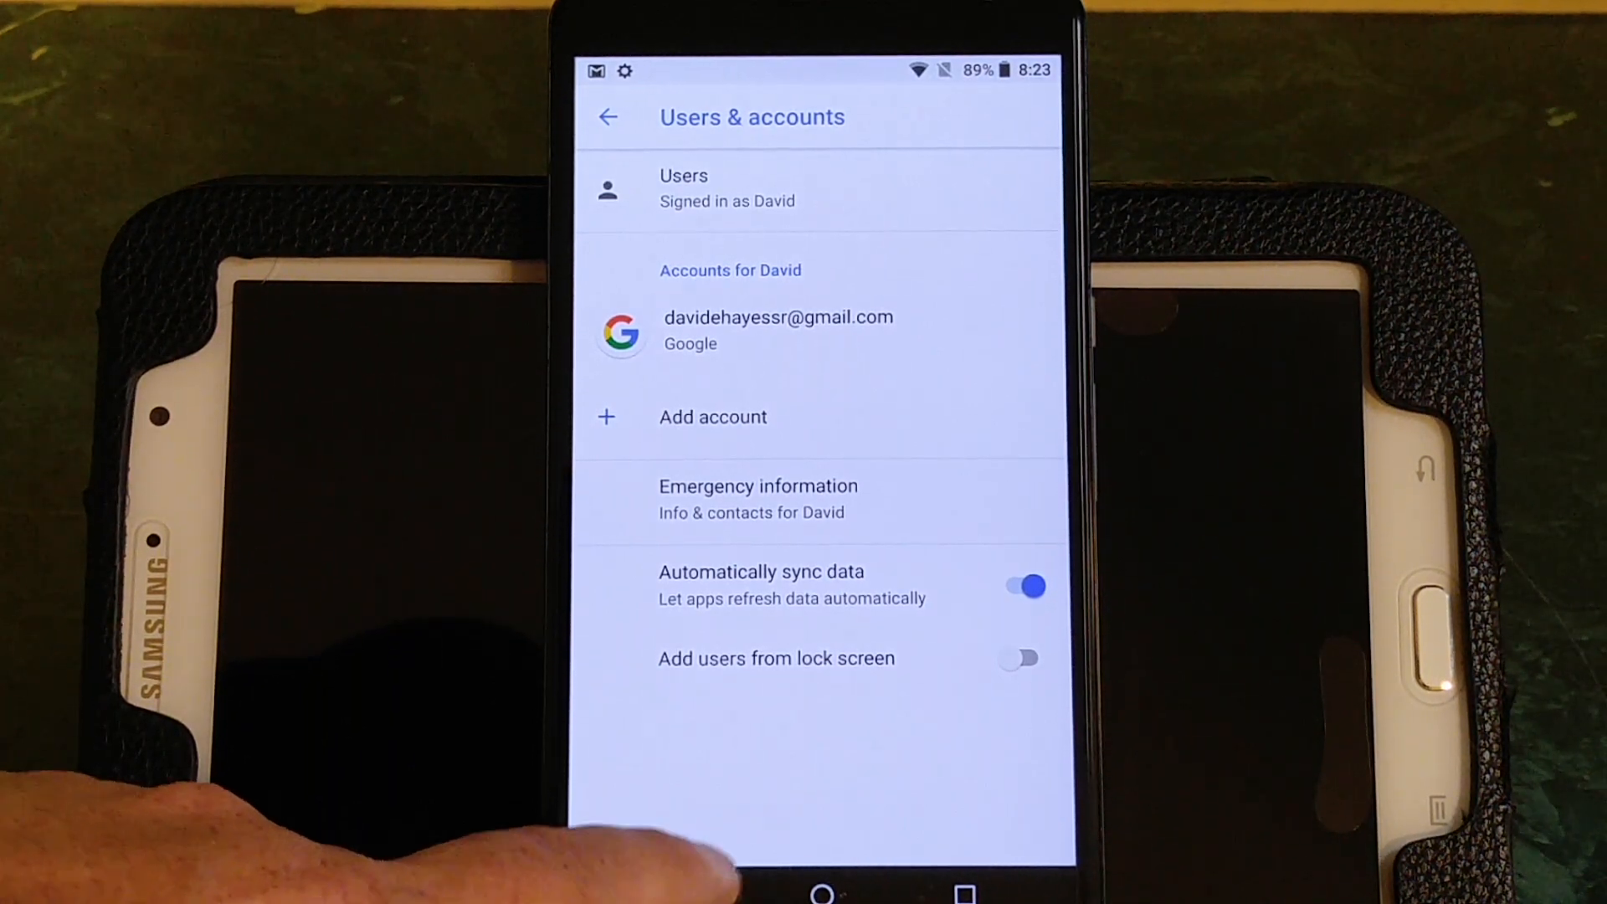
left_click(607, 118)
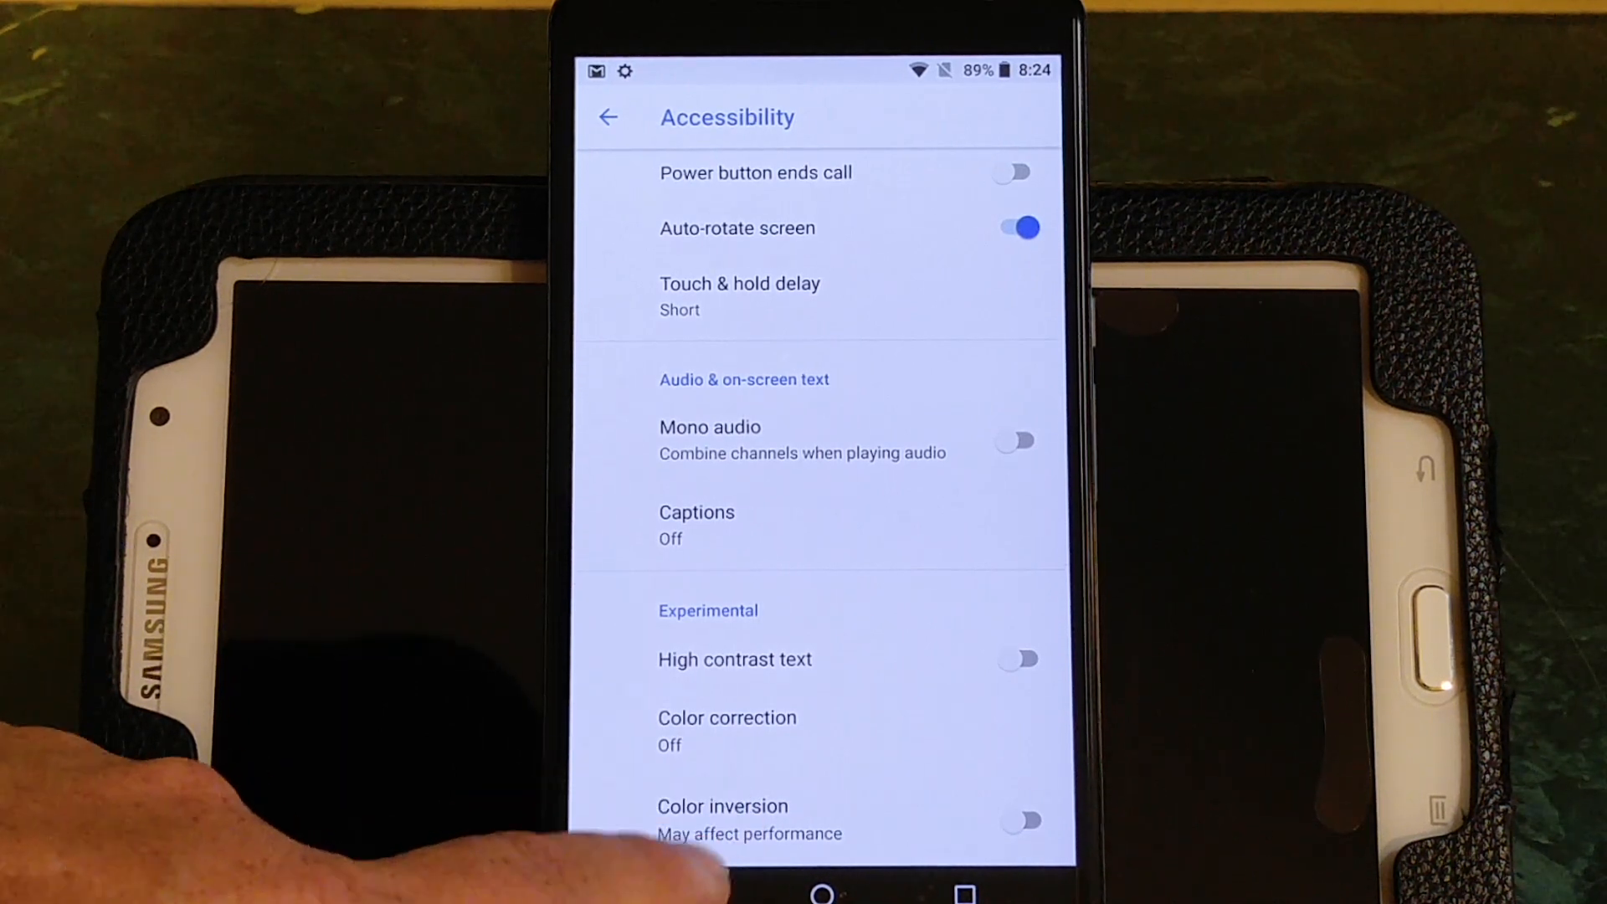
left_click(609, 117)
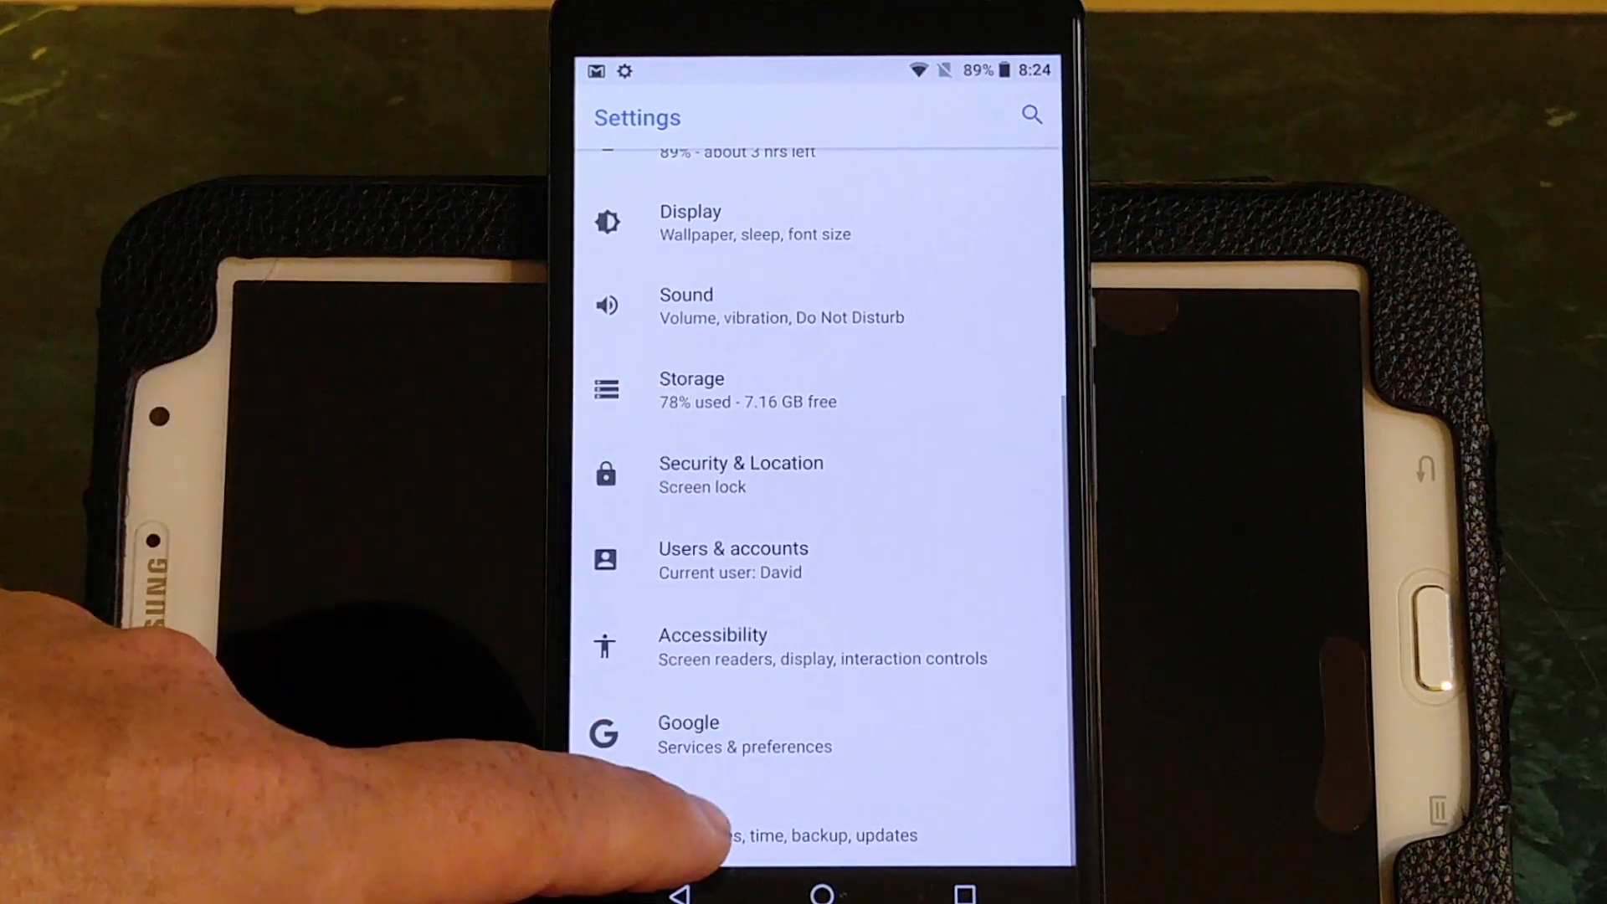
- Browse the Google services settings page before moving on to the System settings
left_click(687, 733)
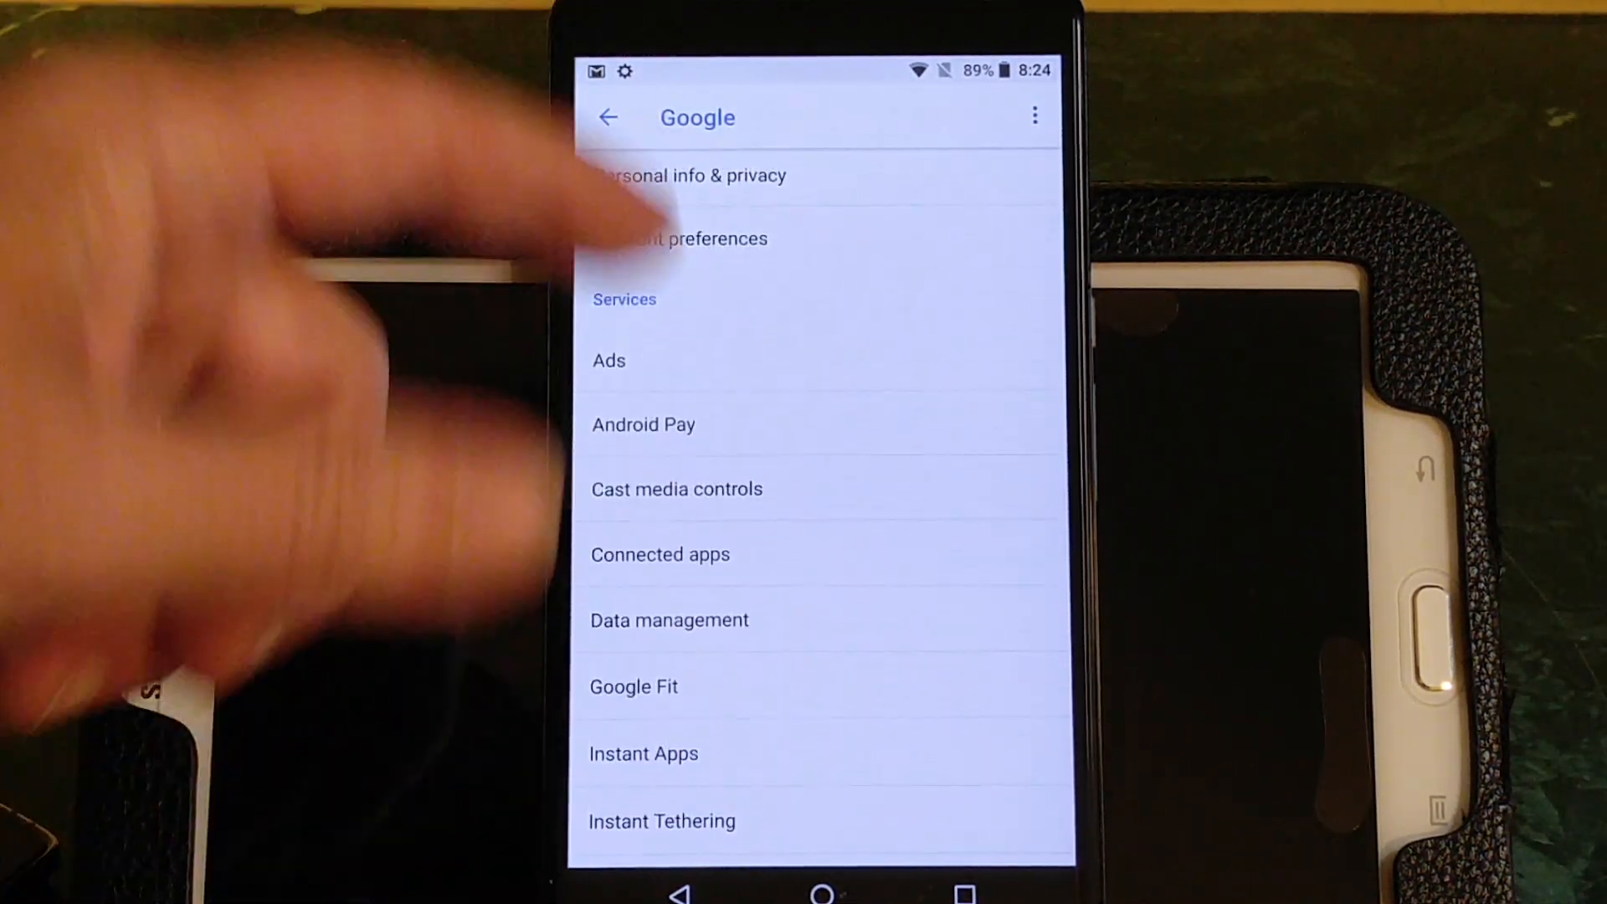
scroll("down", 3)
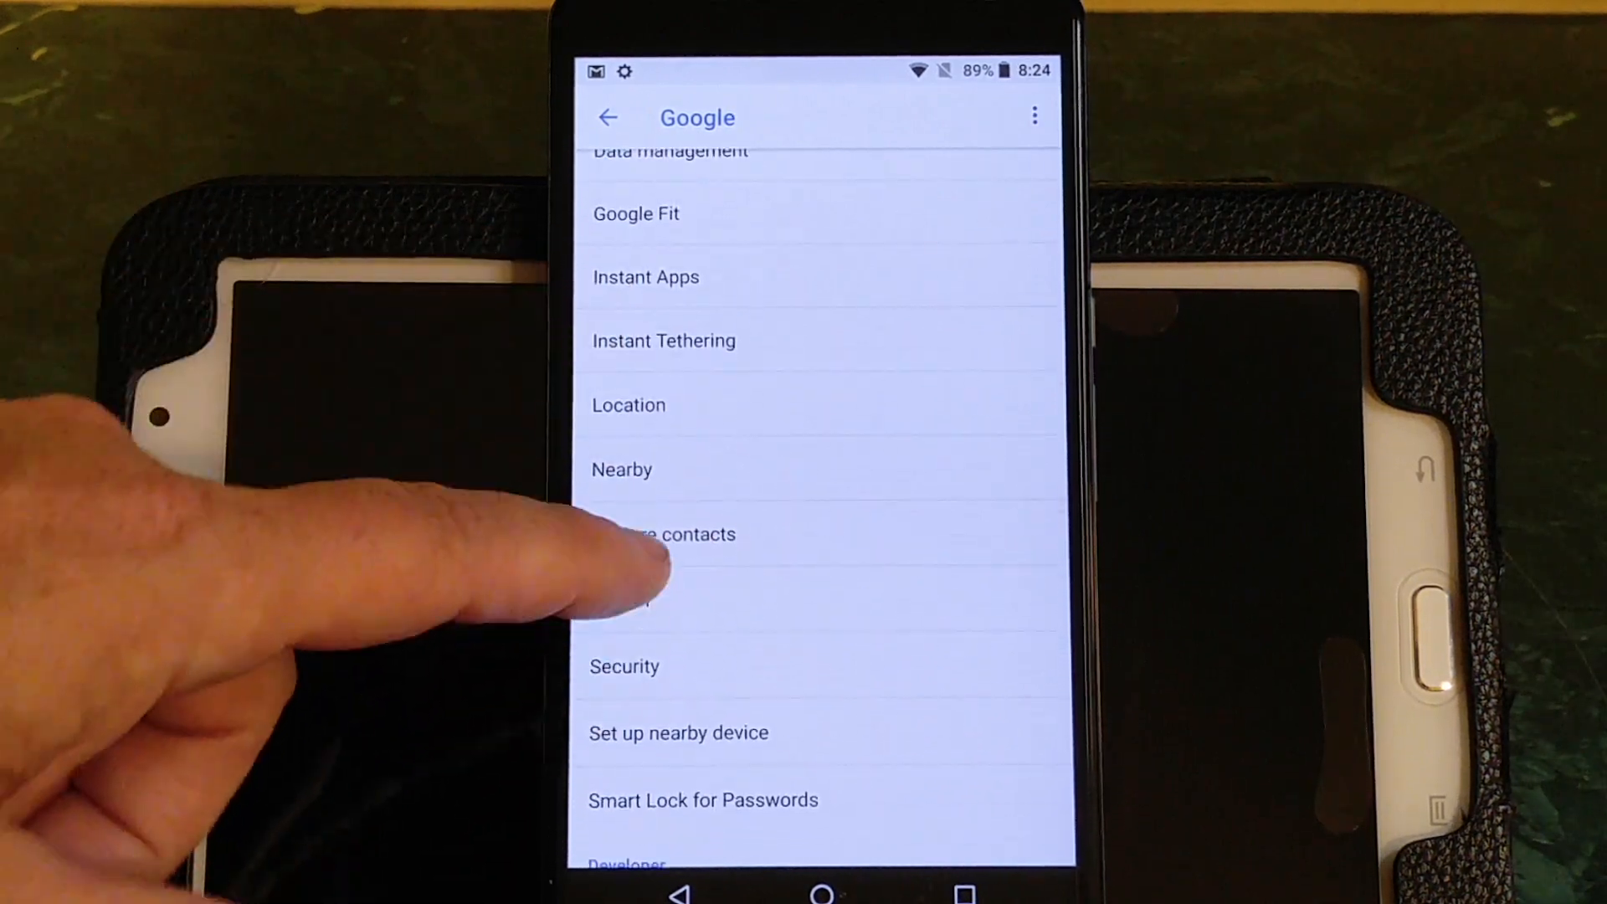
scroll("down", 3)
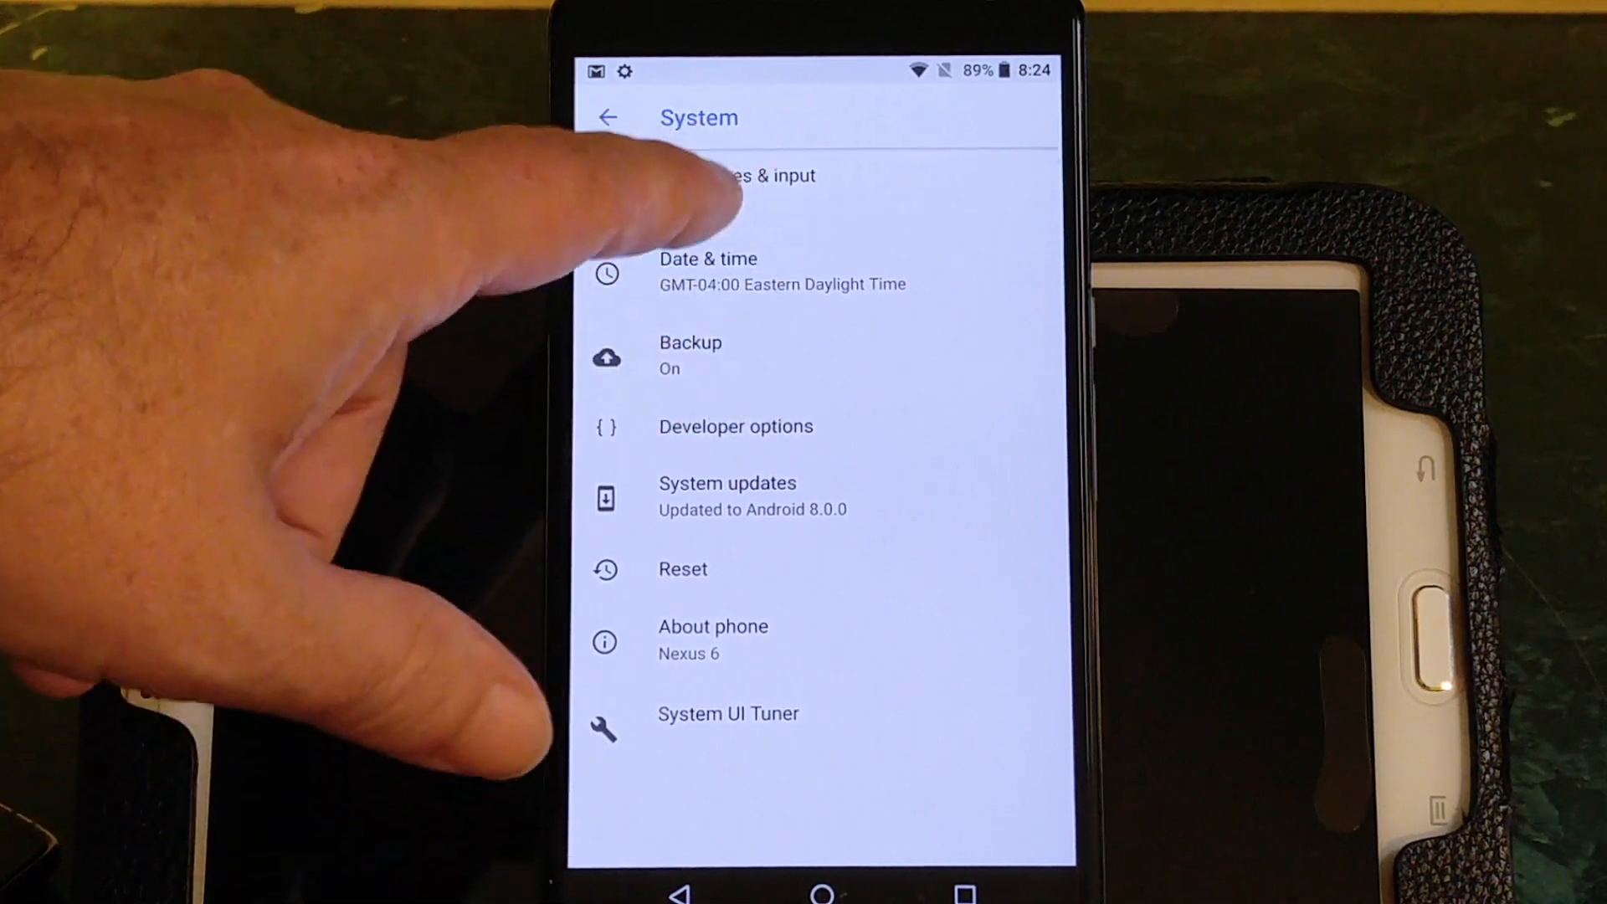
left_click(771, 175)
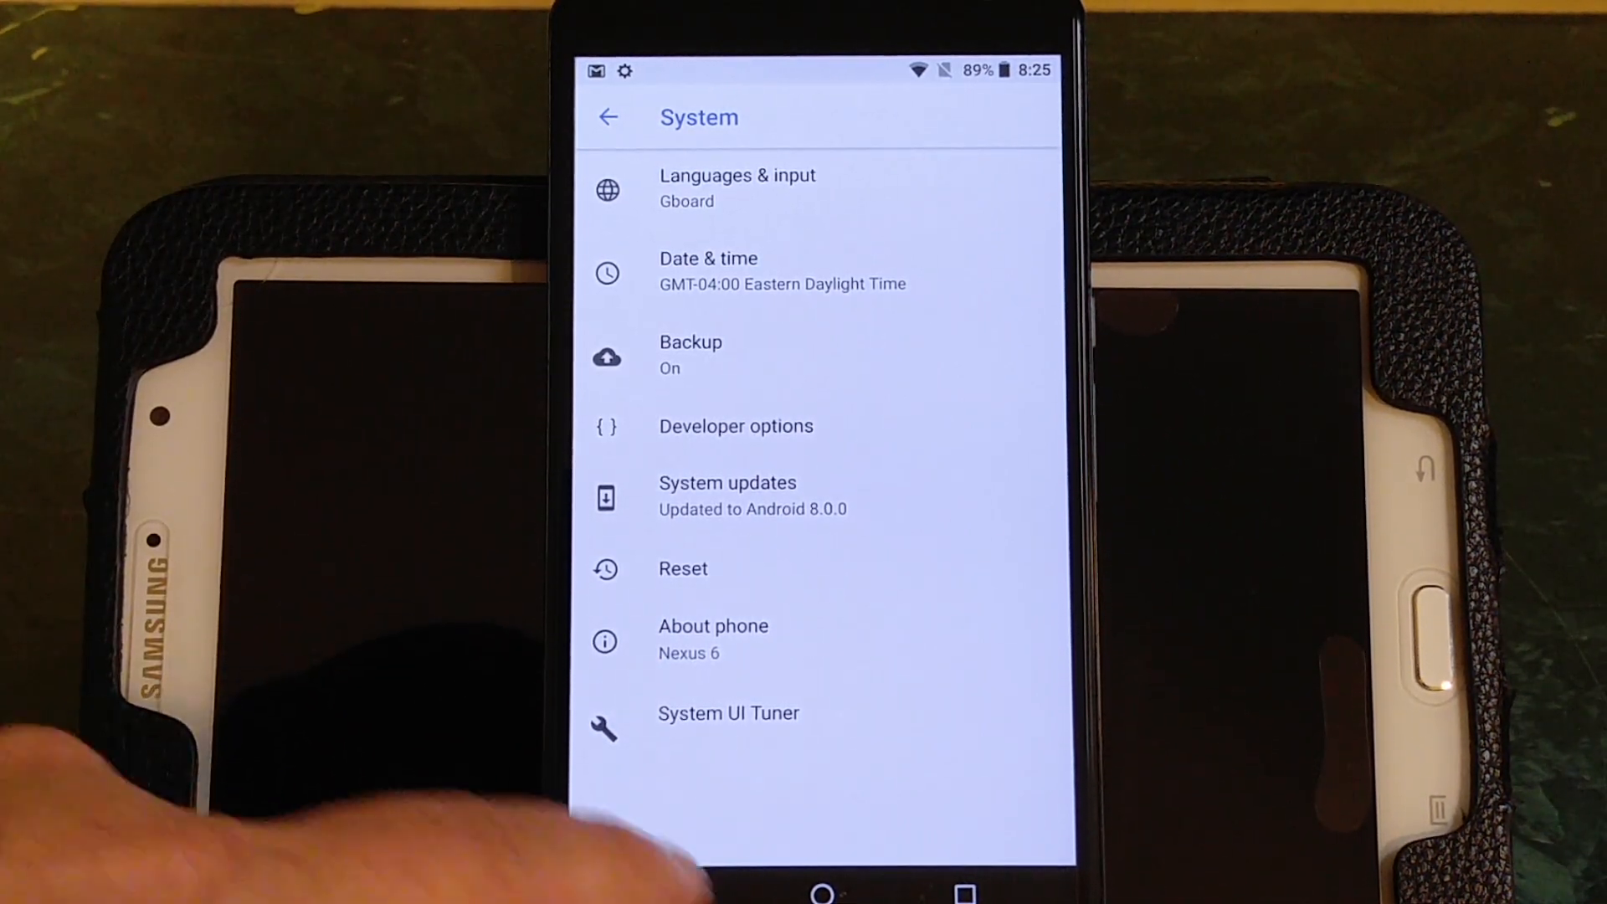
left_click(708, 269)
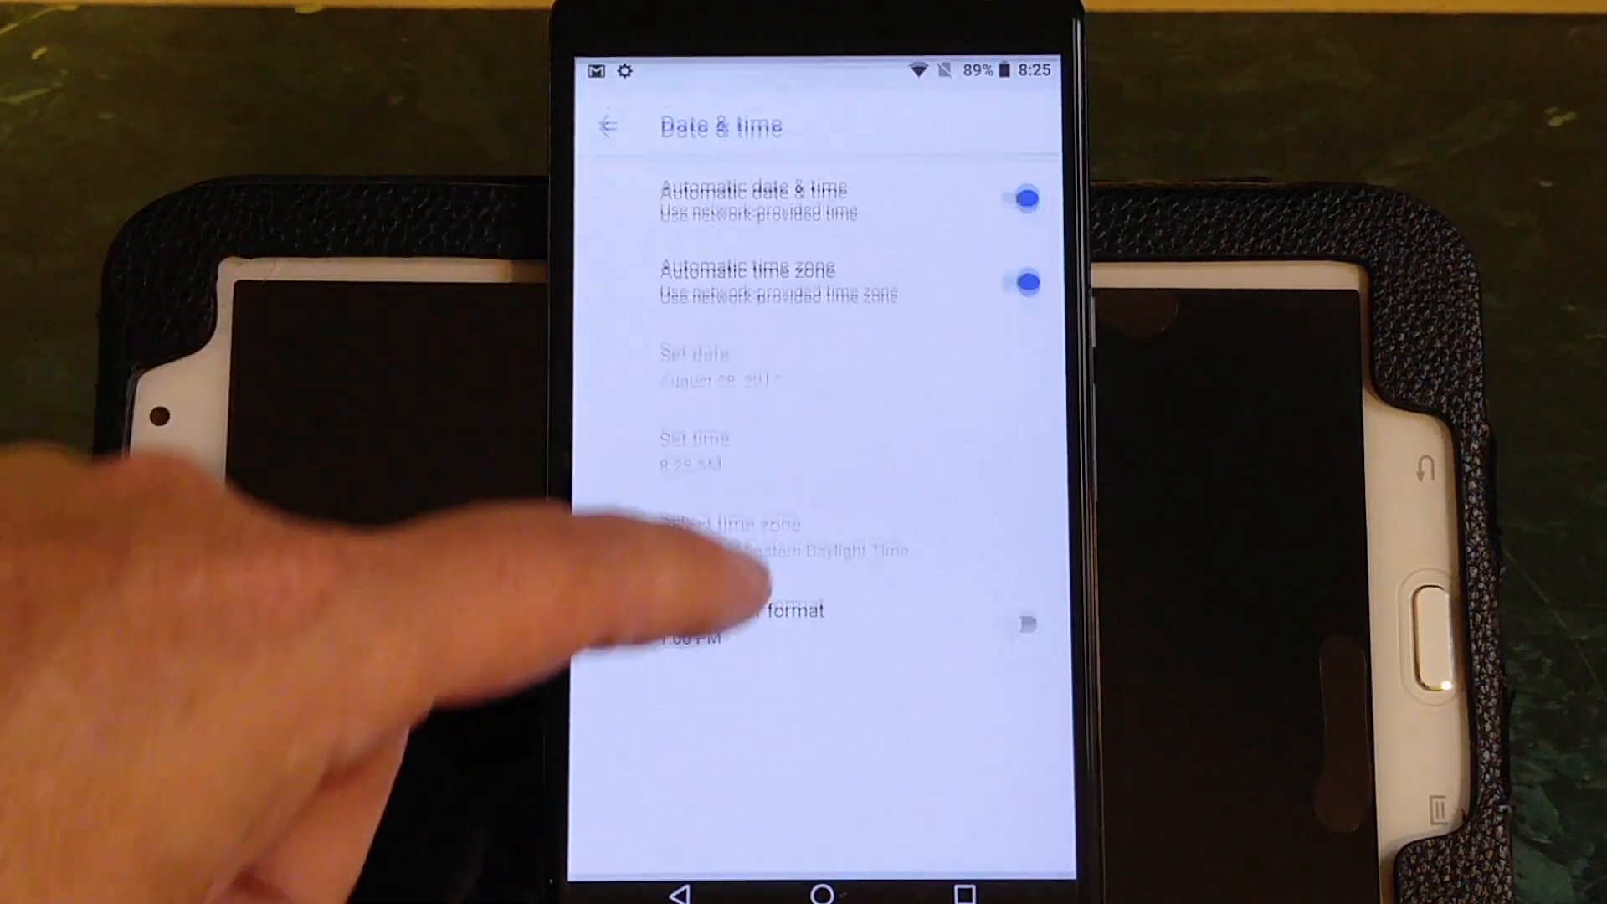
left_click(609, 124)
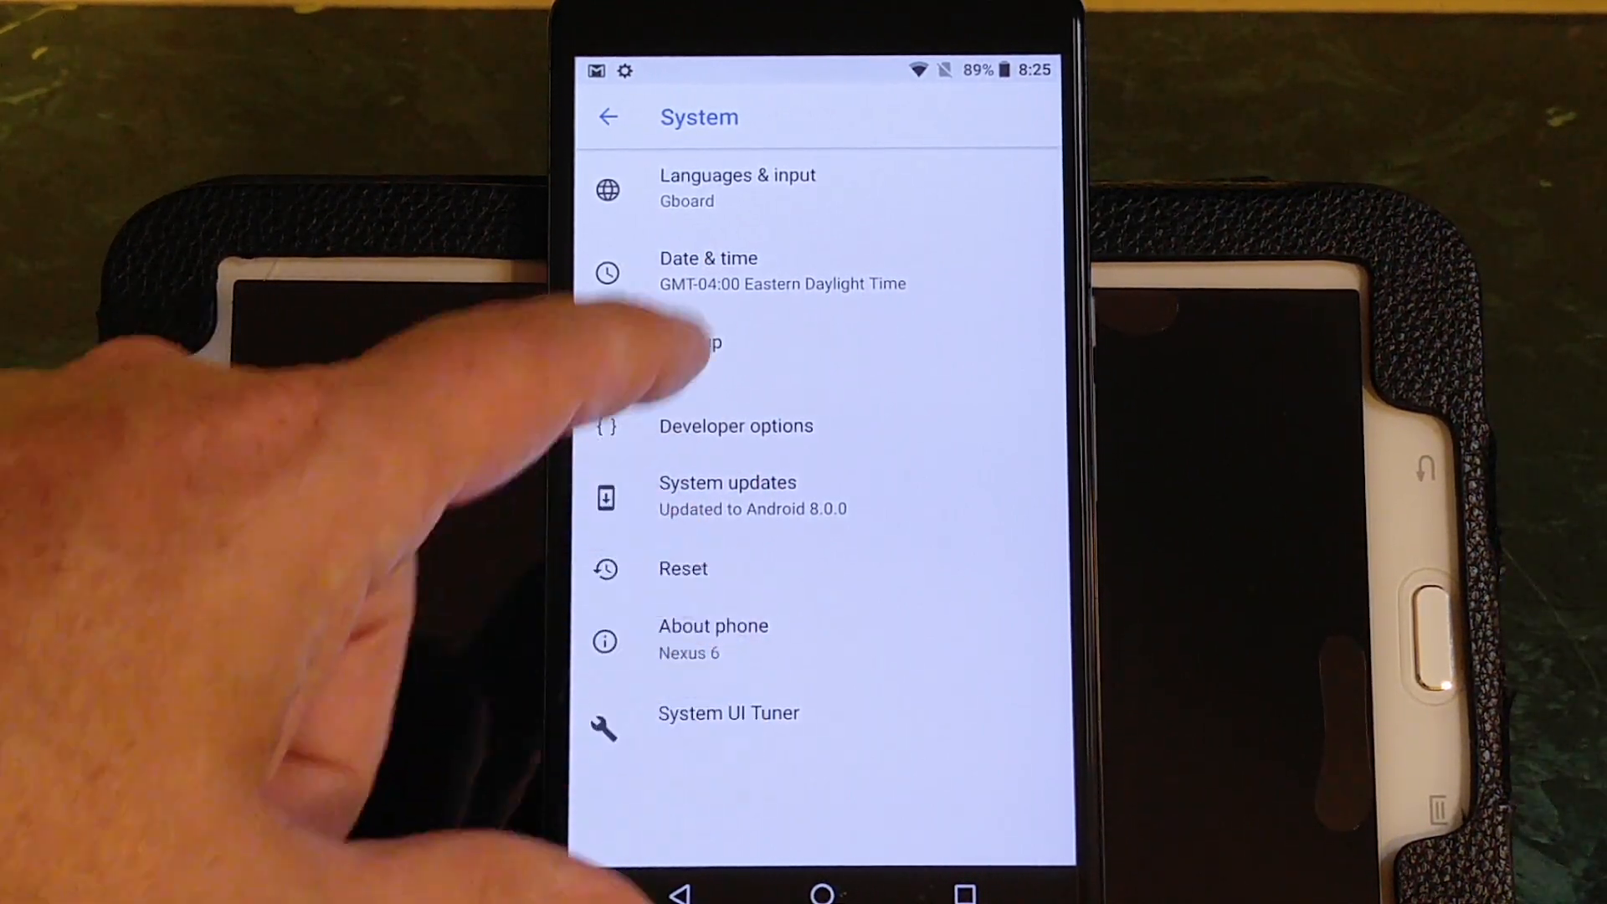
- Scroll Developer options down to Bluetooth Audio LDAC Codec: Playback Quality and show its choices, Best Effort selected
left_click(737, 427)
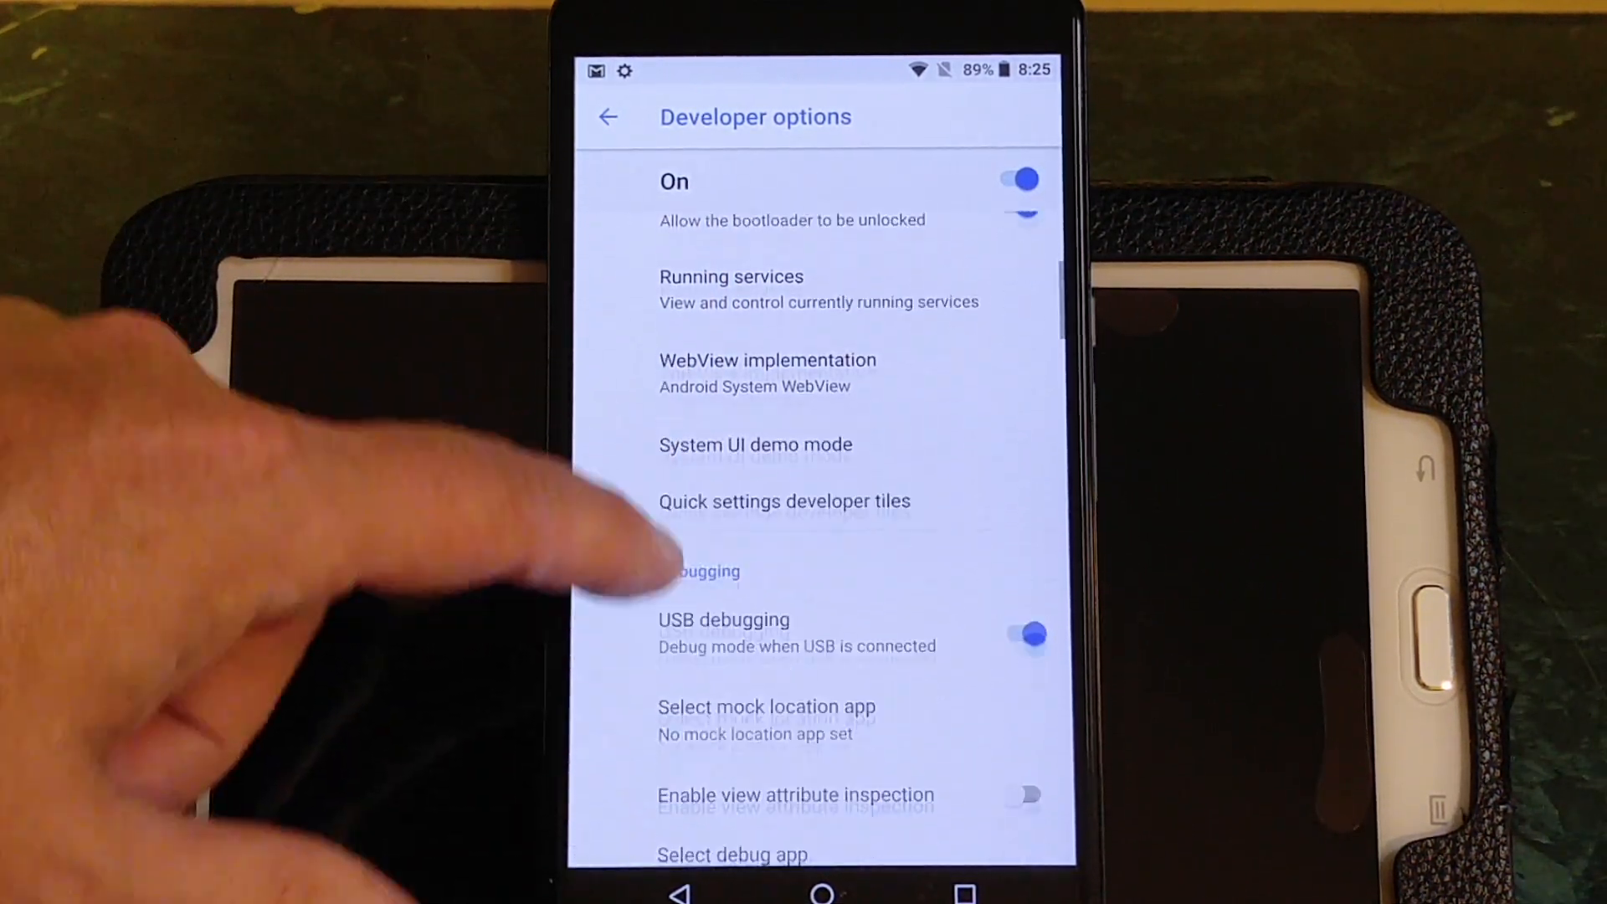
scroll("down", 3)
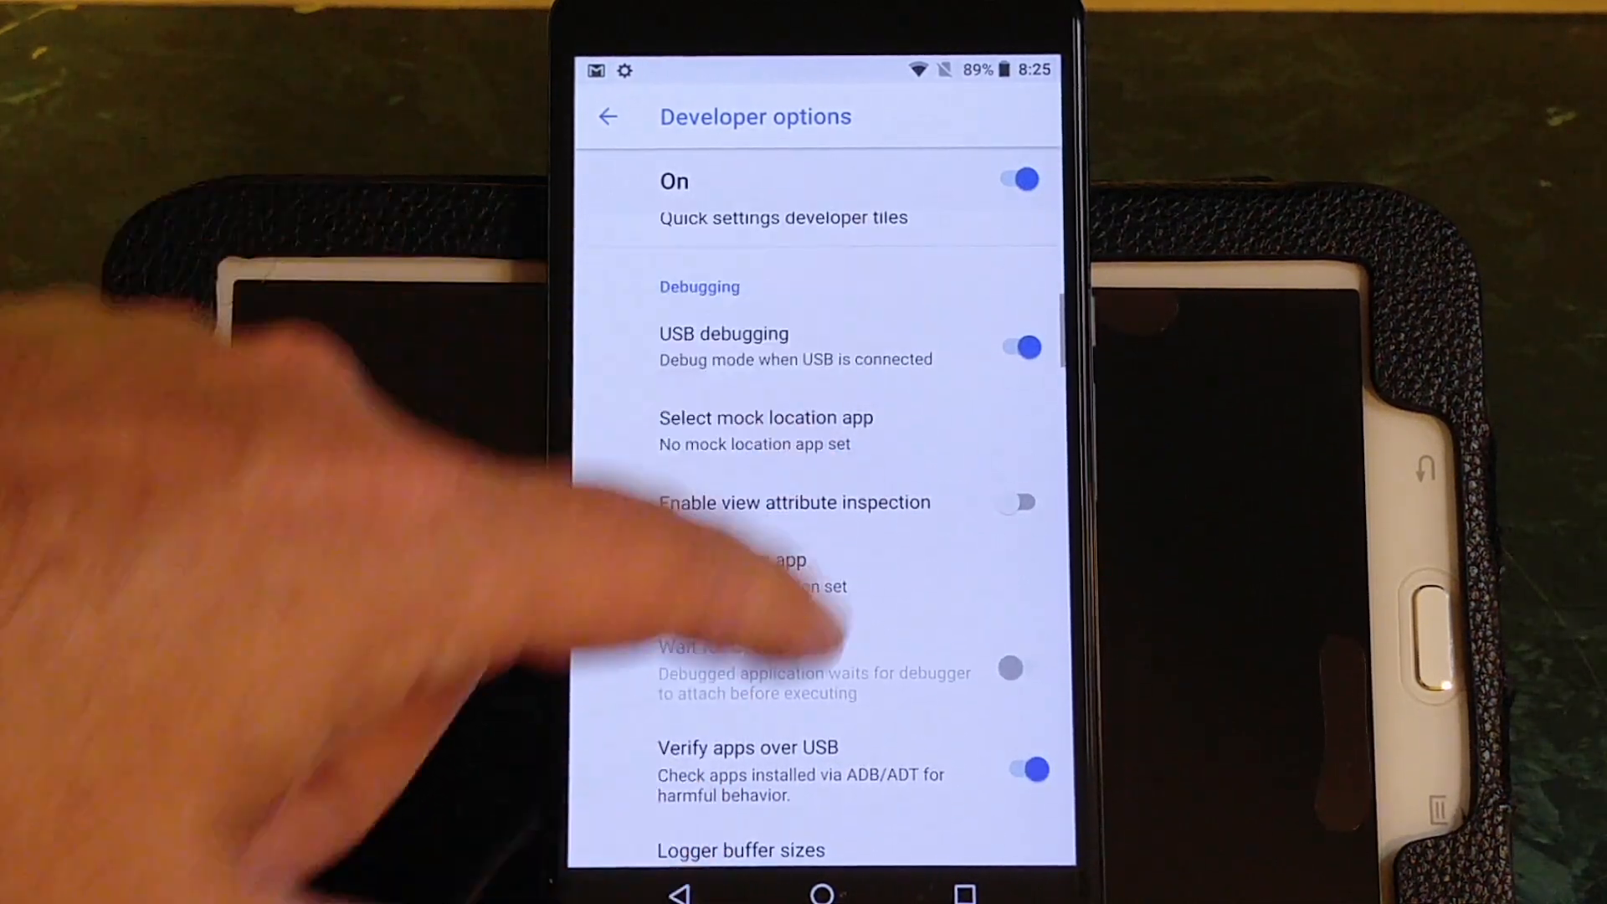
scroll("down", 3)
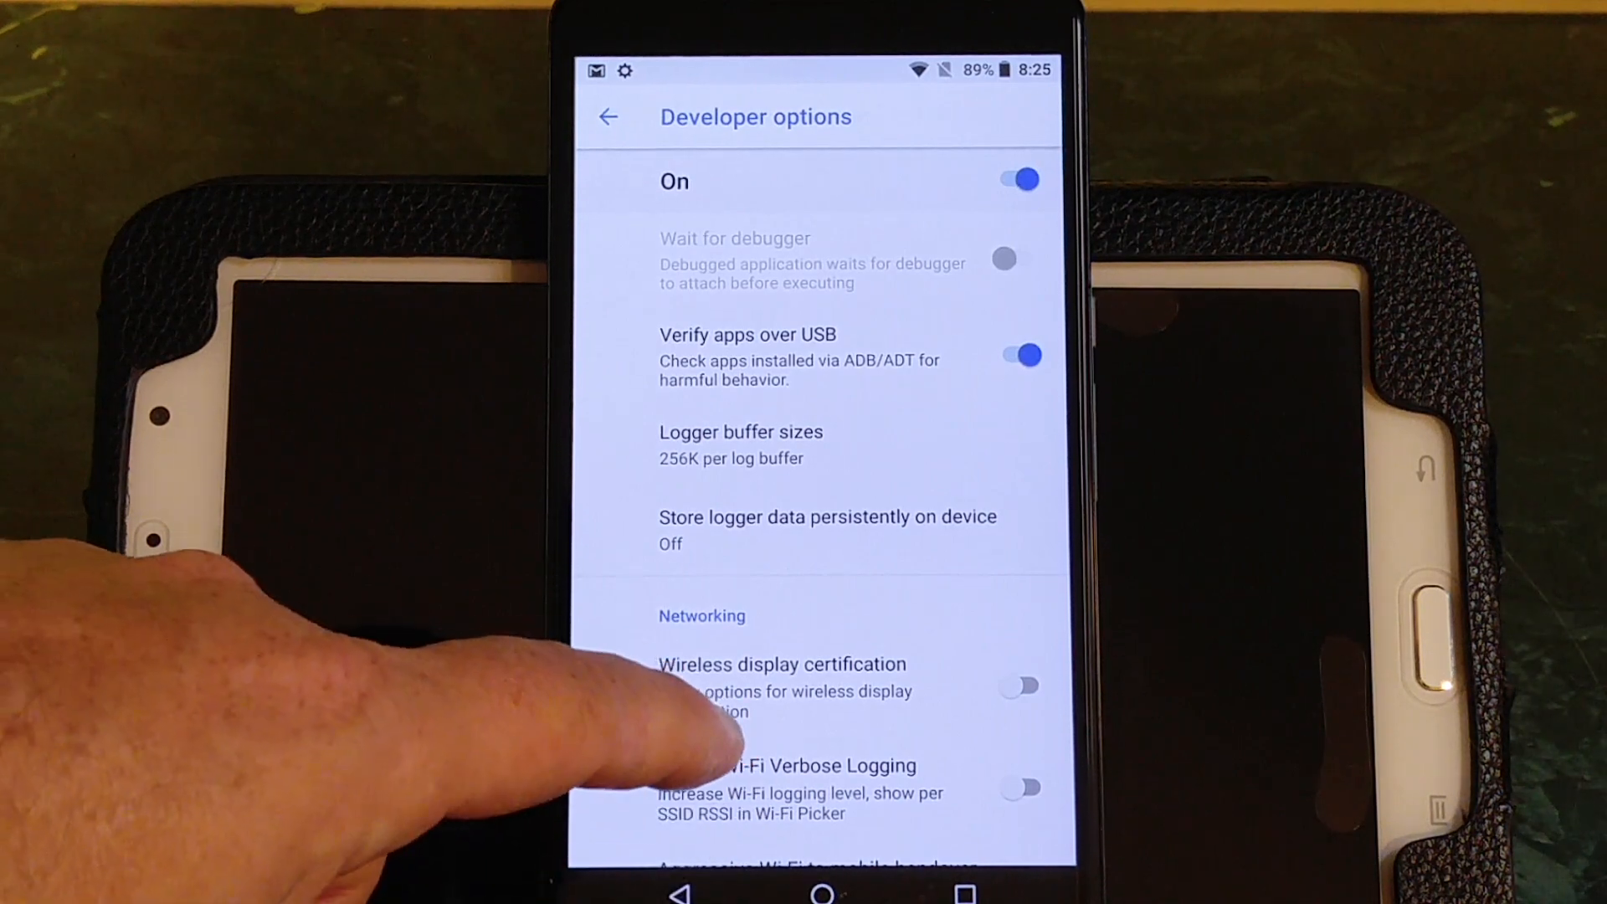
scroll("down", 3)
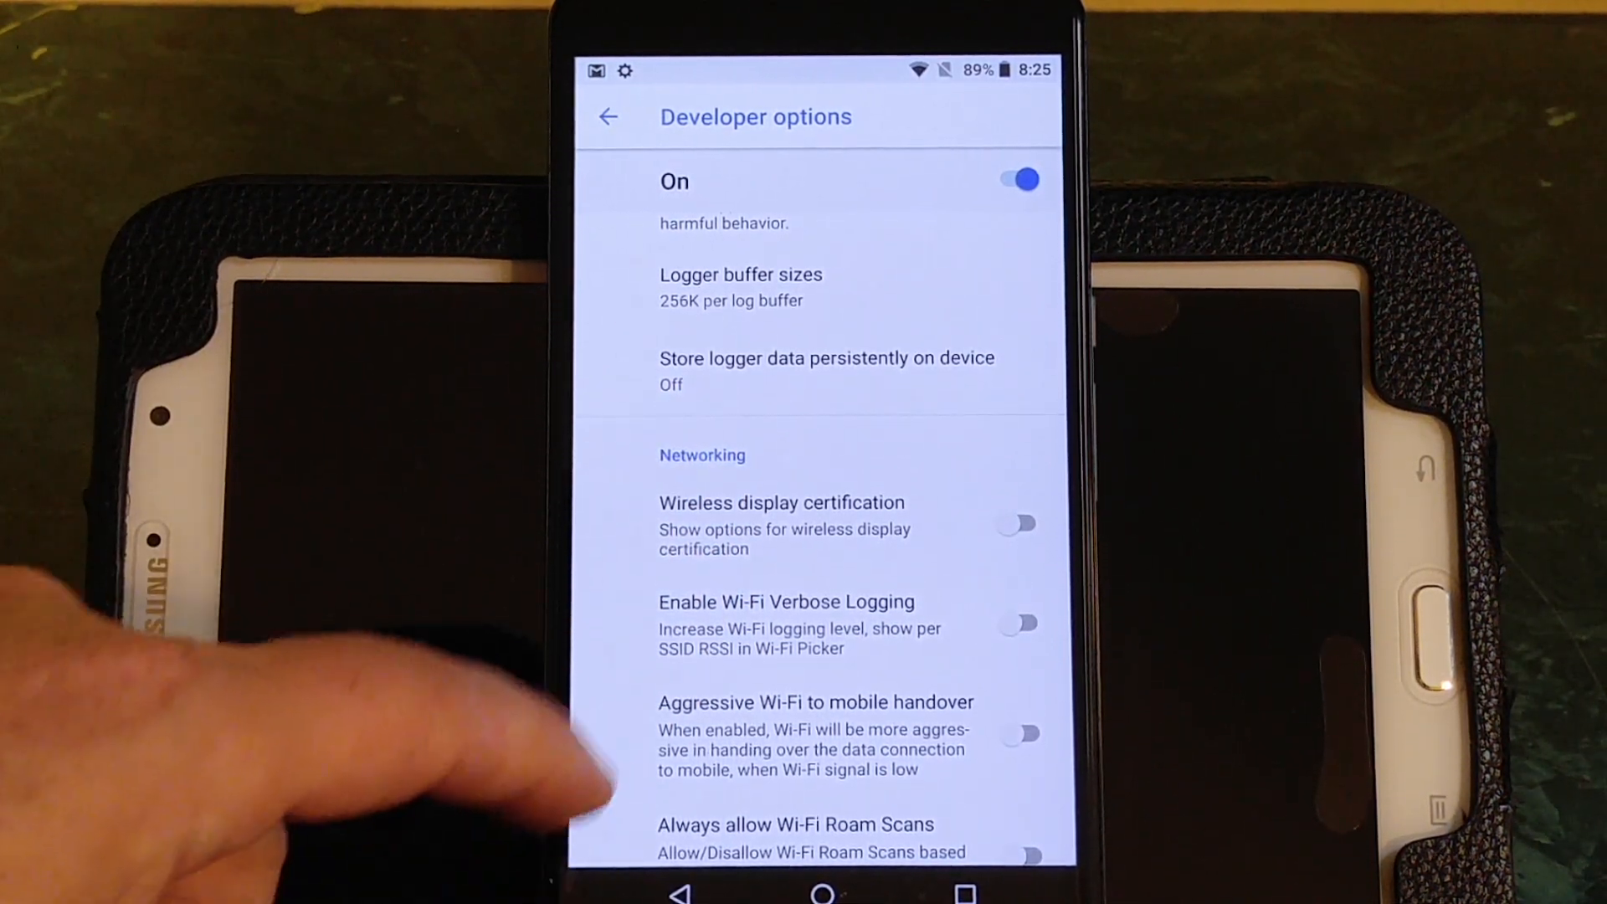
scroll("down", 3)
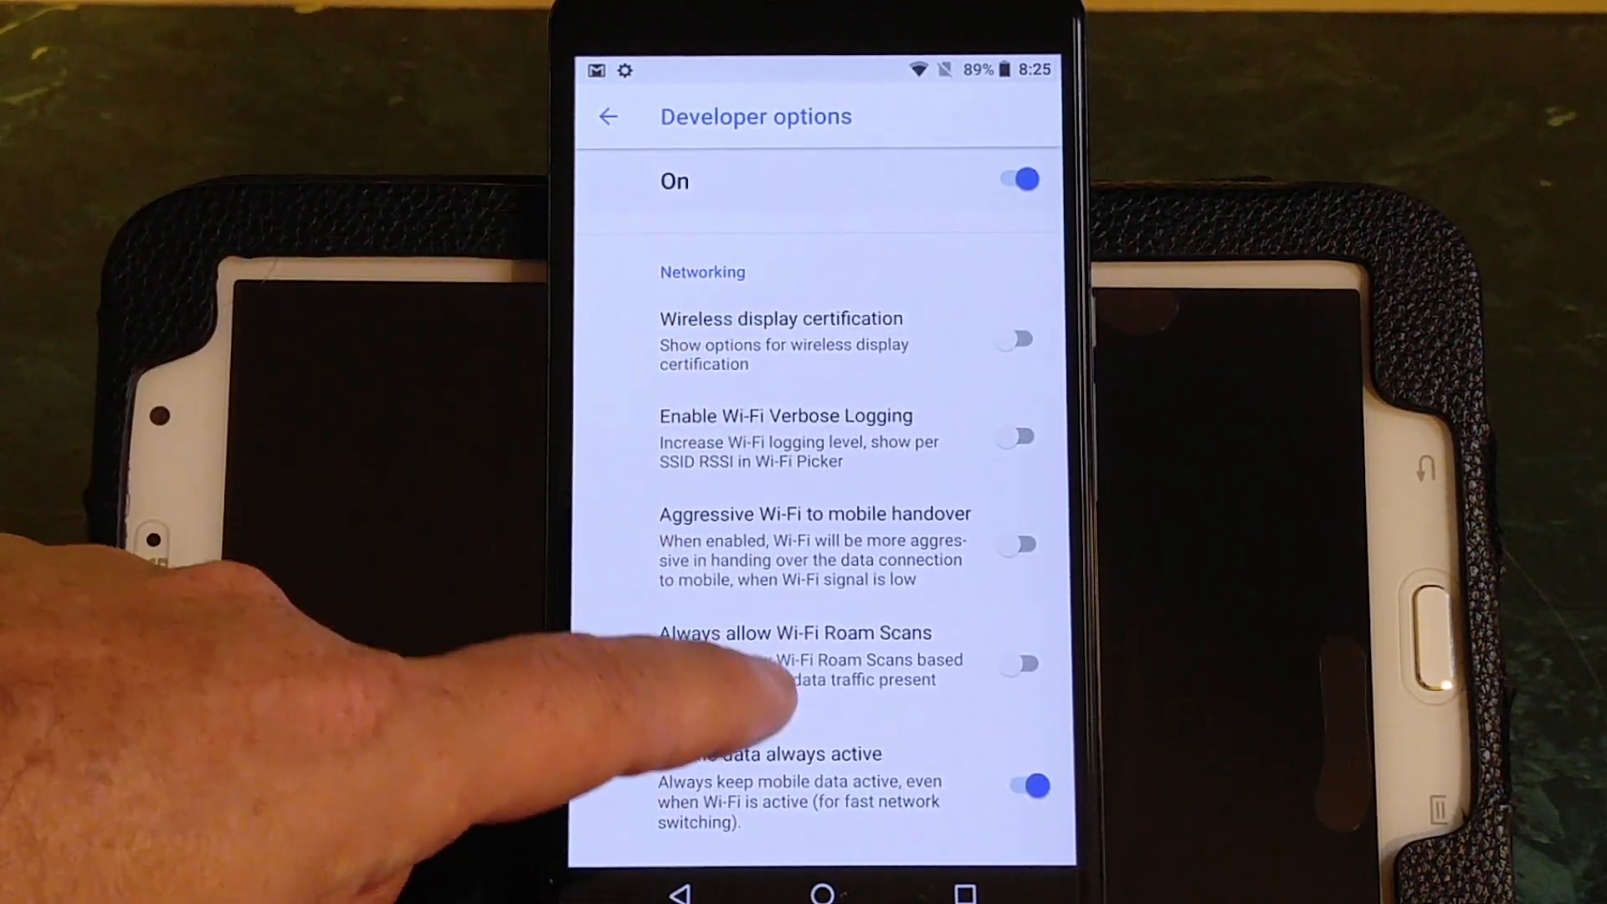
scroll("down", 3)
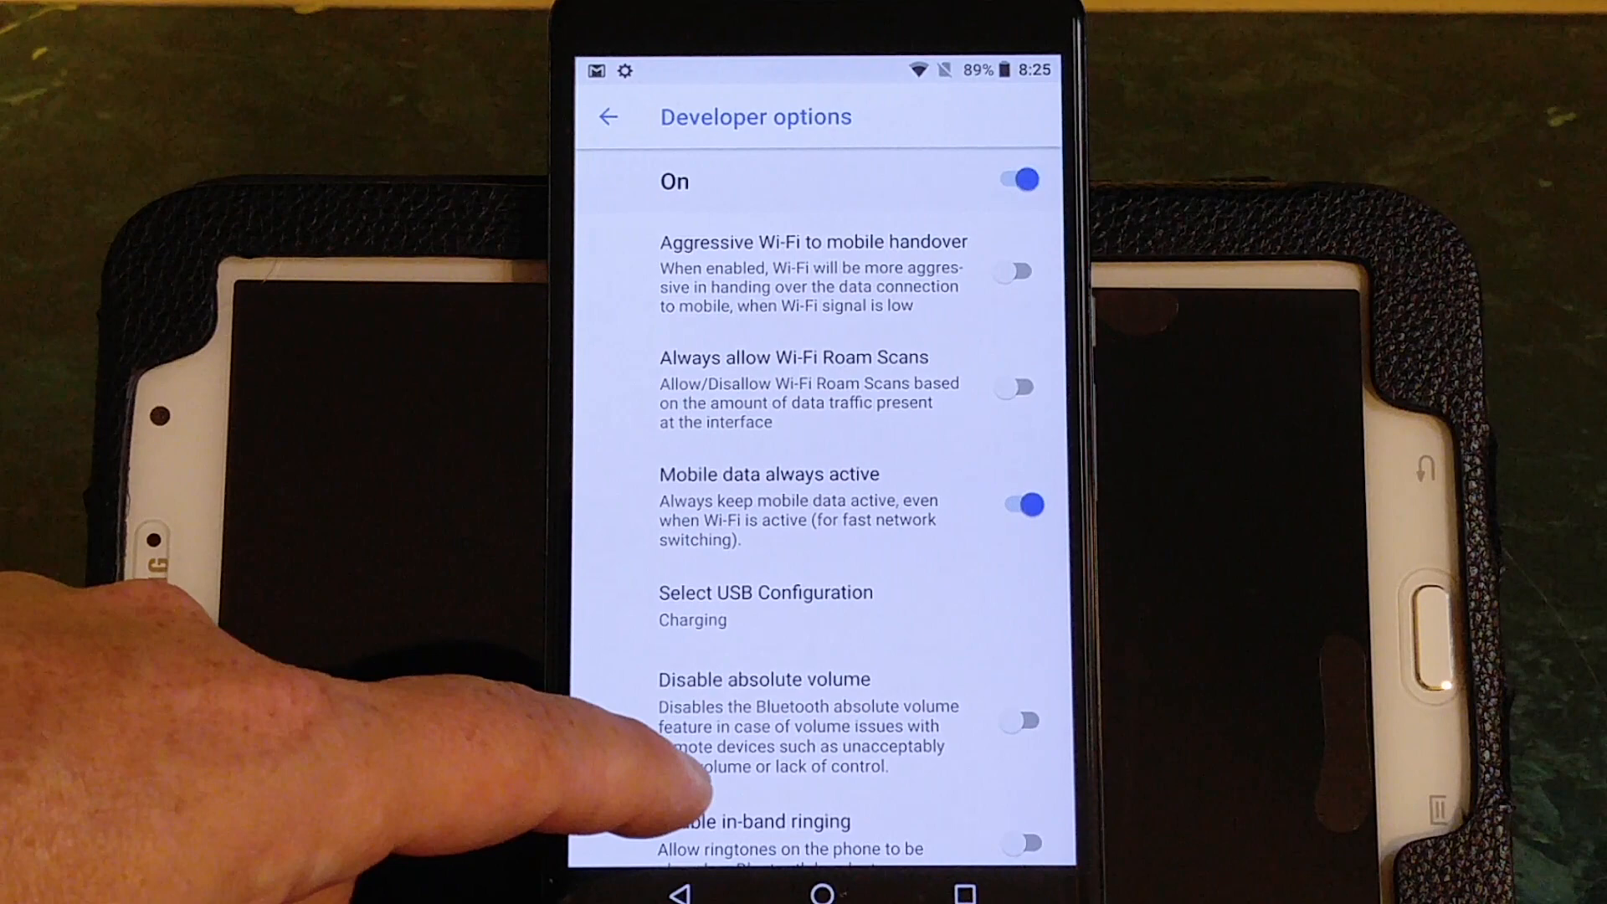
scroll("down", 3)
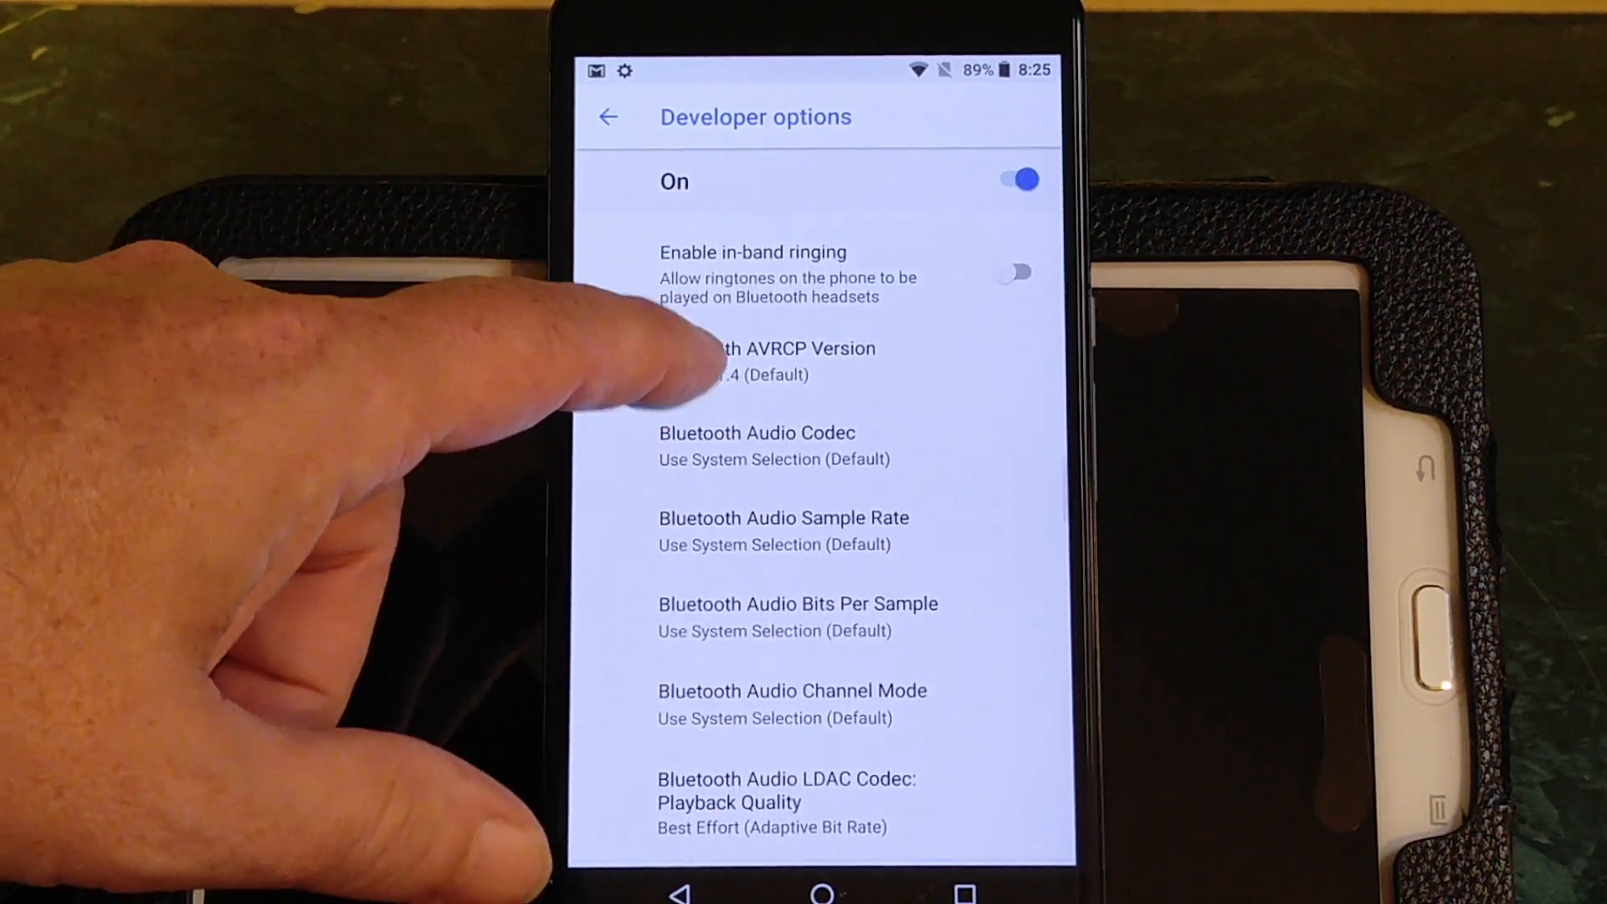
left_click(773, 355)
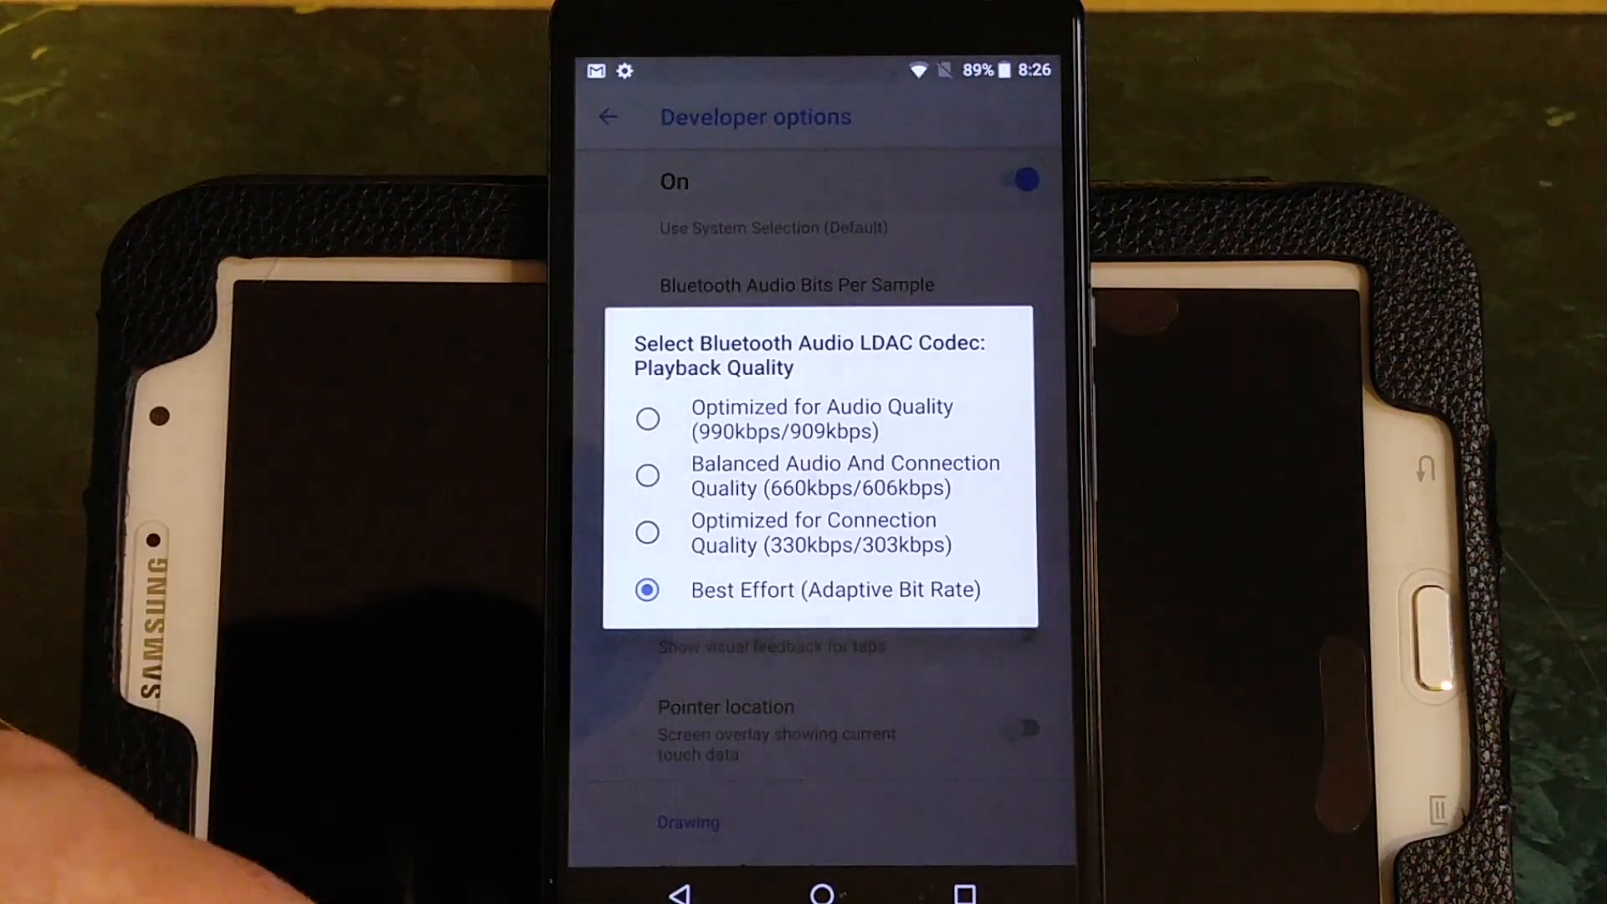
- Dismiss the LDAC quality dialog, reach the end of Developer options, and return to the System page
left_click(646, 589)
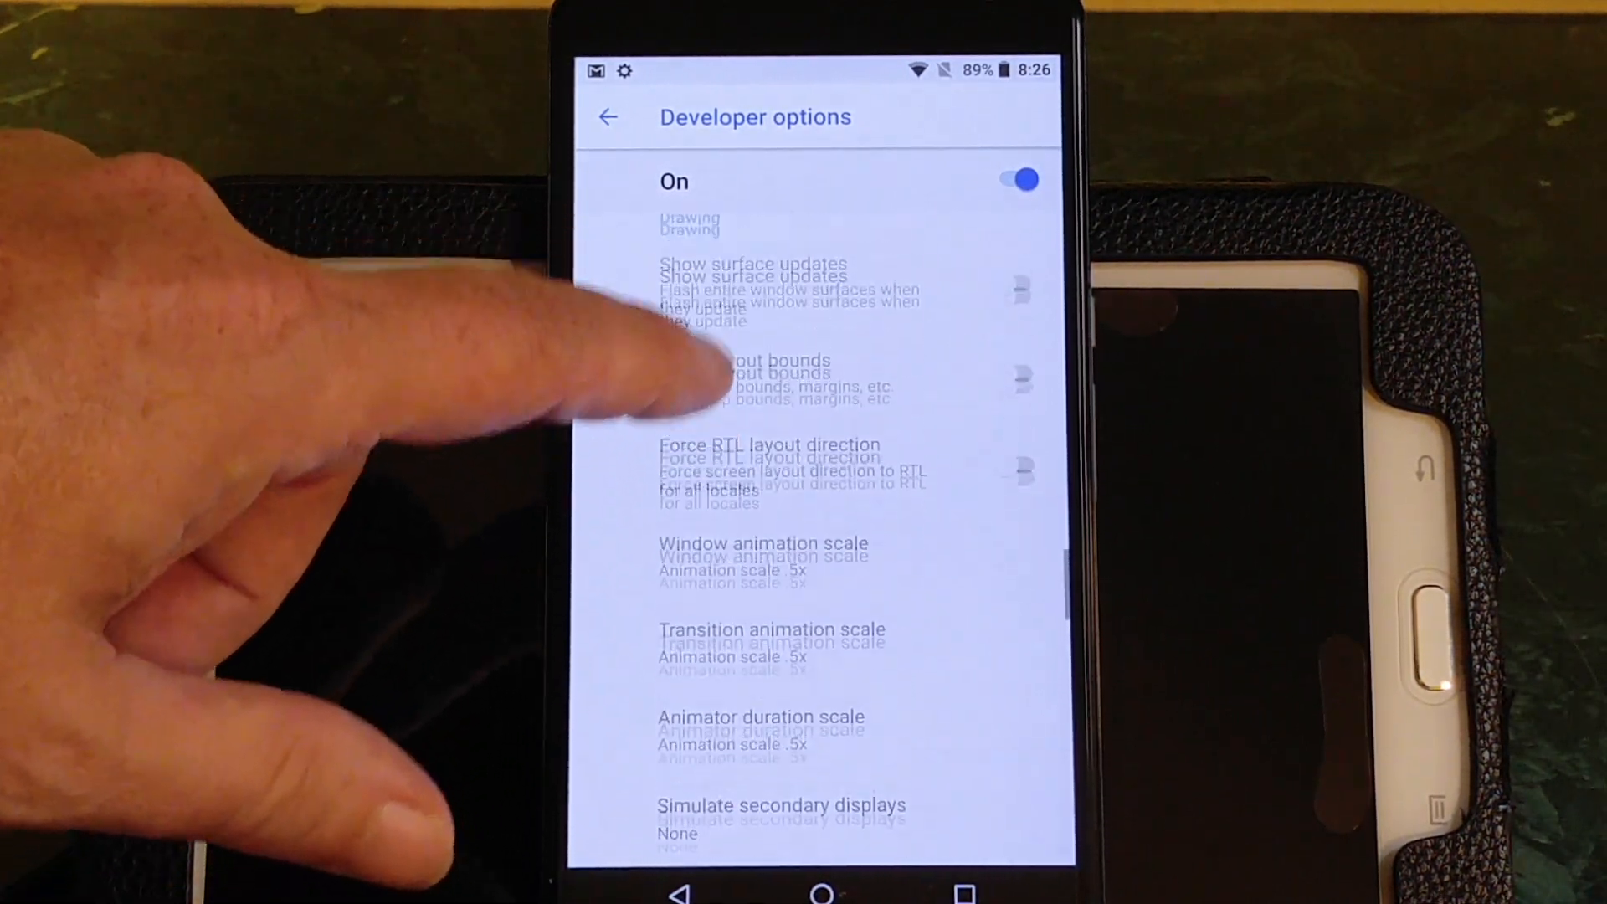
left_click(743, 554)
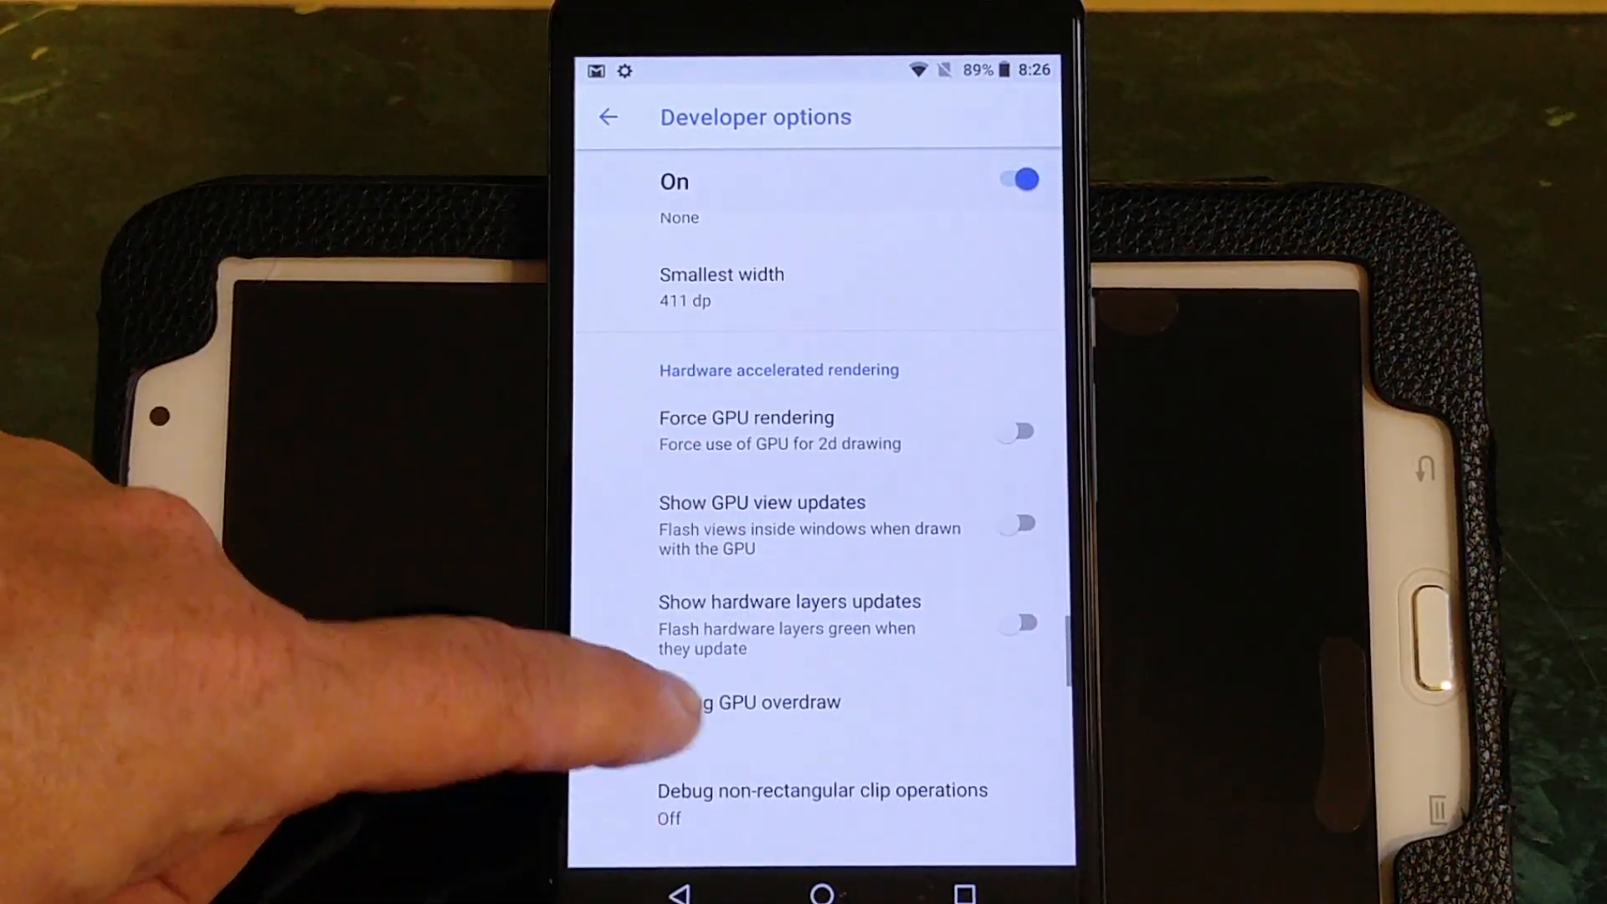
scroll("down", 3)
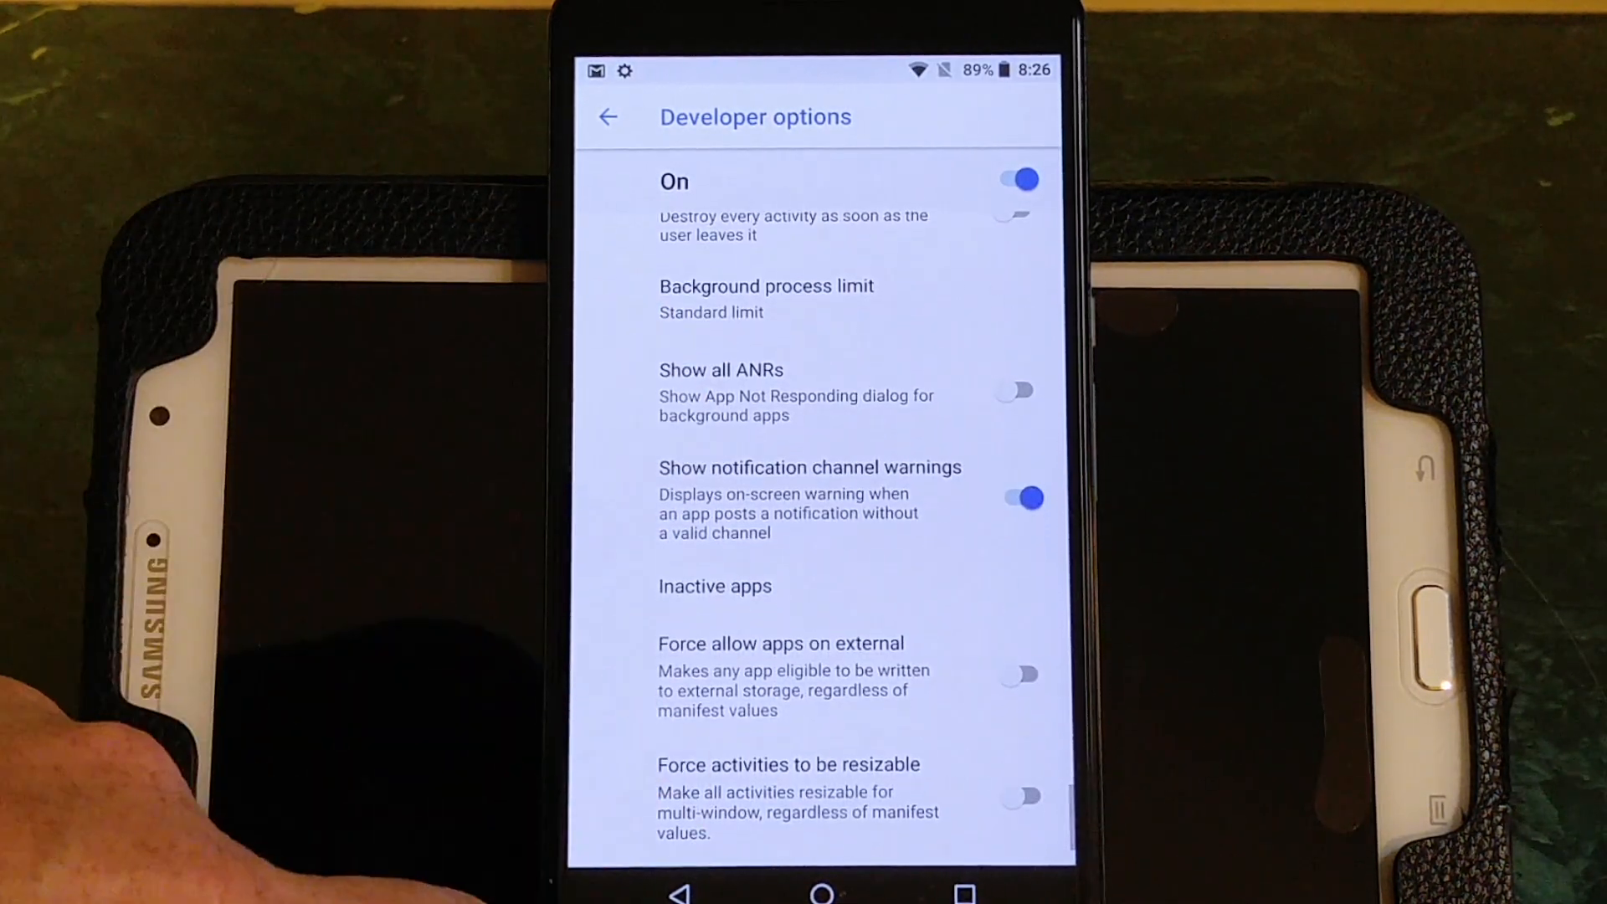
left_click(607, 117)
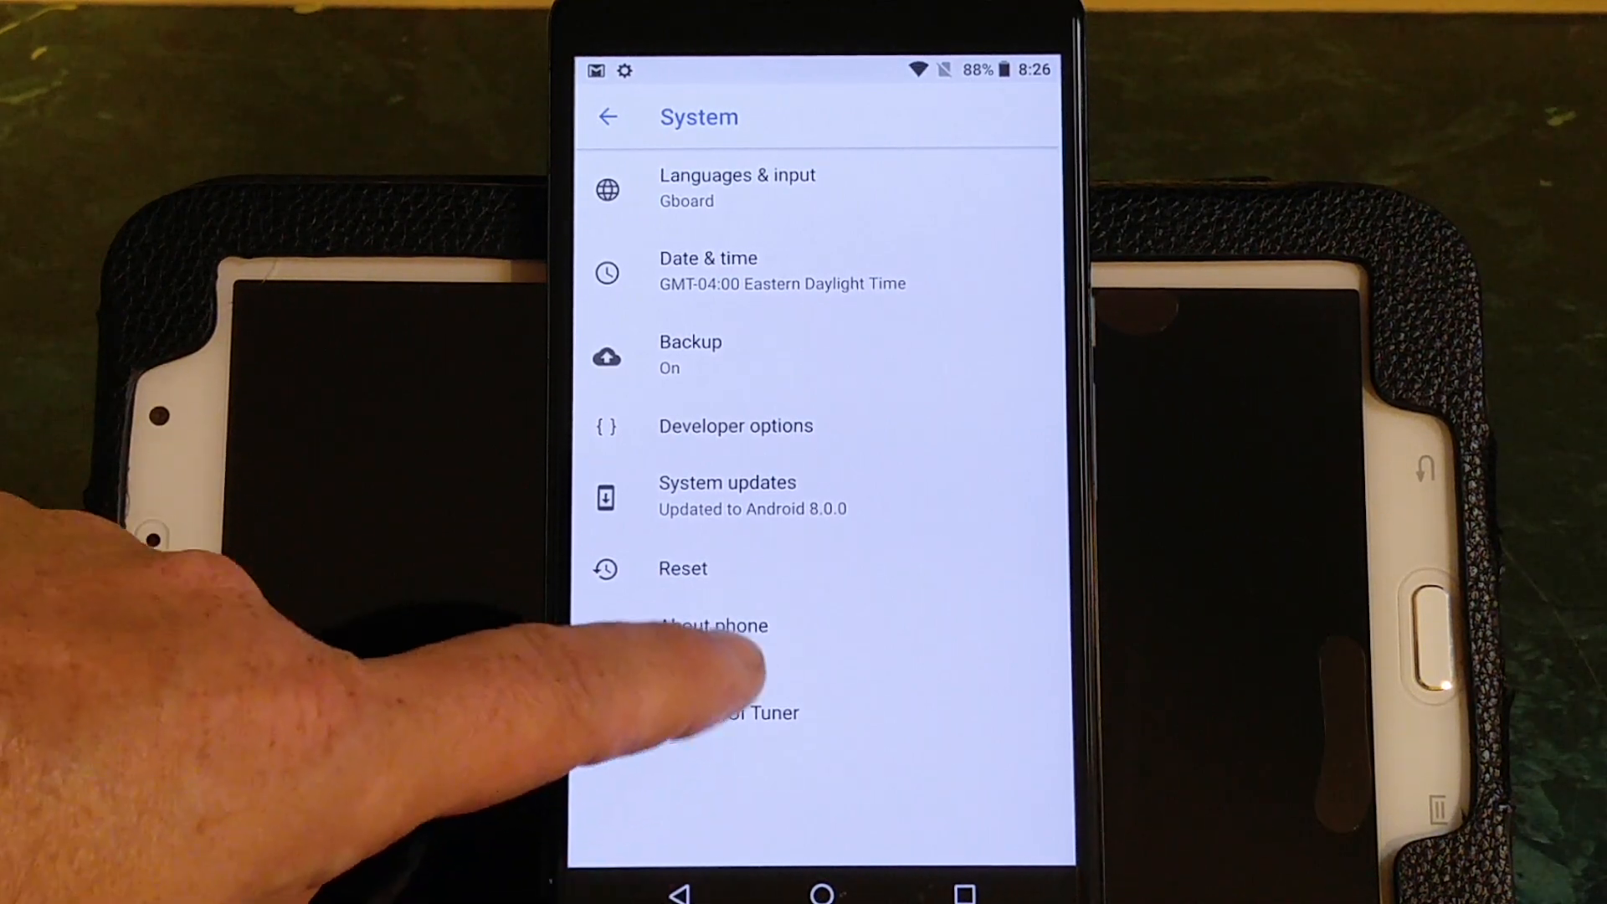
- Enter System UI Tuner's Navigation bar page and change its Layout from Normal to Compact
left_click(713, 626)
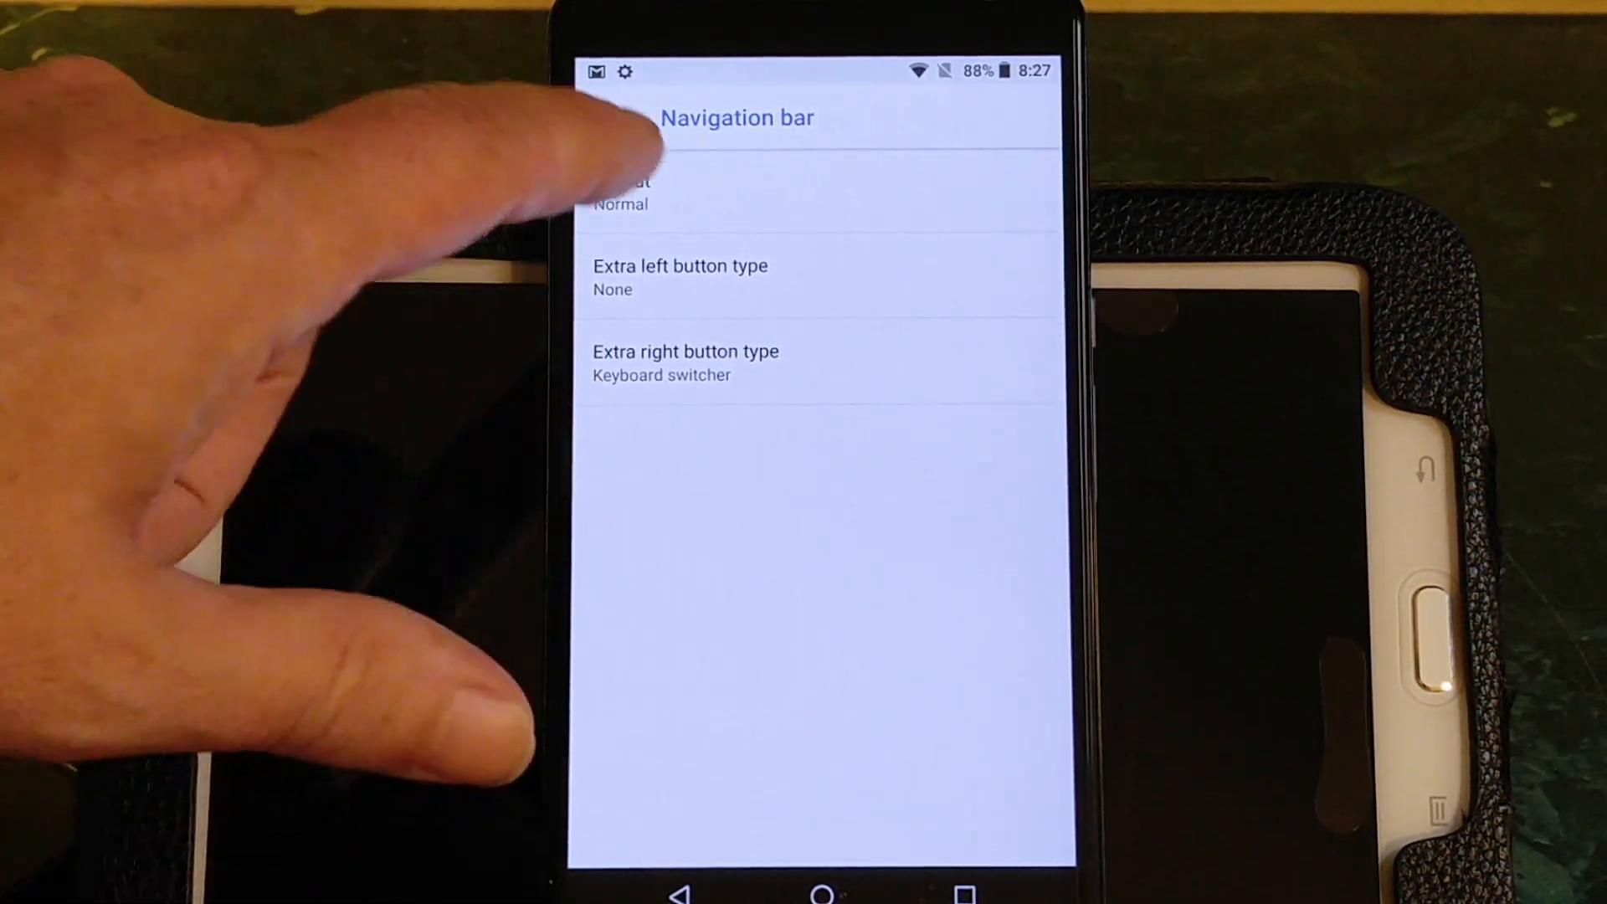
left_click(636, 188)
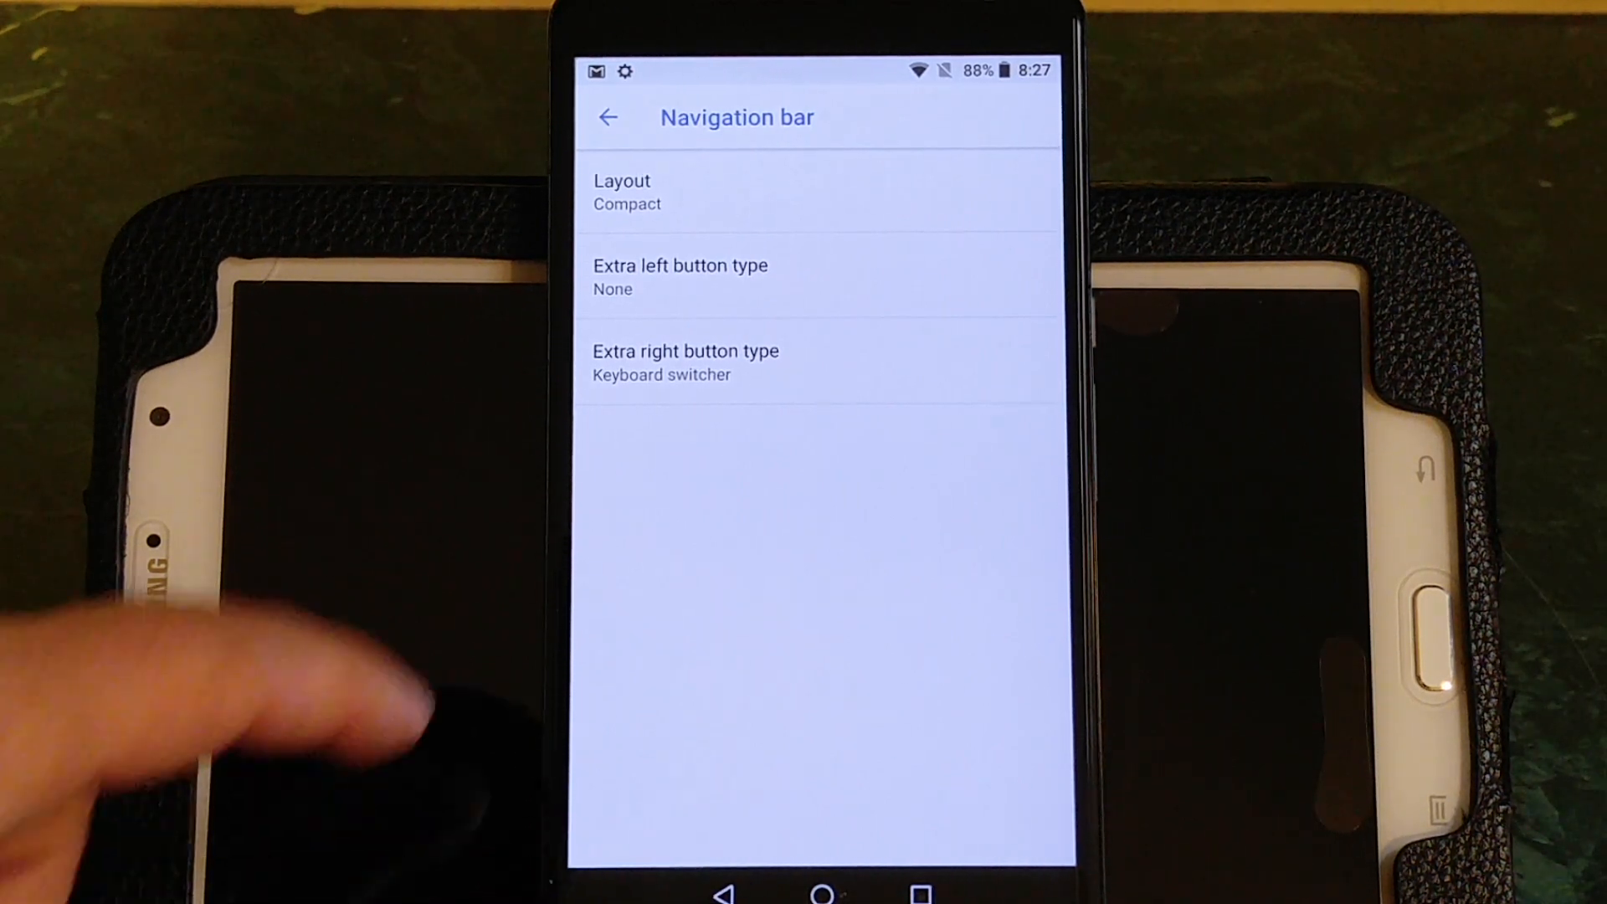
- Cycle the navigation bar Layout through Right-leaning and settle on Left-leaning
left_click(622, 189)
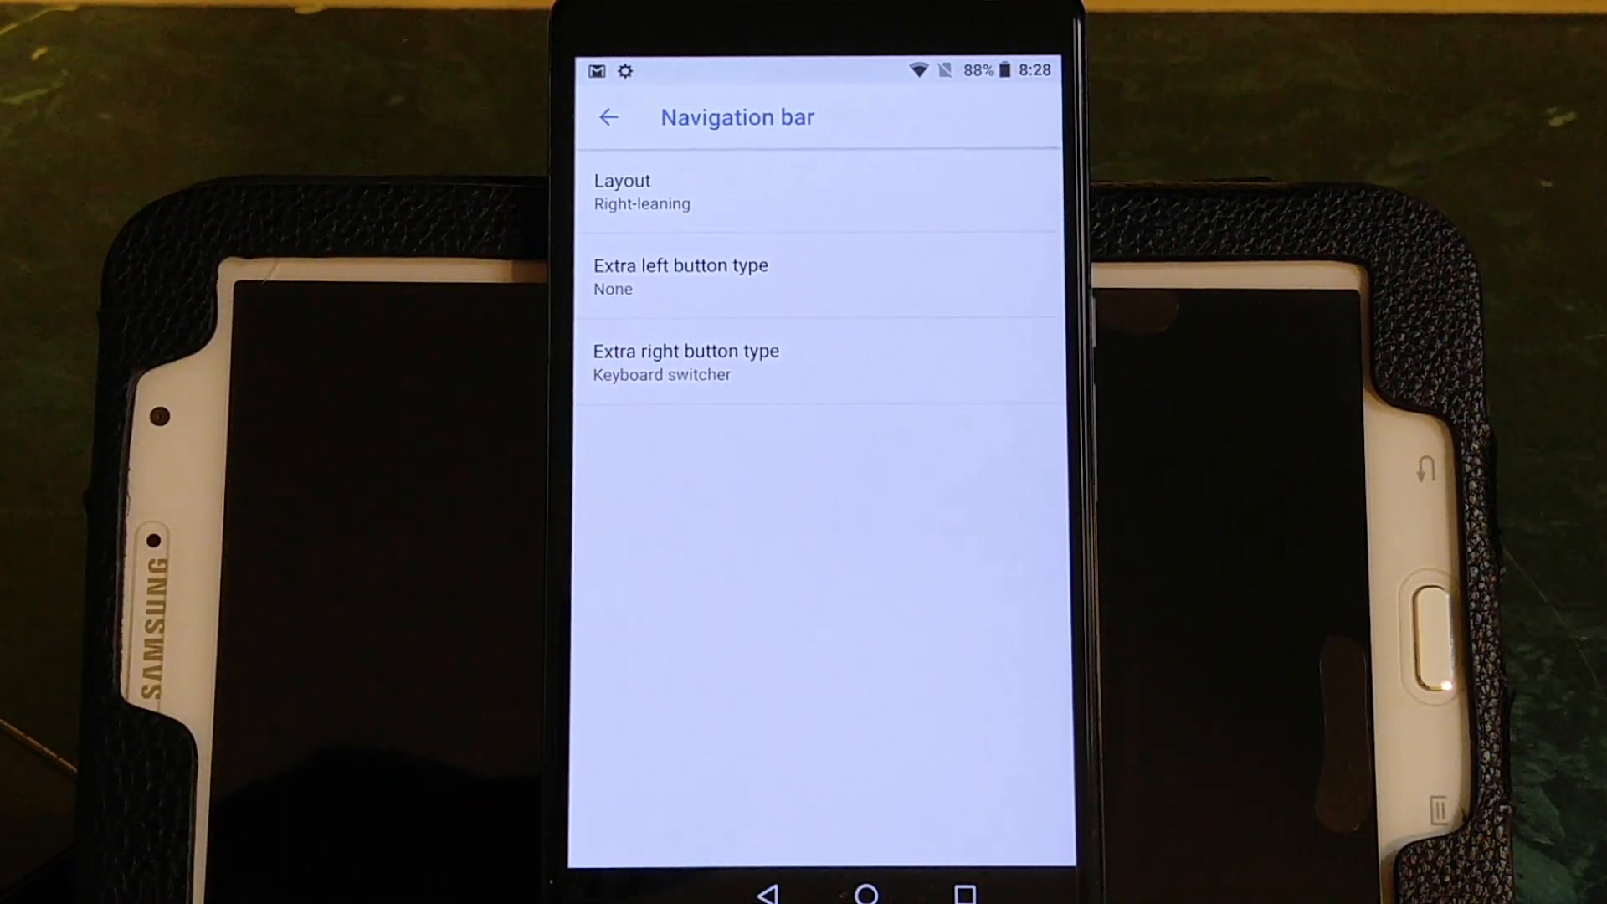
left_click(622, 191)
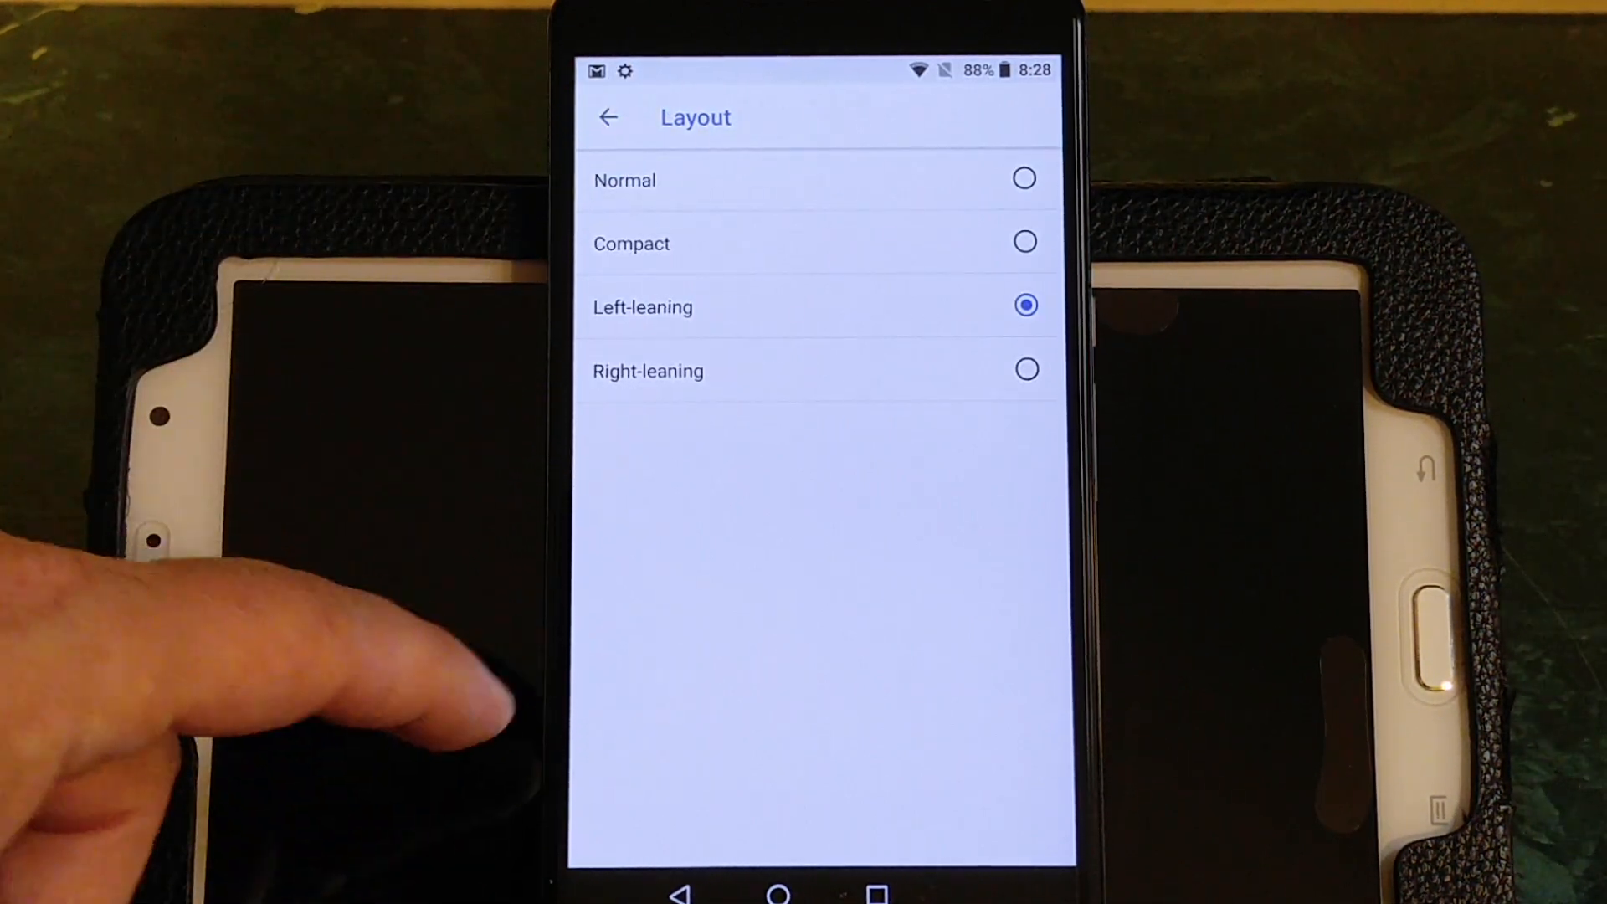
left_click(609, 117)
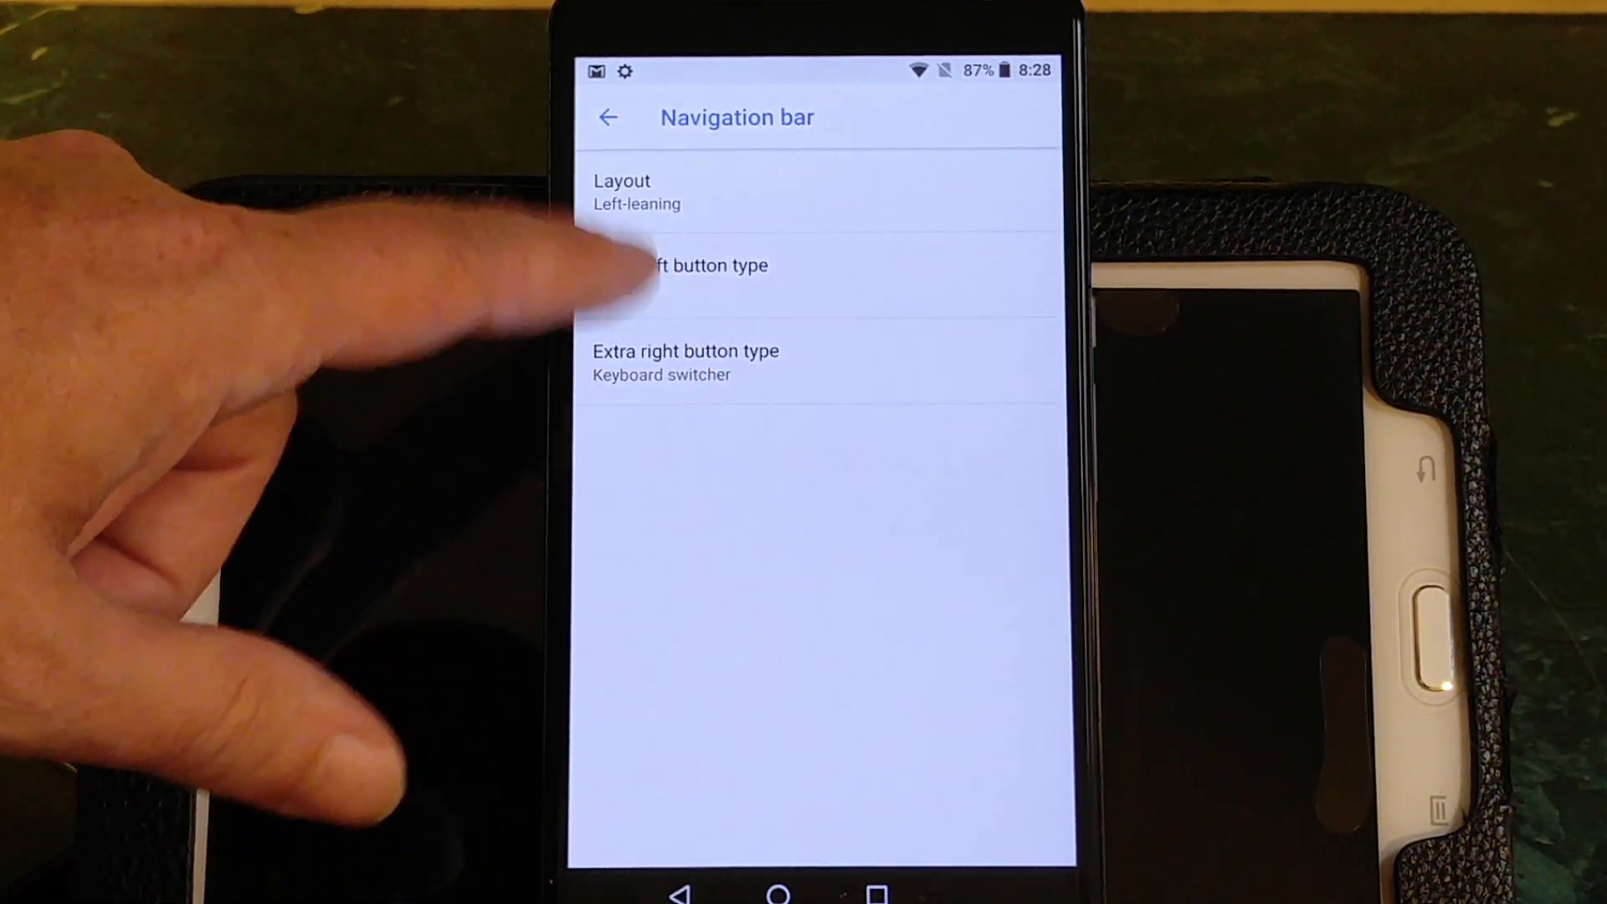
left_click(718, 265)
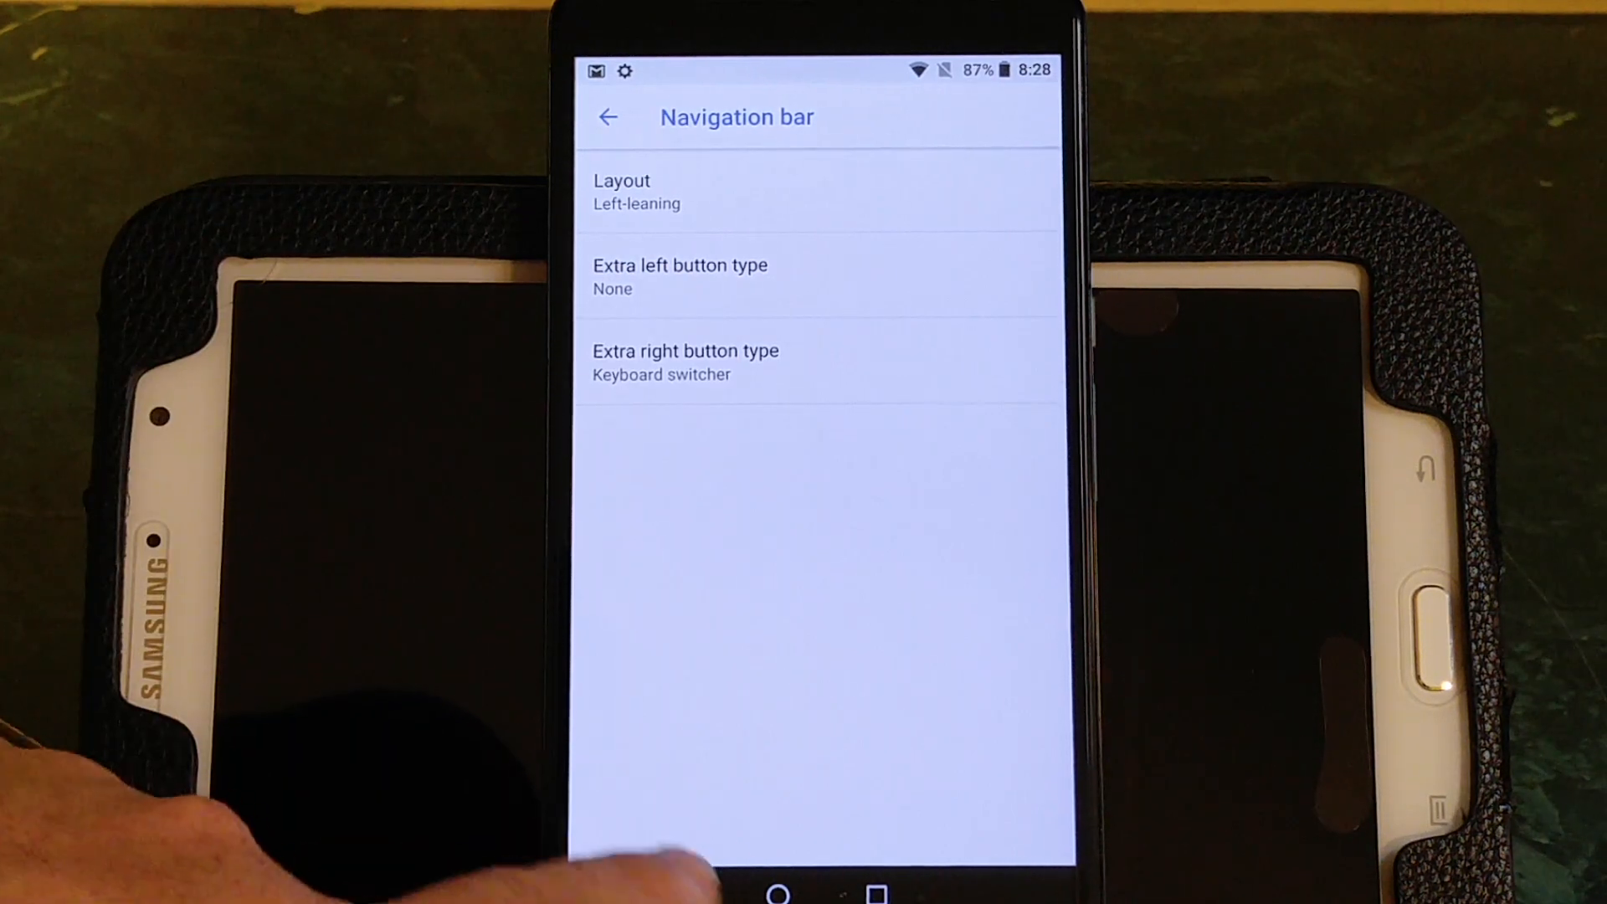
- Check the lock screen's left button shortcut, keep it at None, and return to the System UI Tuner list
left_click(609, 118)
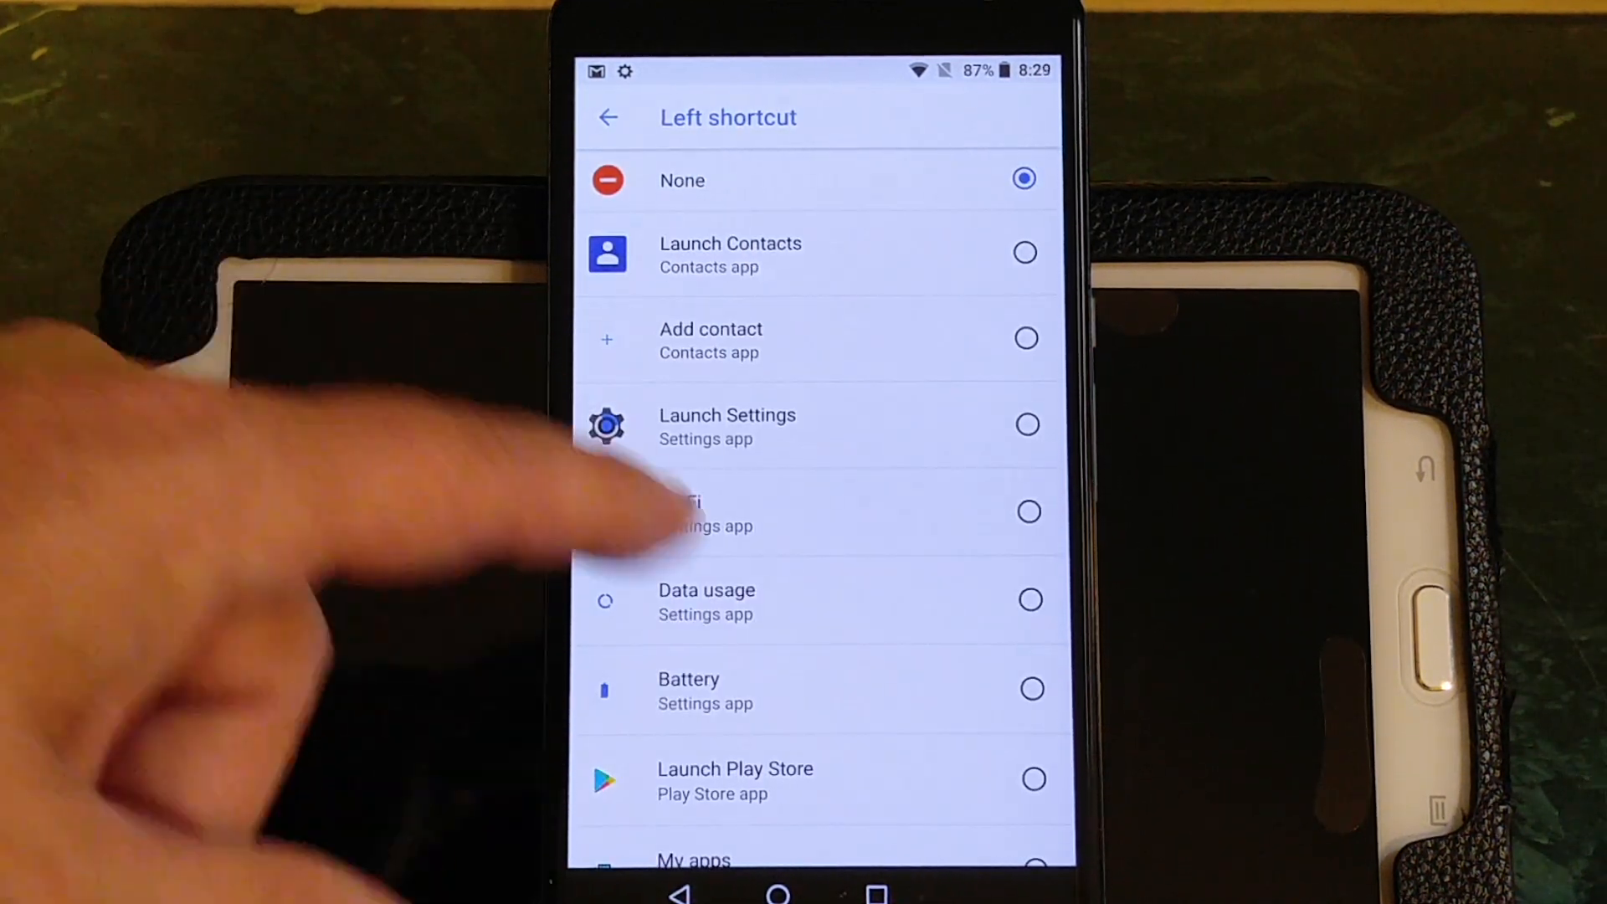
scroll("down", 3)
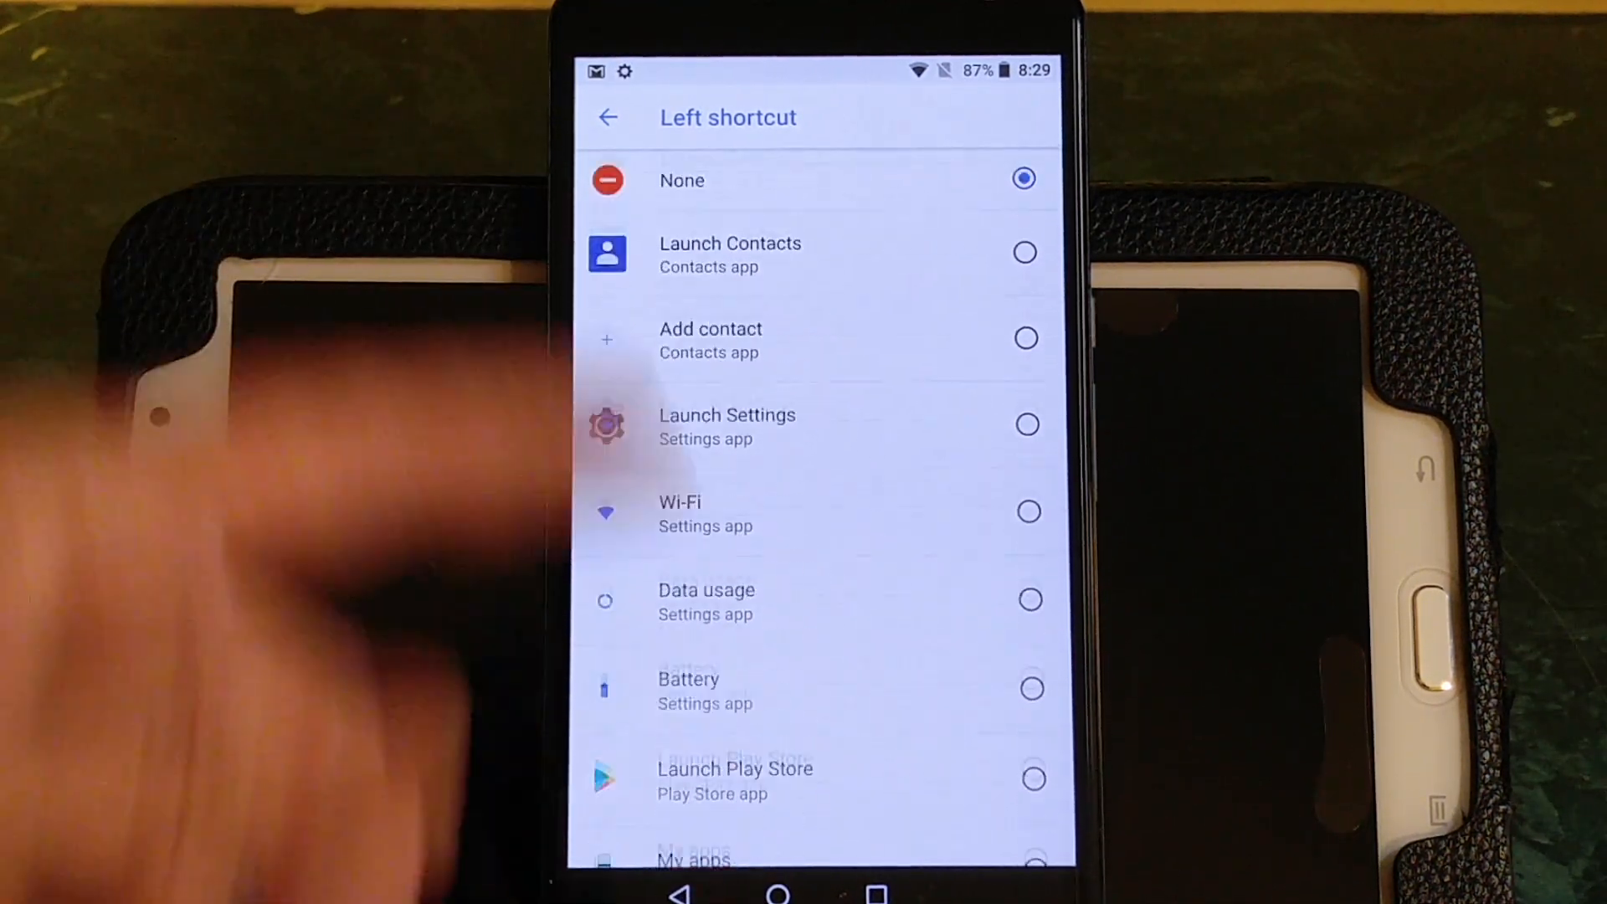
left_click(681, 181)
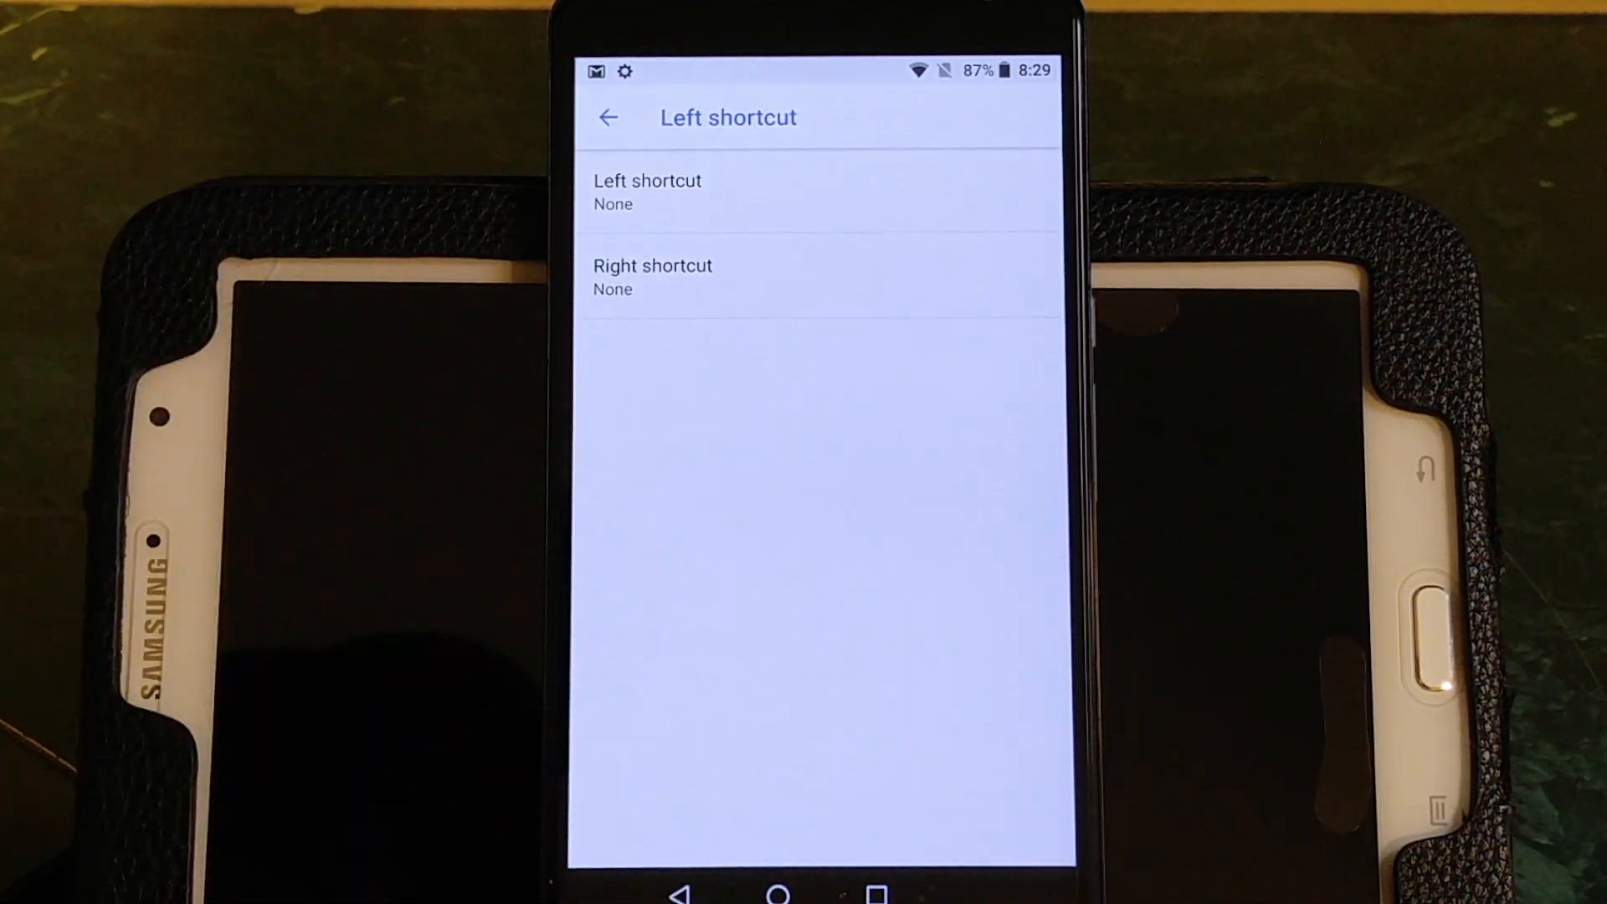
left_click(608, 117)
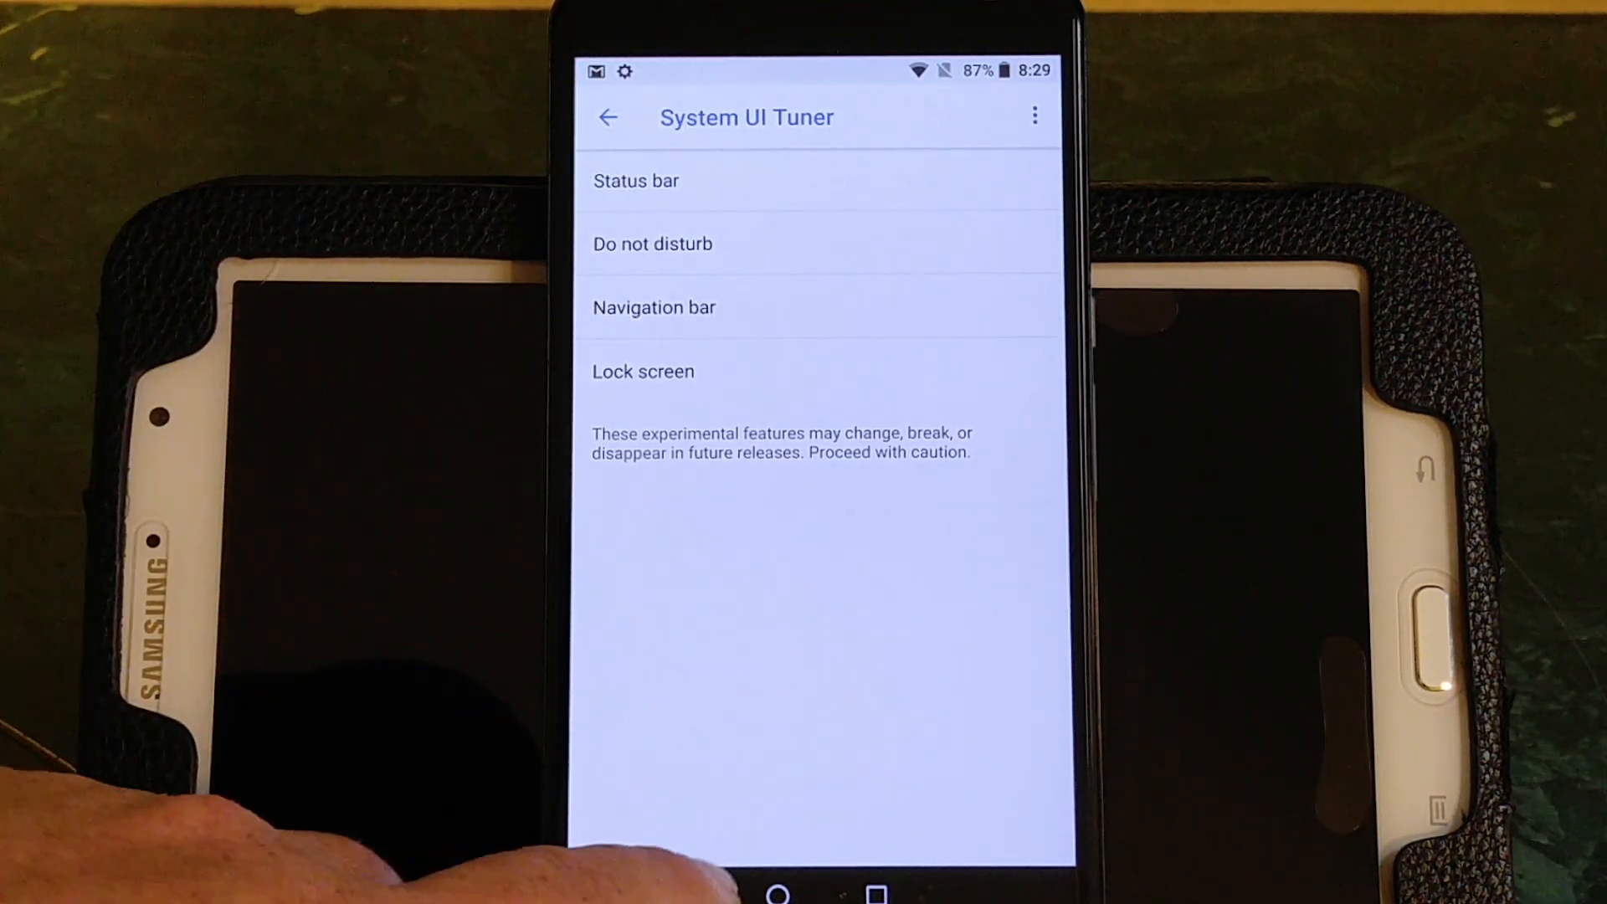
- Revisit Apps & notifications > Default apps, then leave Settings for the home screen
left_click(607, 117)
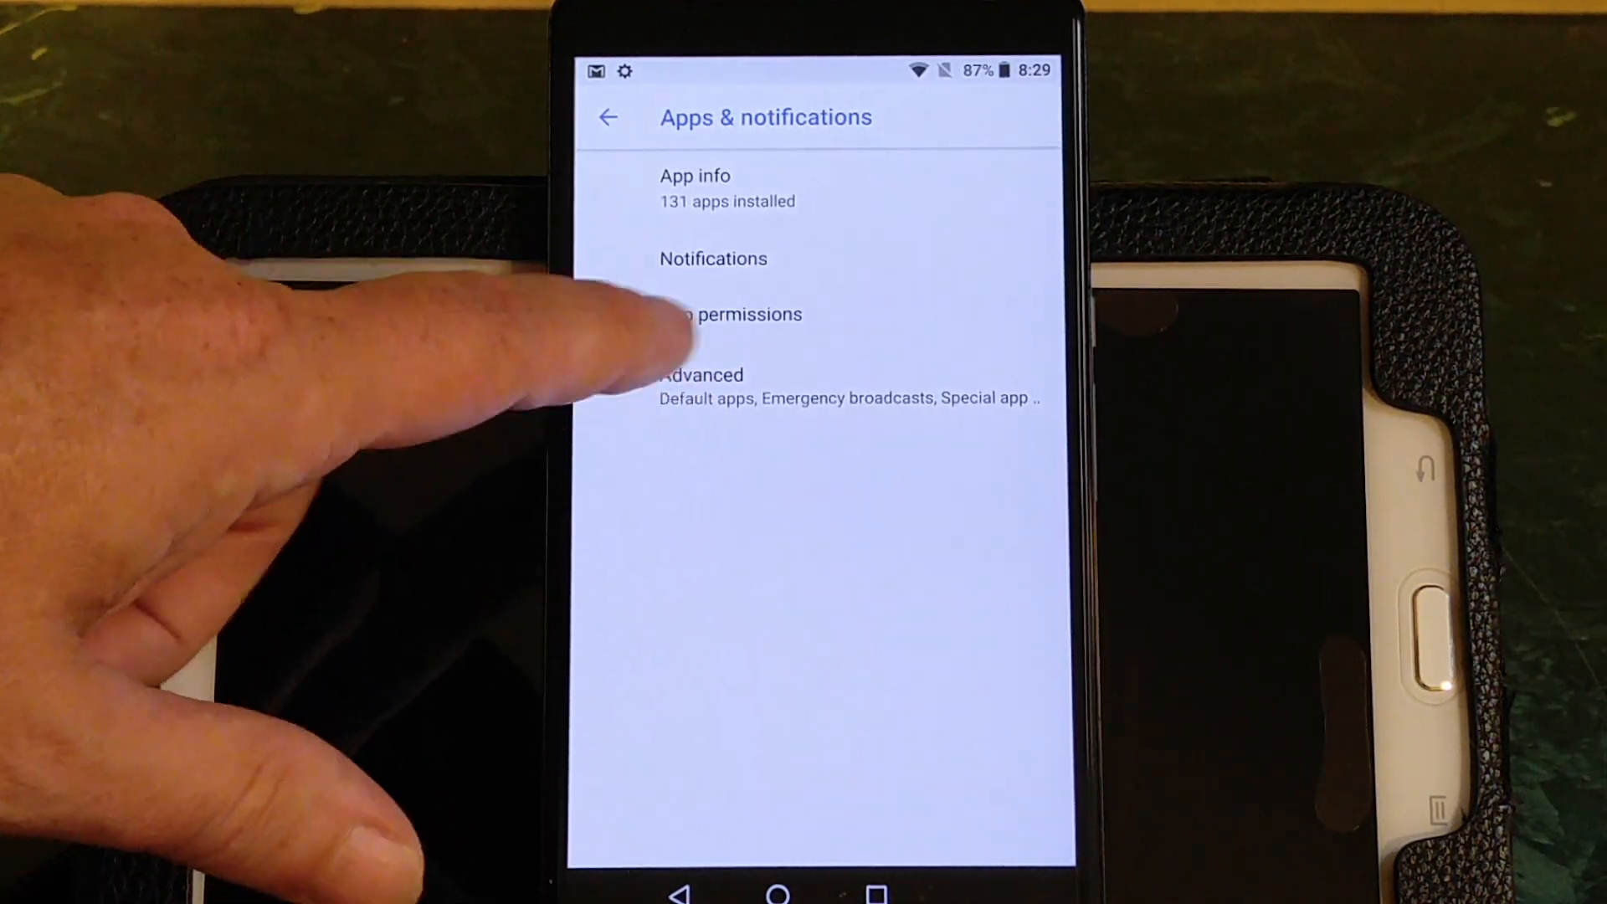
left_click(708, 390)
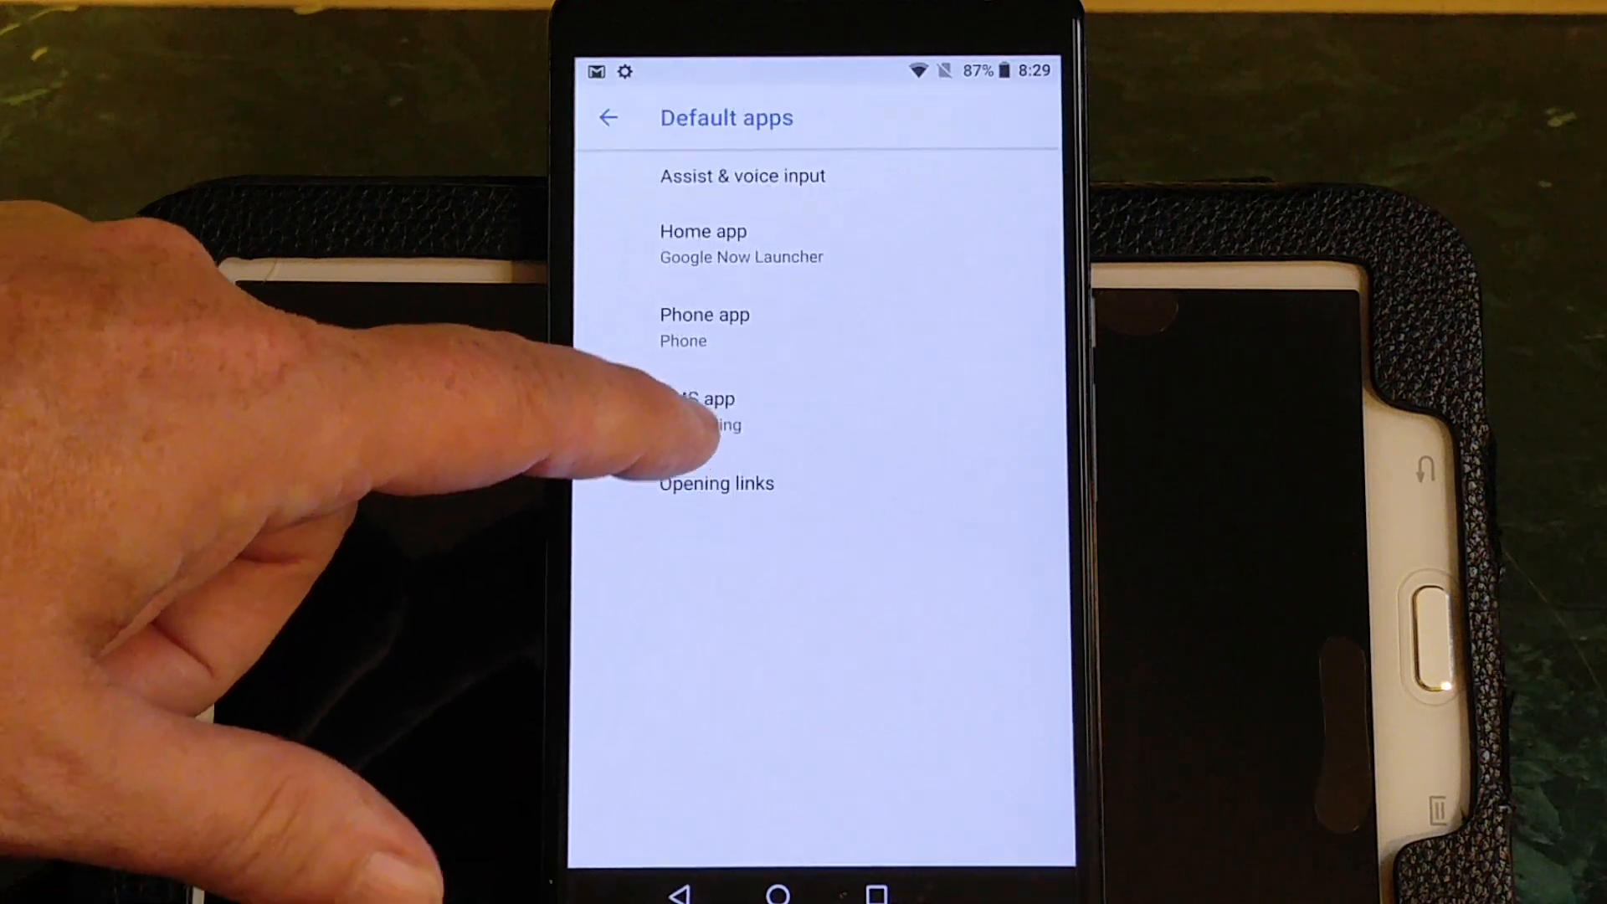
left_click(703, 231)
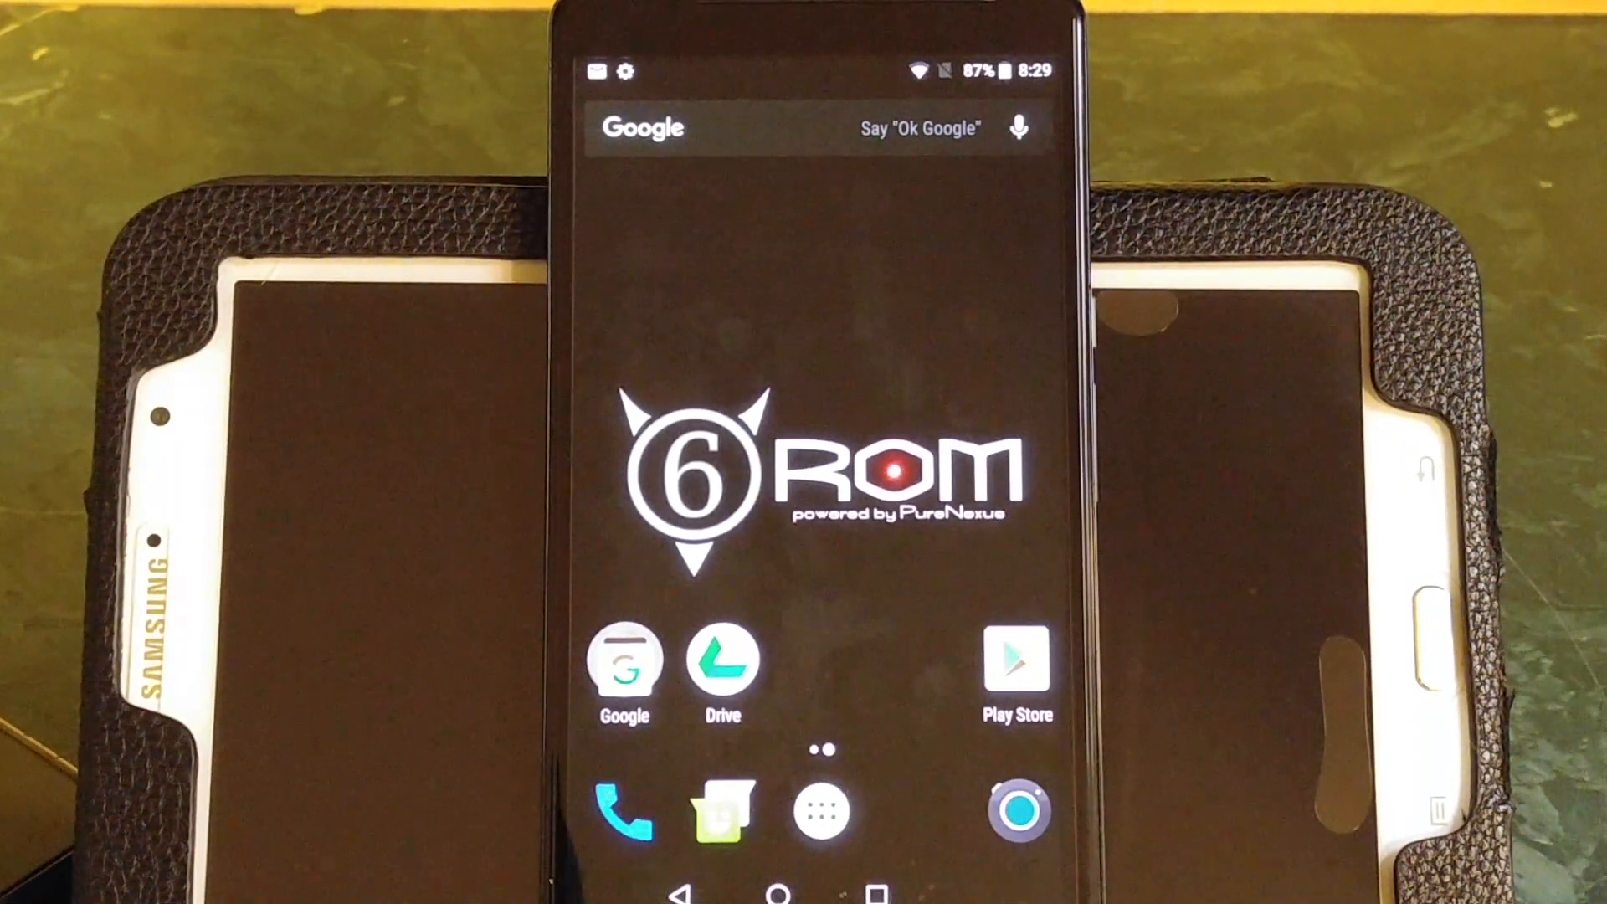
- Launch the Camera app from the home screen and switch its mode from Video to Camera
left_click(822, 818)
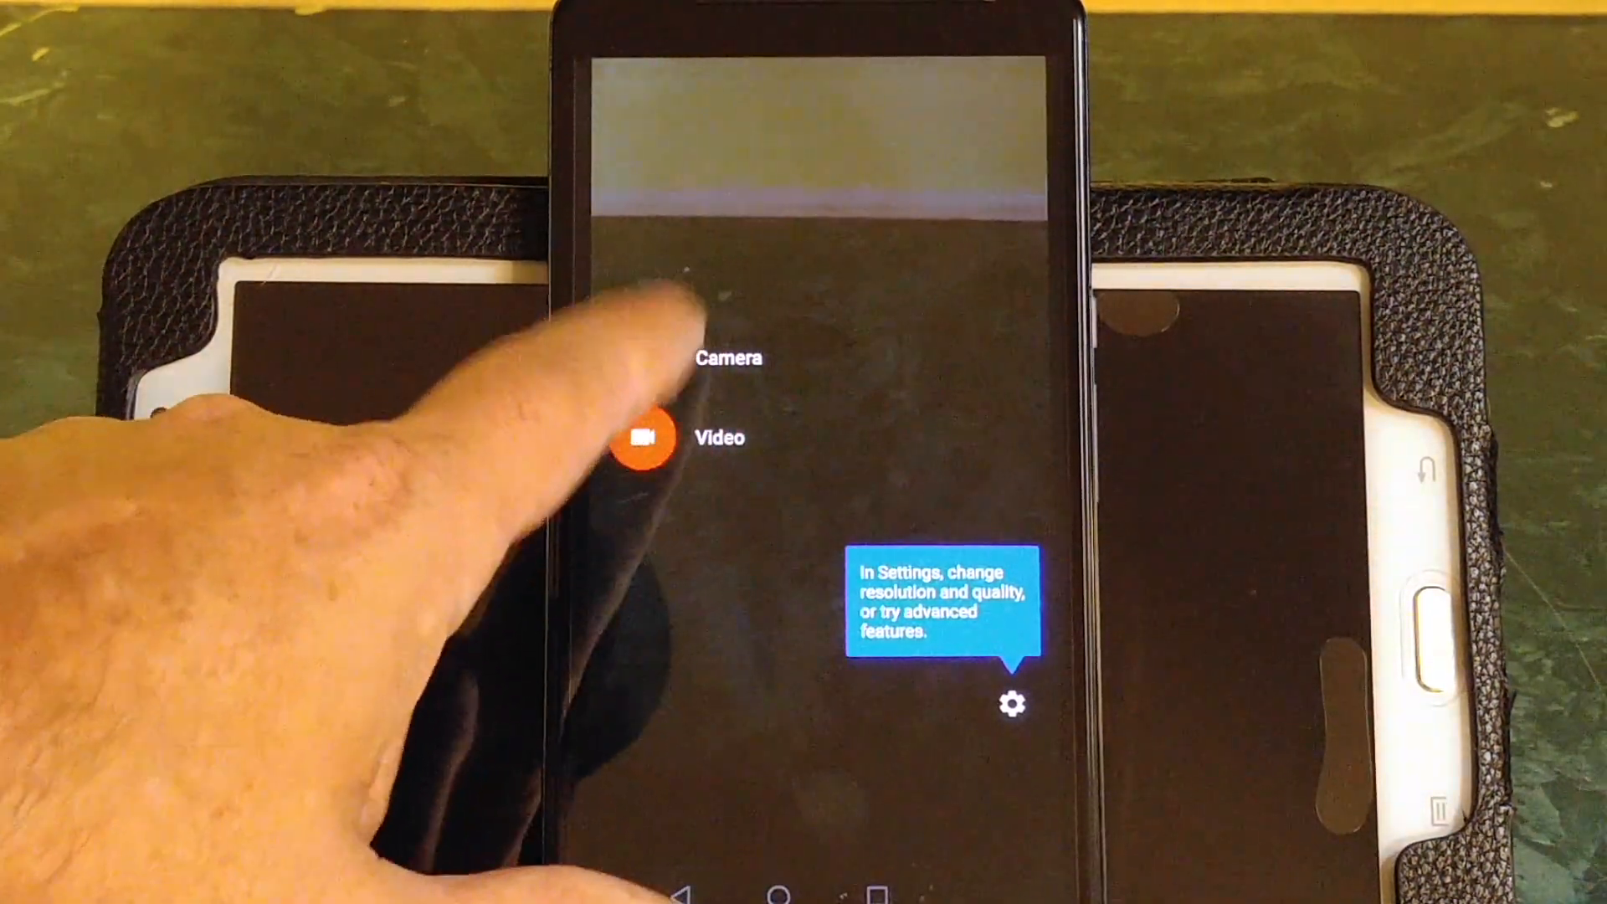
left_click(643, 356)
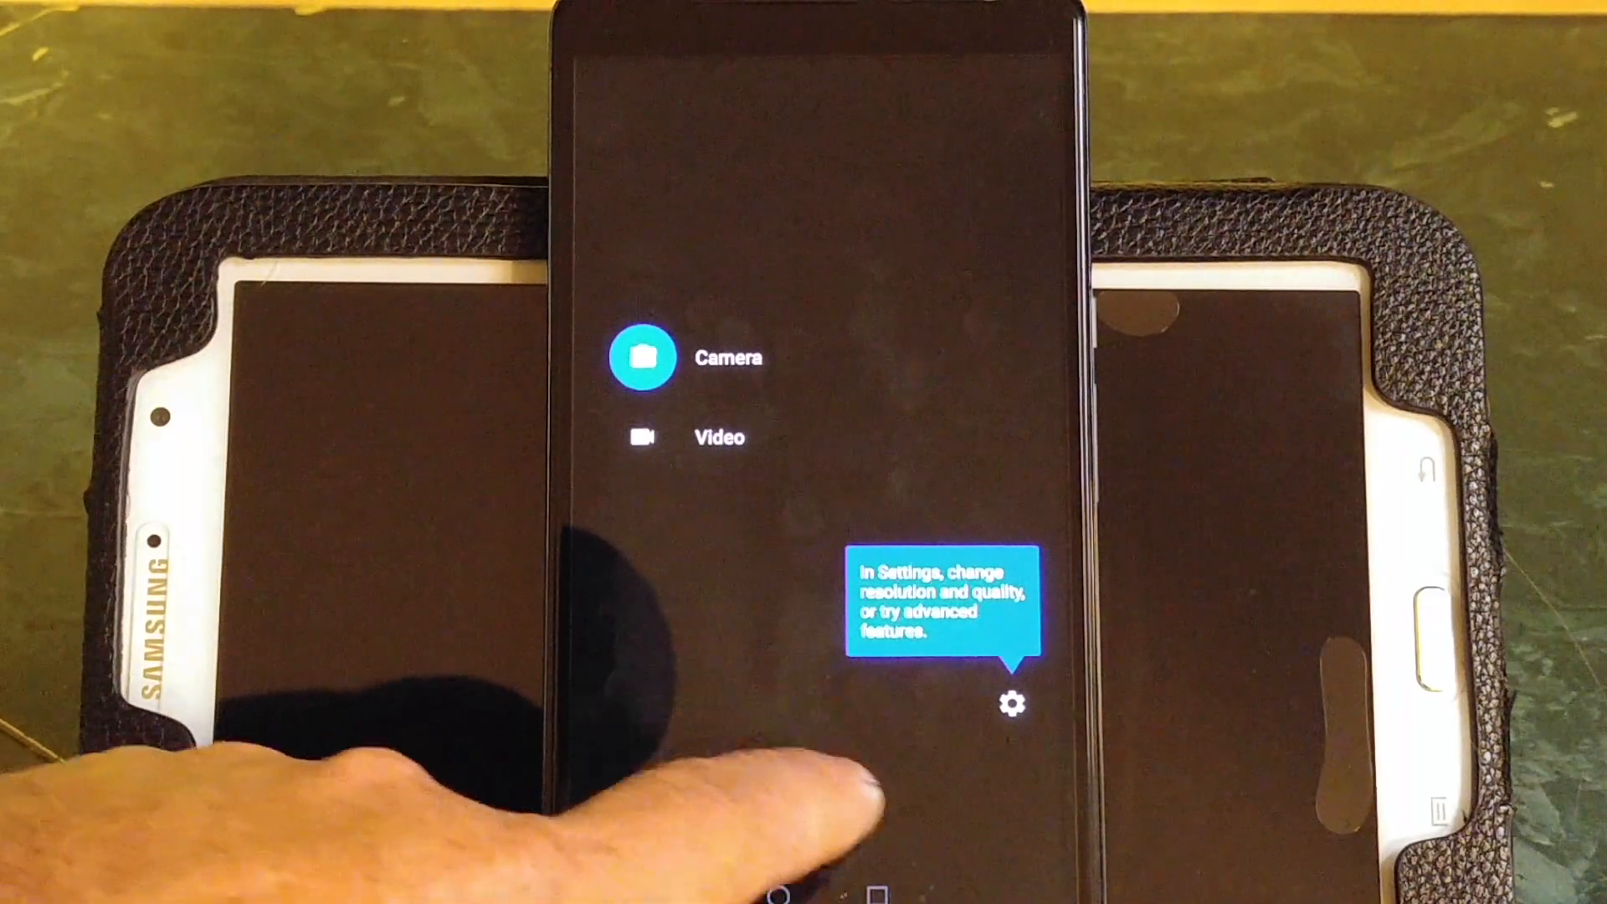